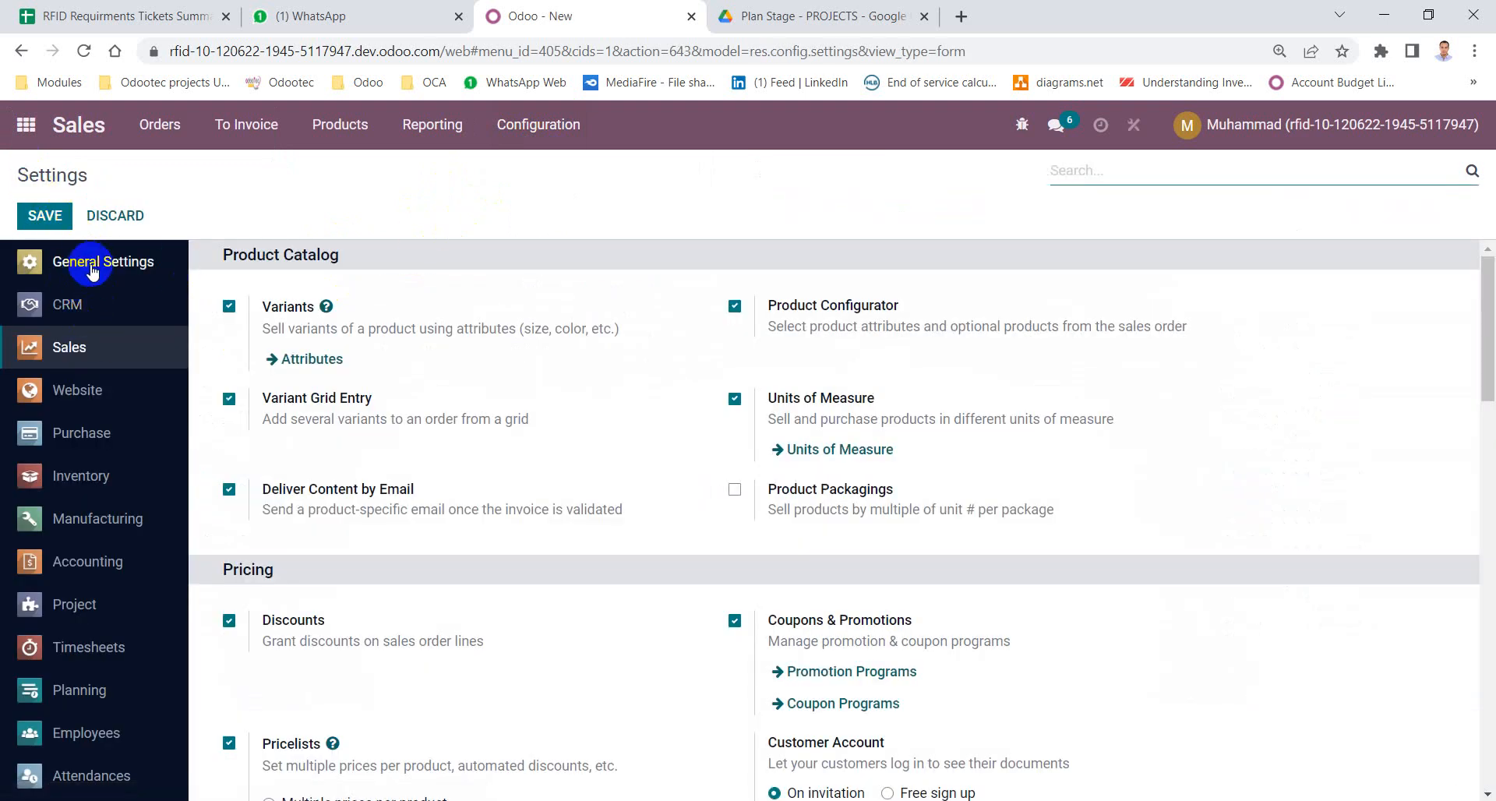
mouse_move(1169, 156)
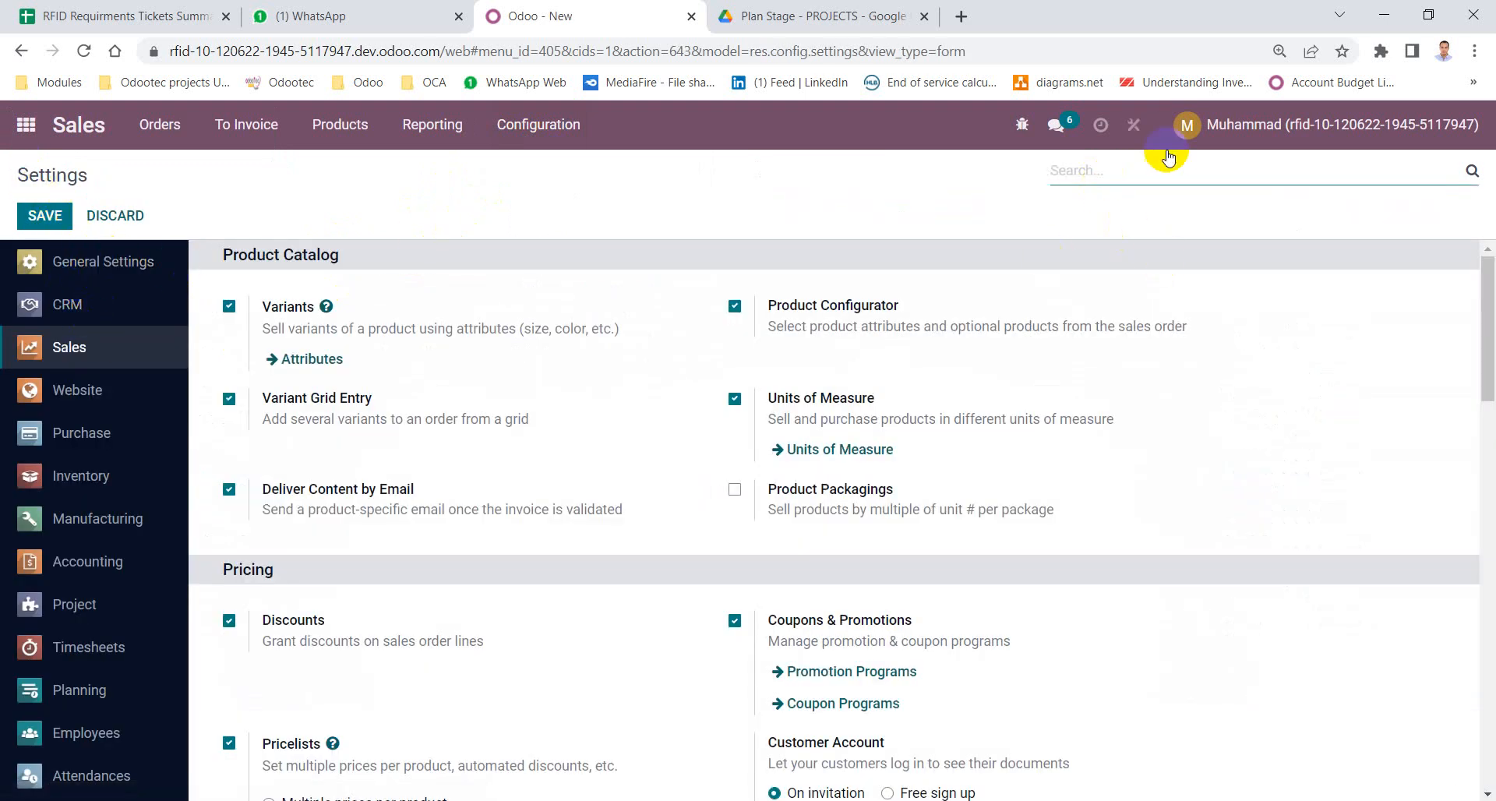
Search the Sales settings for 'down' to isolate the Down Payments product setting.
text(ج)
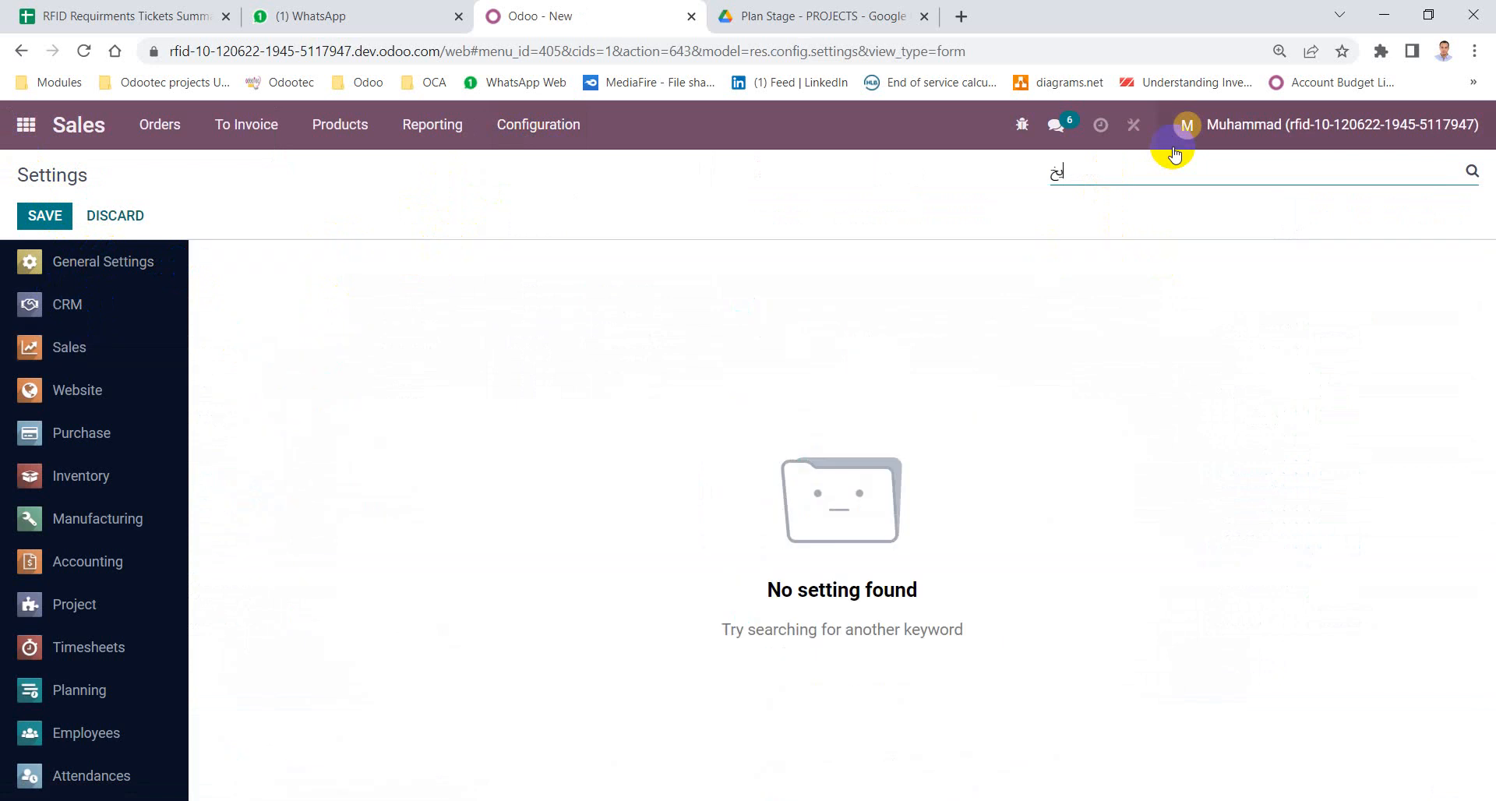
text(do)
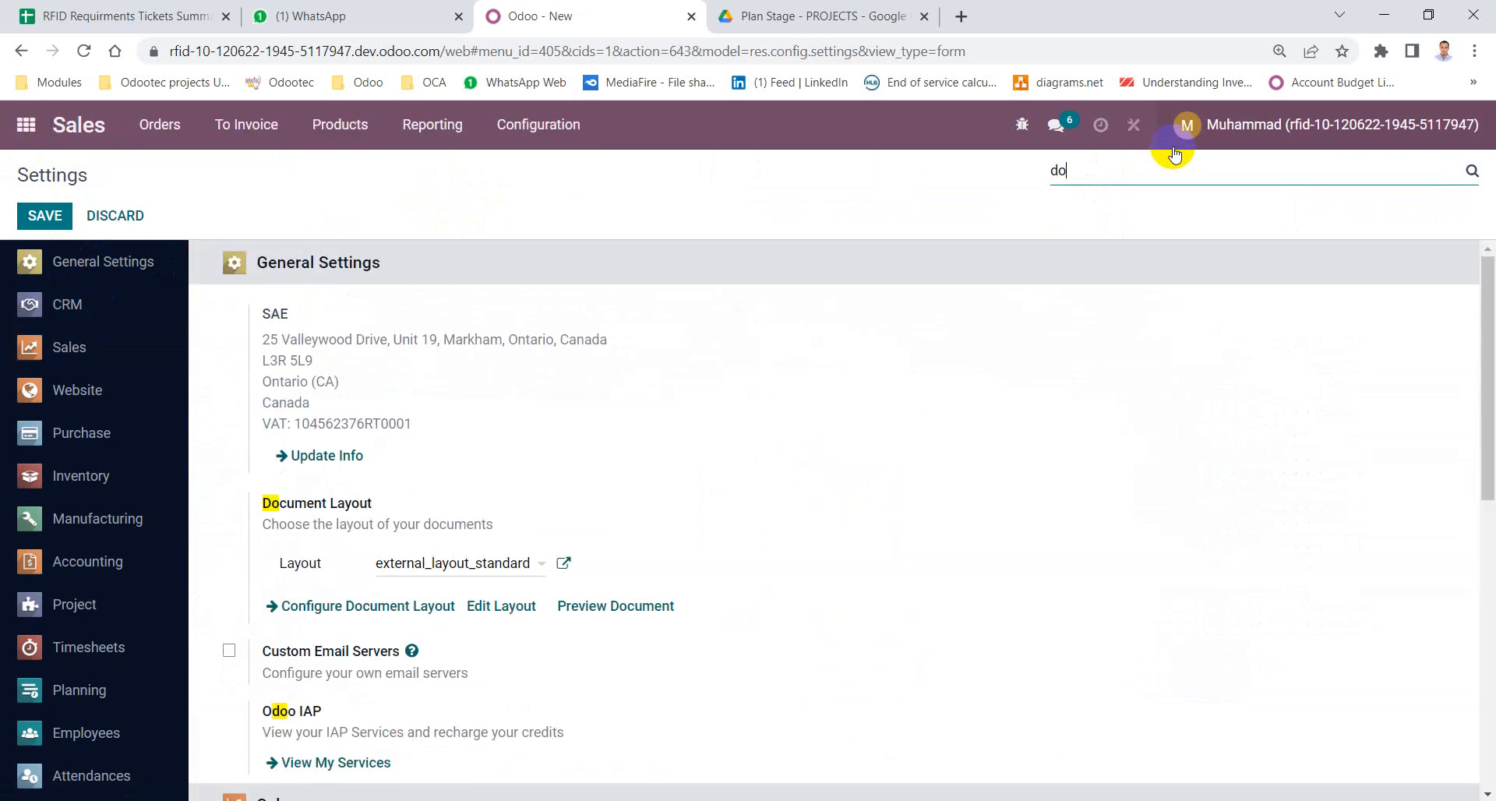
text(wn)
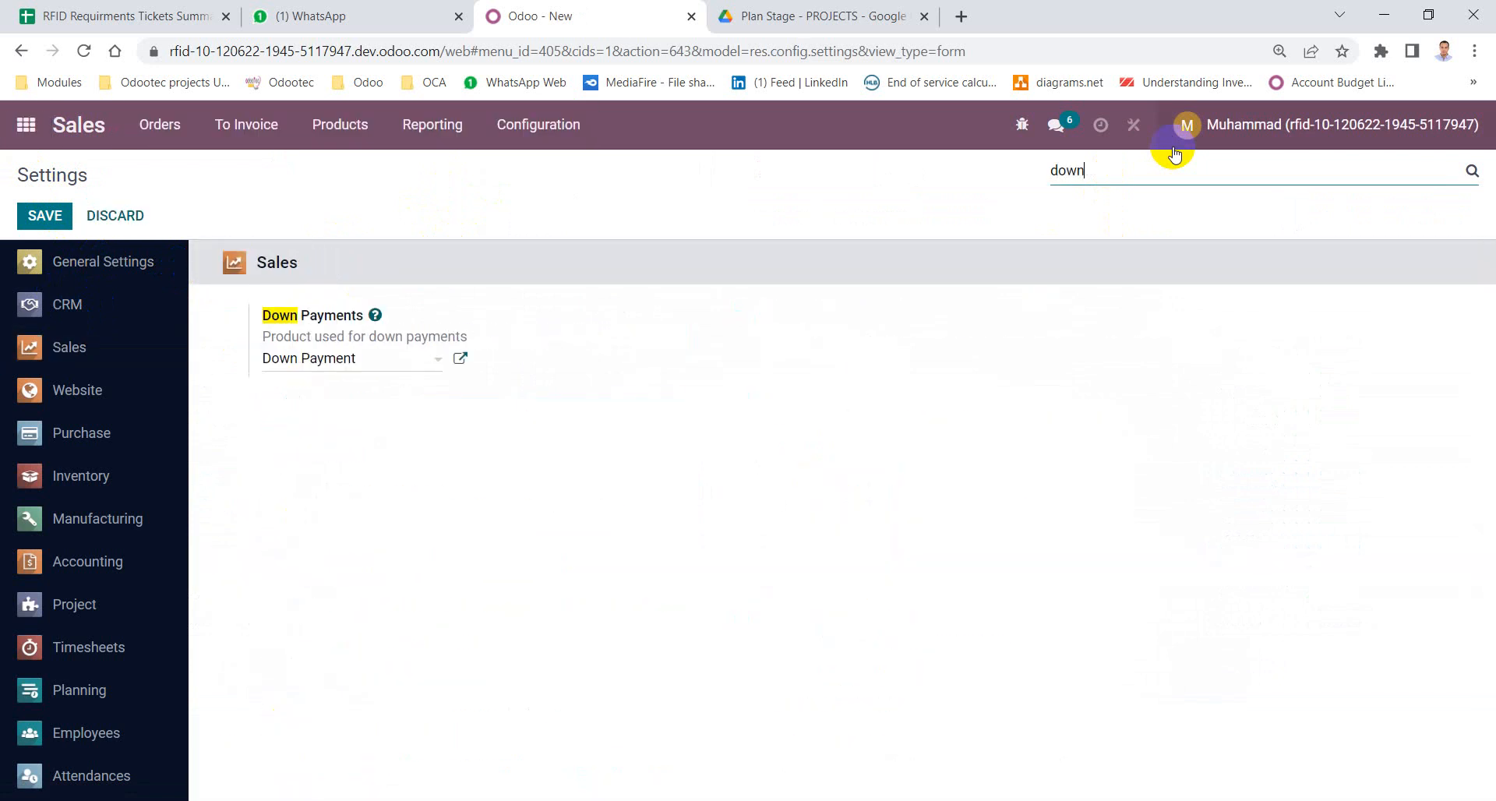
mouse_move(303, 304)
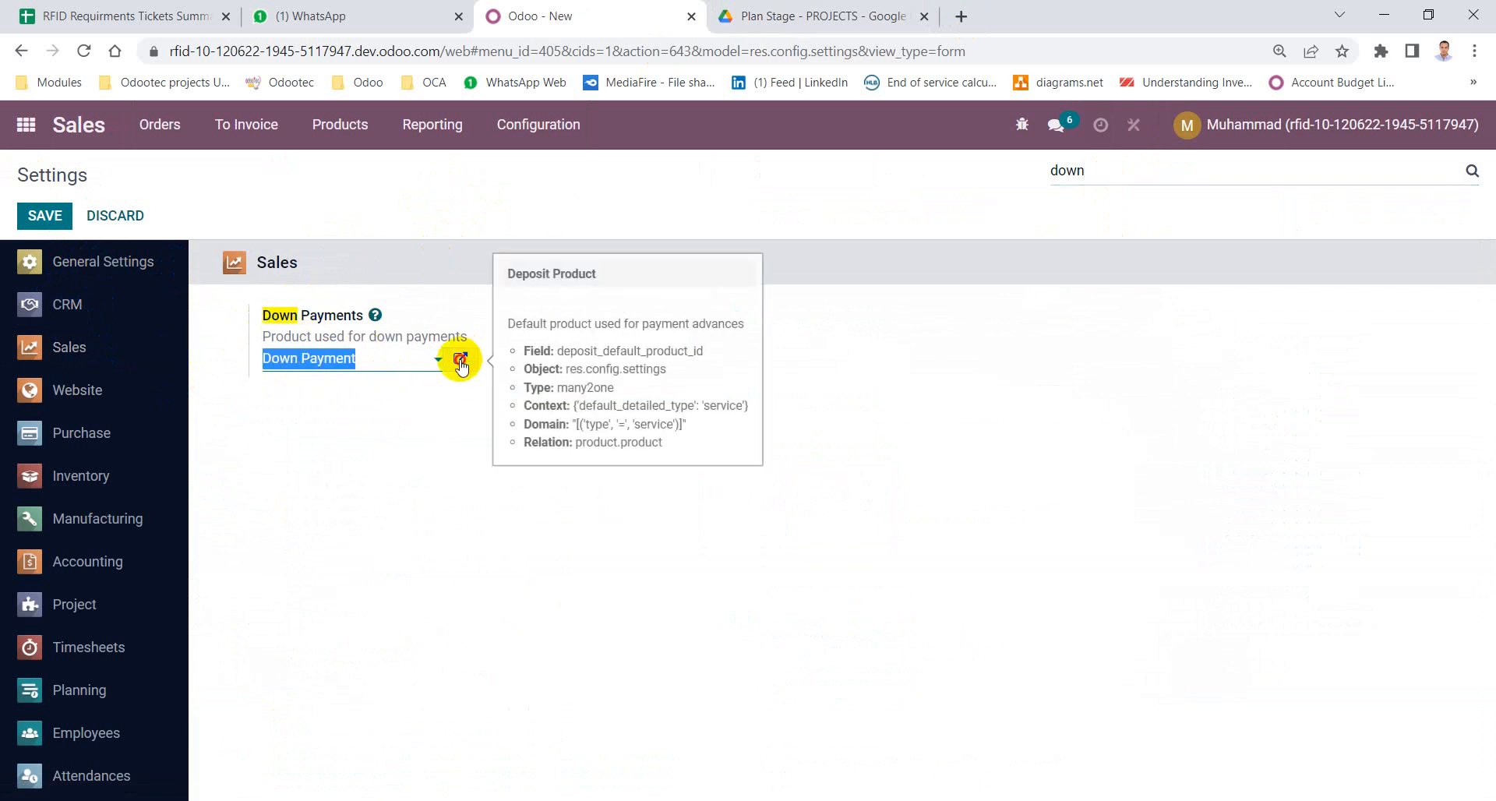
View the Down Payment product's Accounting settings showing income account 40099 Unearned Revenue.
click(460, 360)
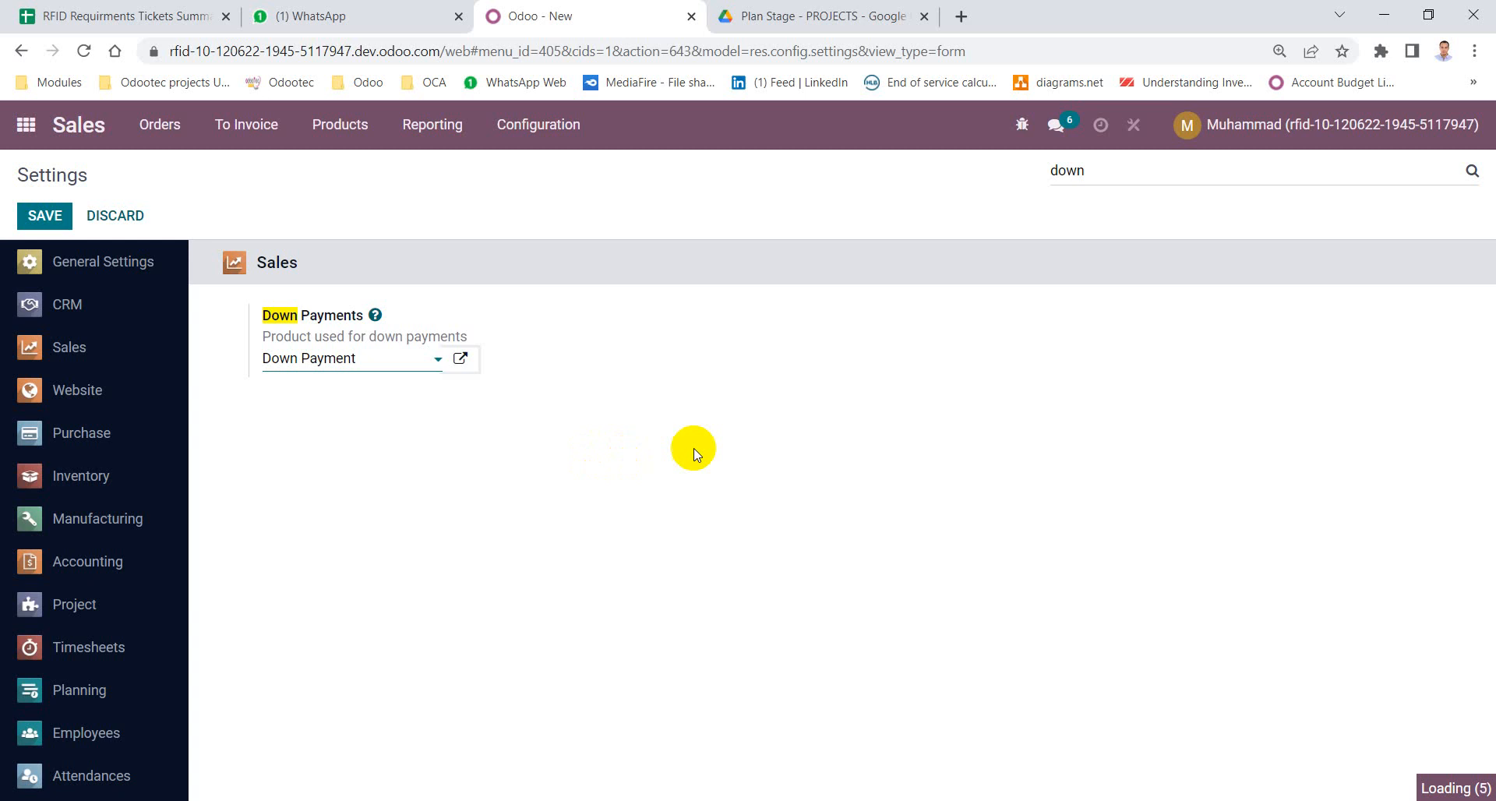
click(460, 359)
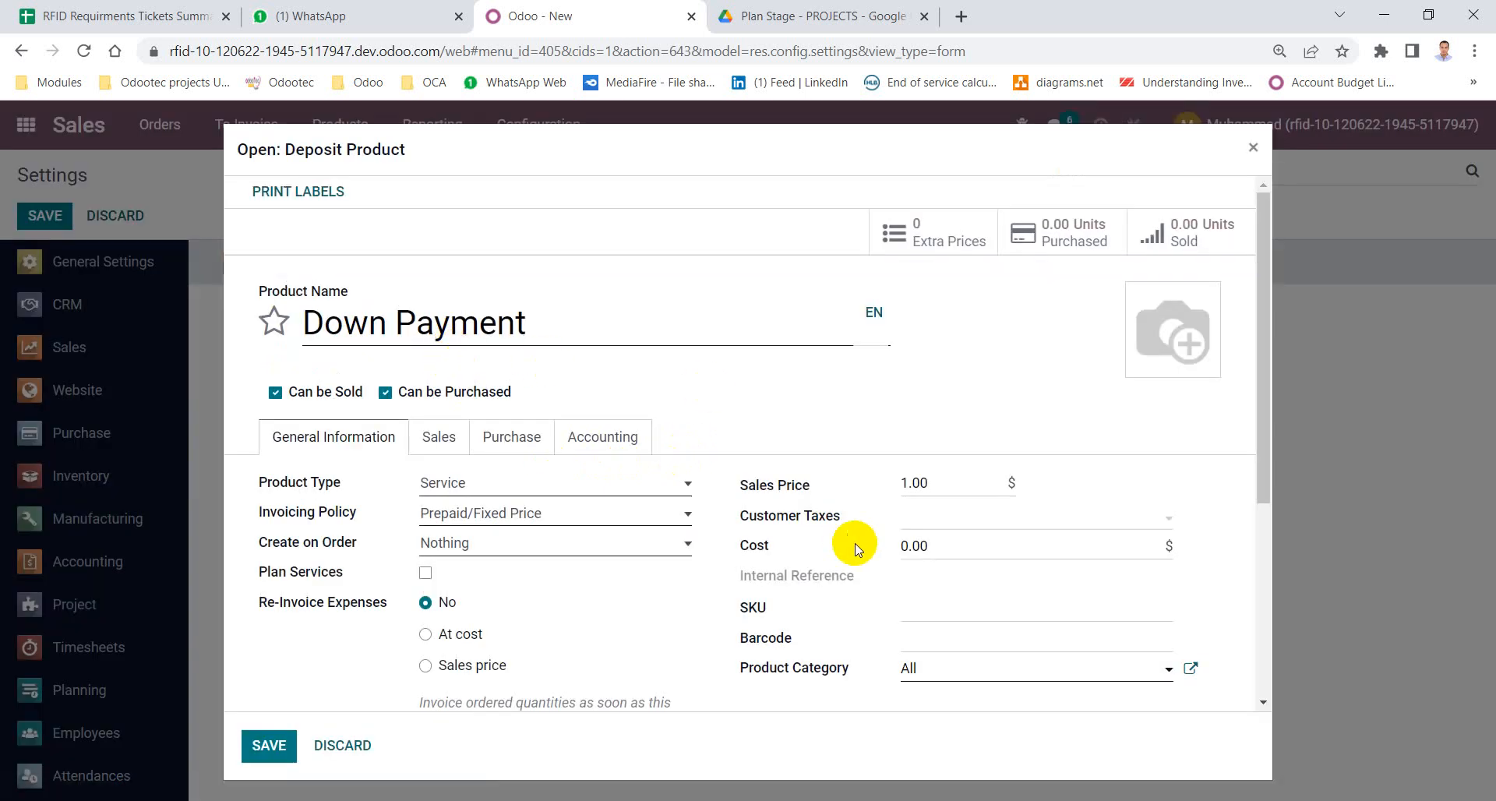
scroll(down, 3)
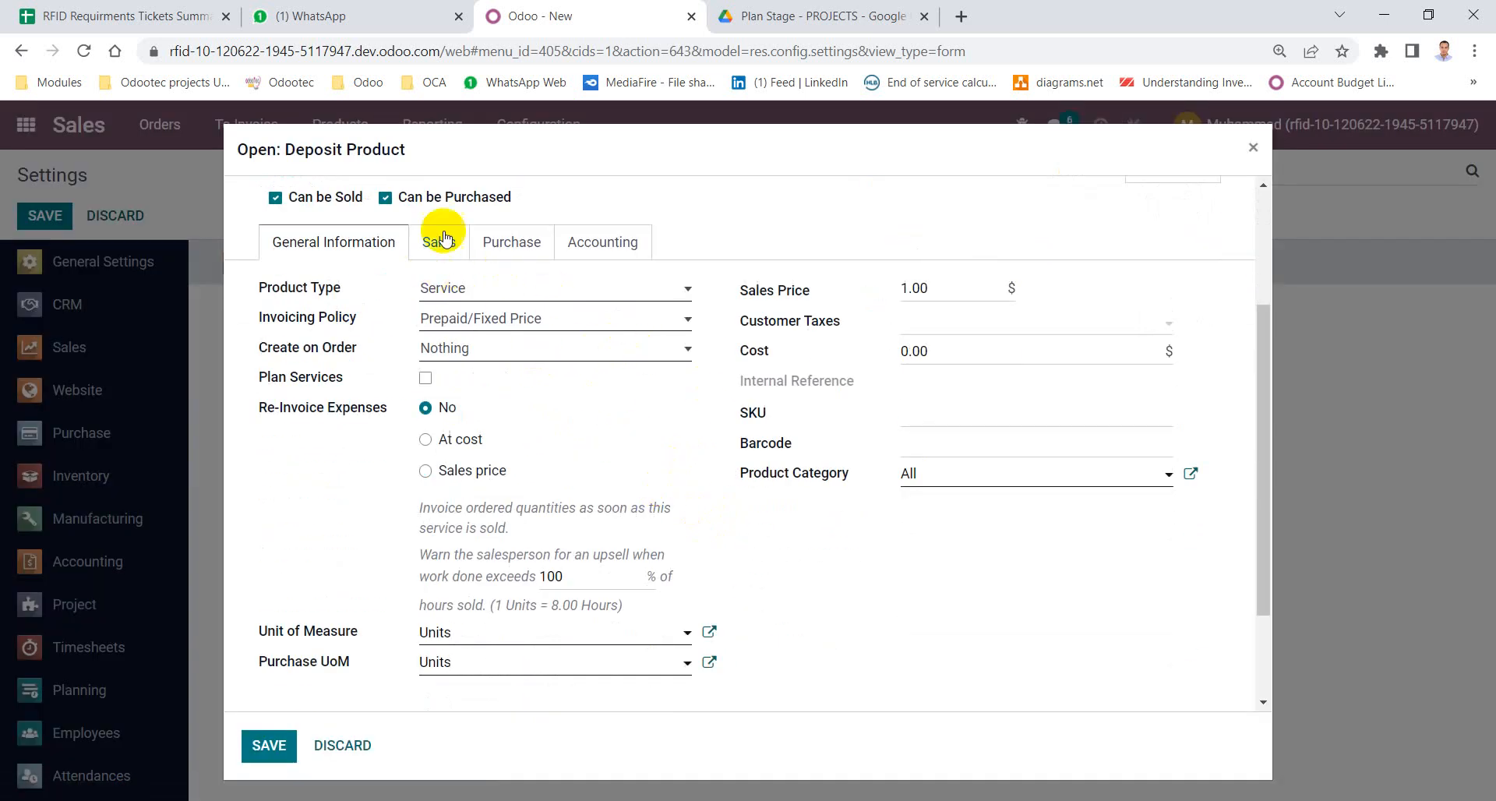
mouse_move(466, 292)
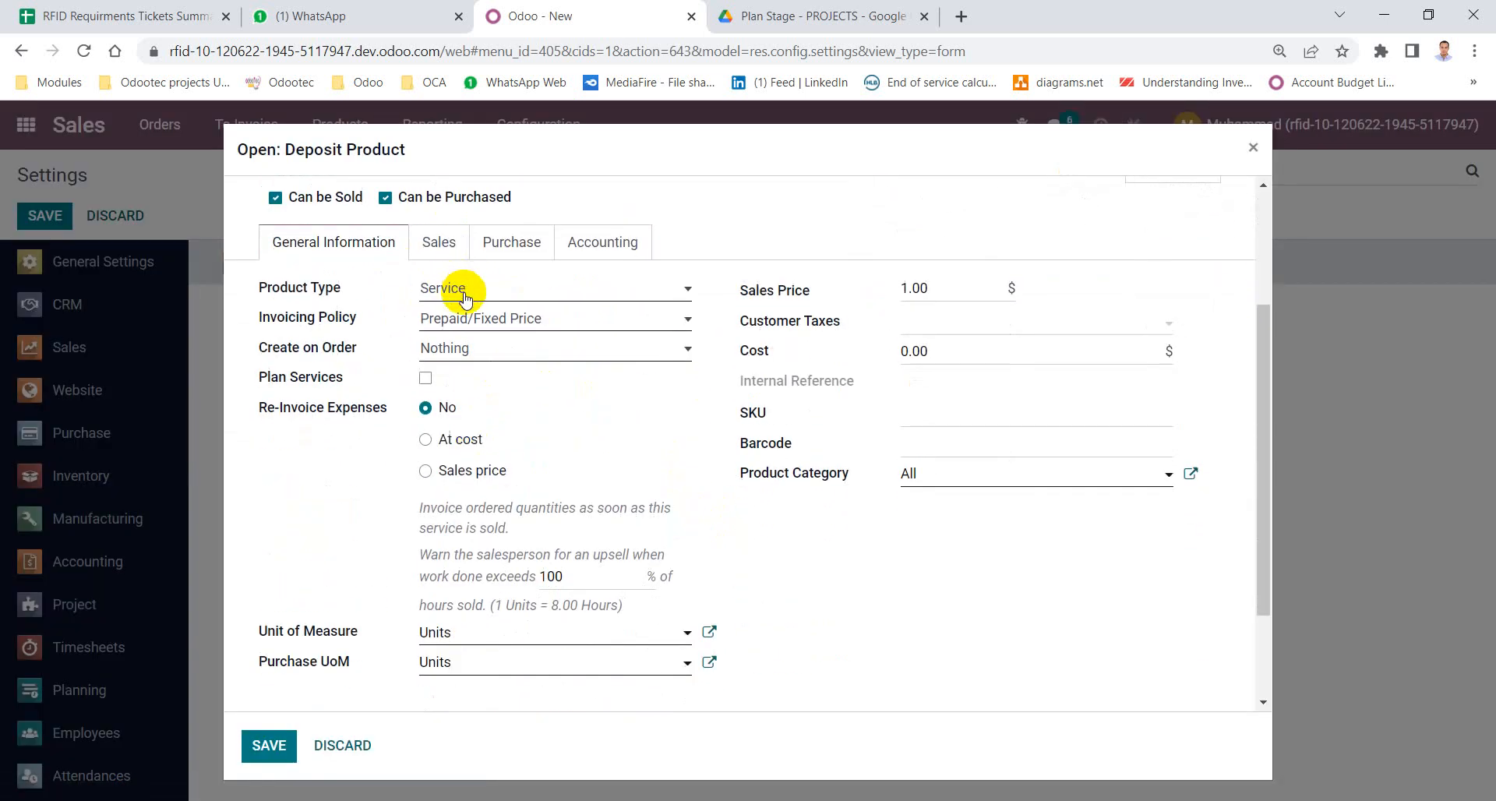
click(604, 406)
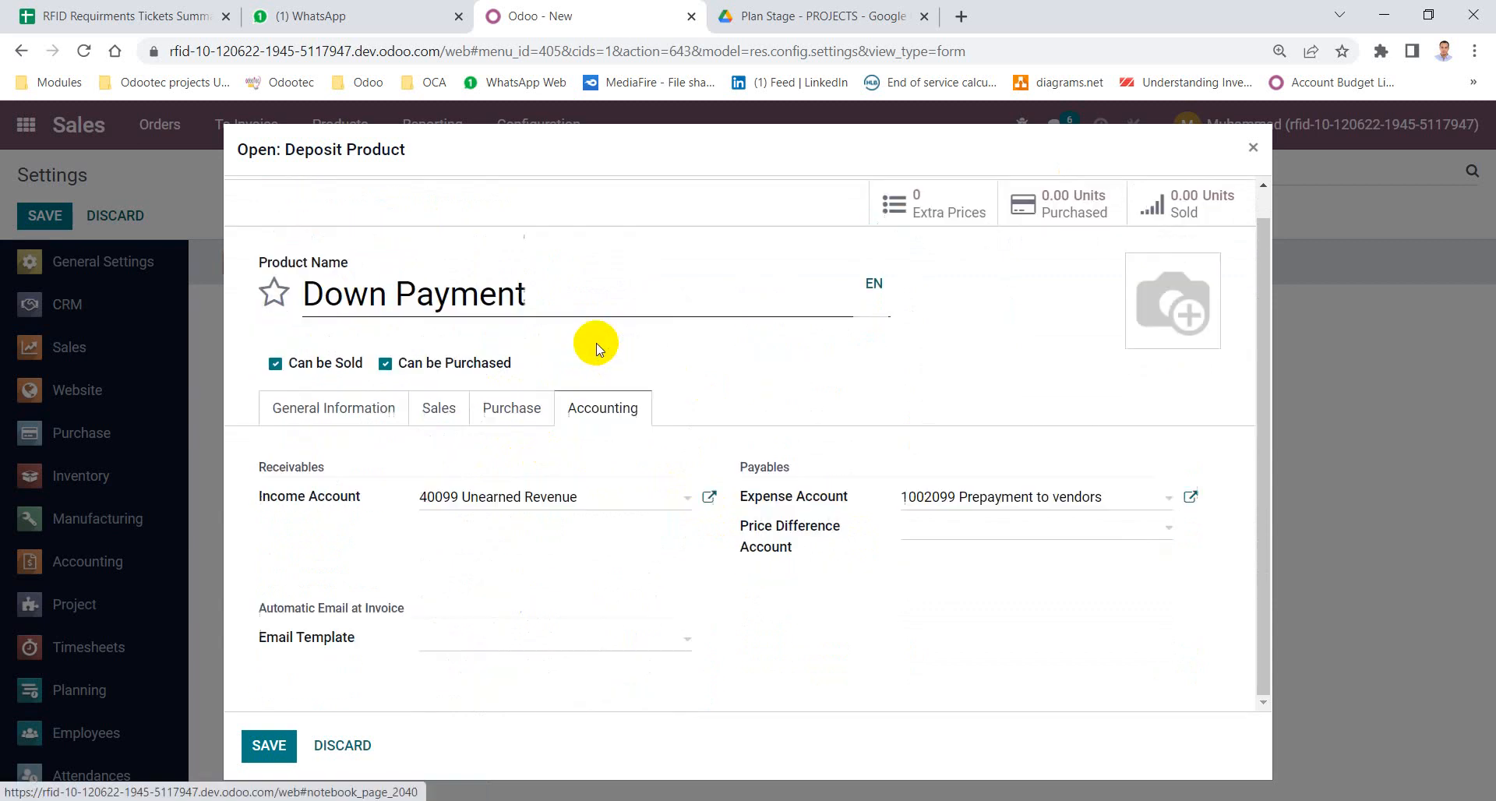
mouse_move(604, 507)
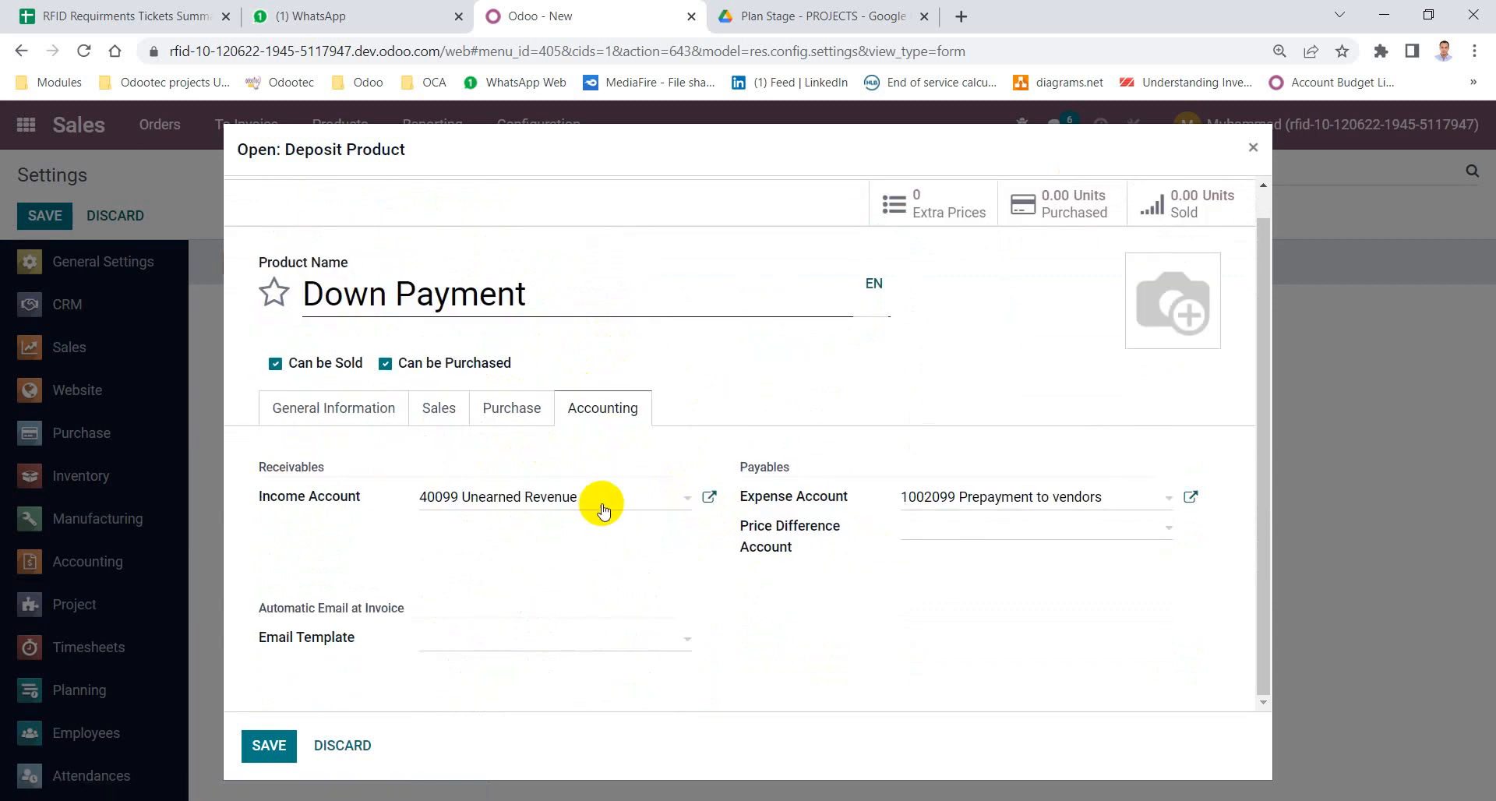
click(499, 497)
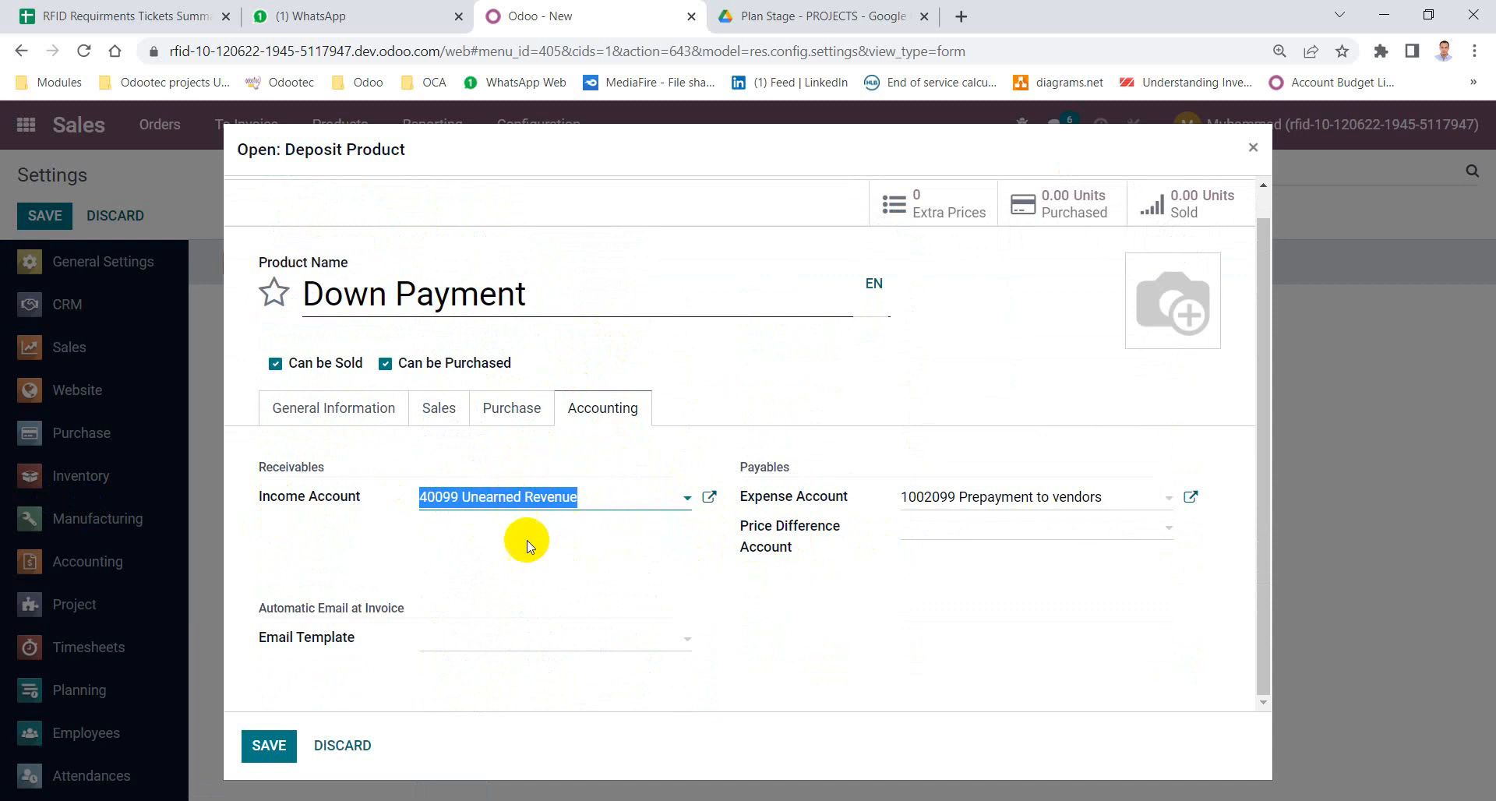
mouse_move(595, 508)
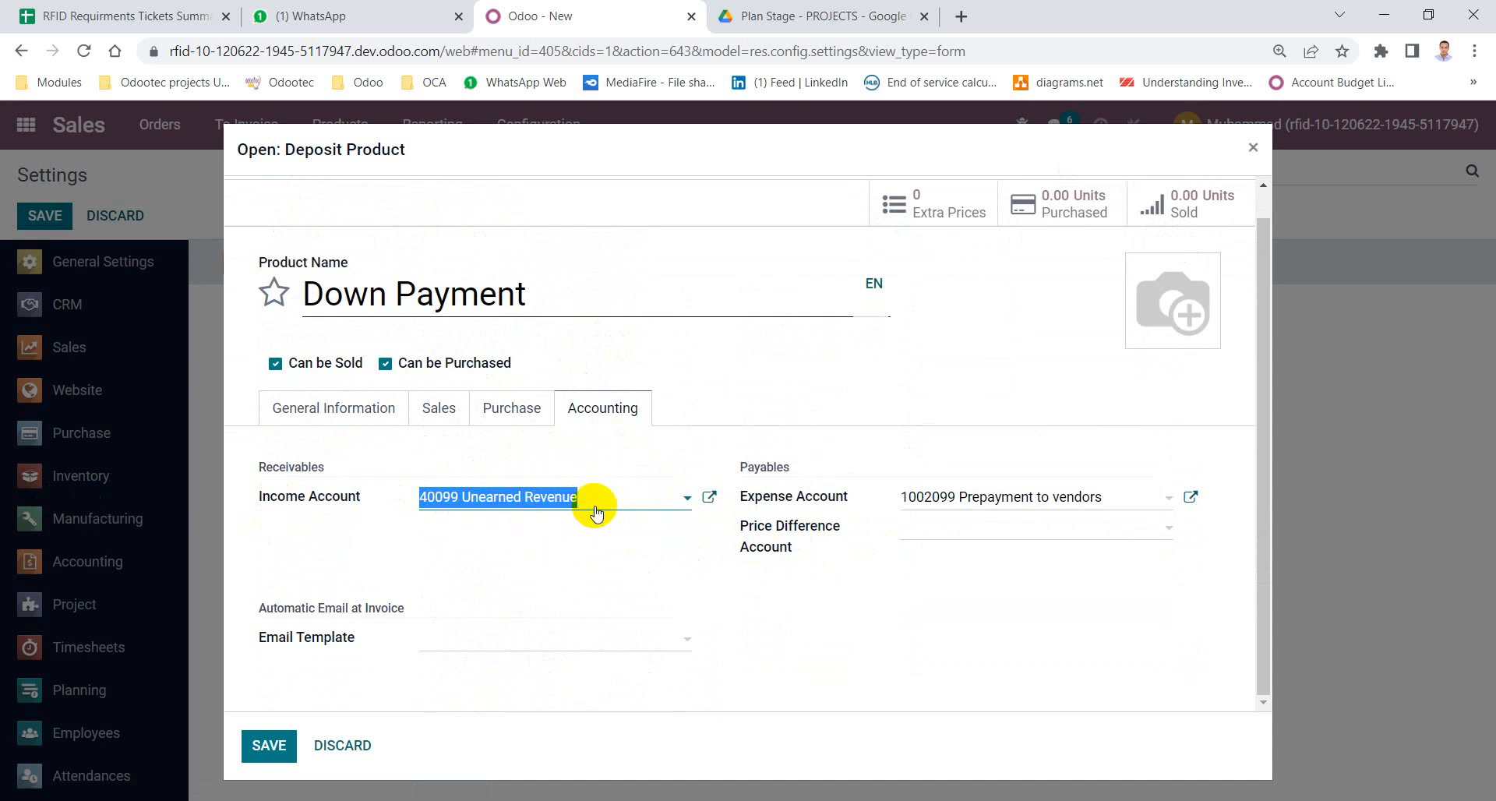
mouse_move(589, 507)
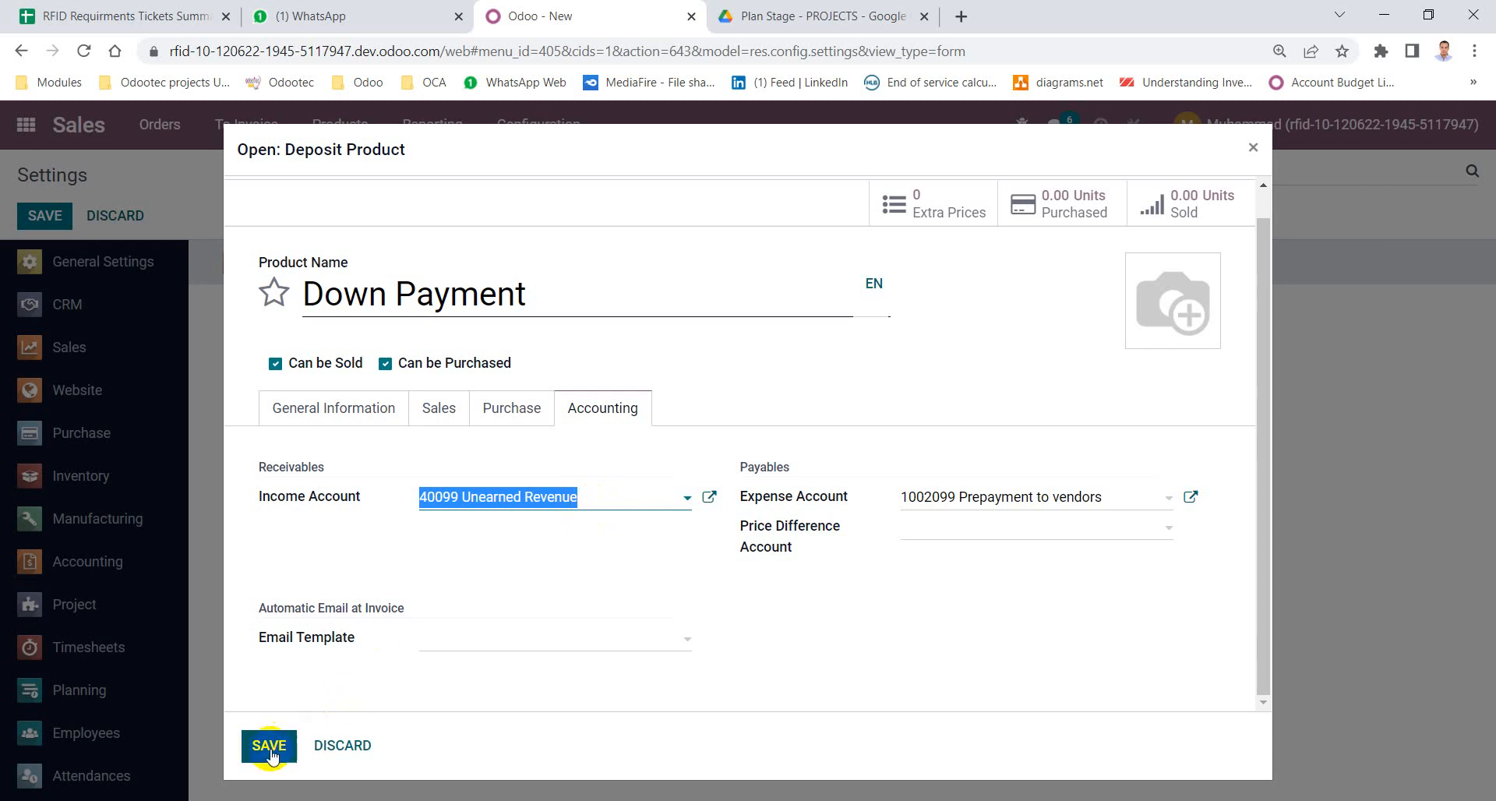
Save the Down Payment product and Sales settings, then go to Sales > Orders > Quotations.
click(268, 745)
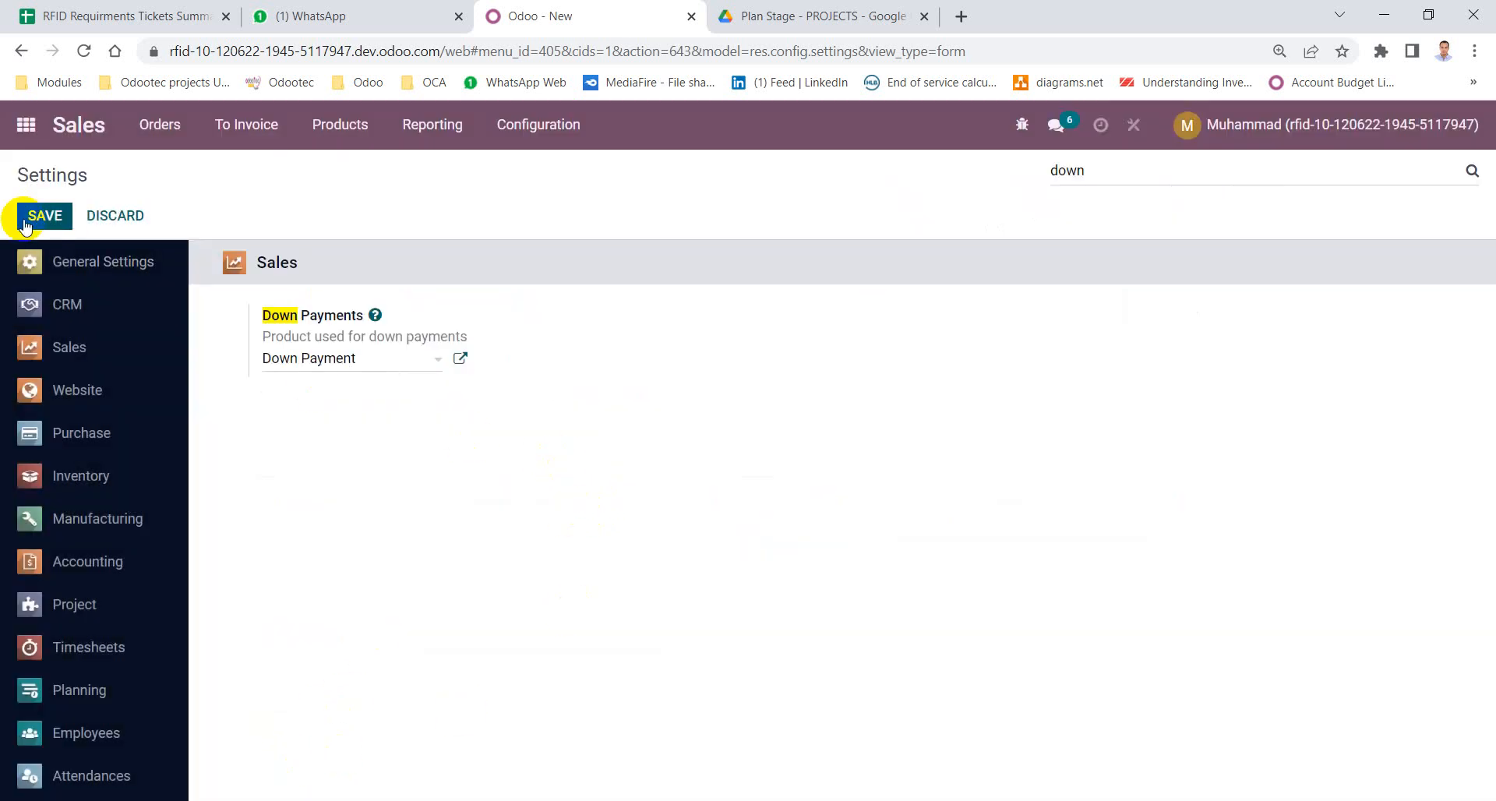
click(44, 215)
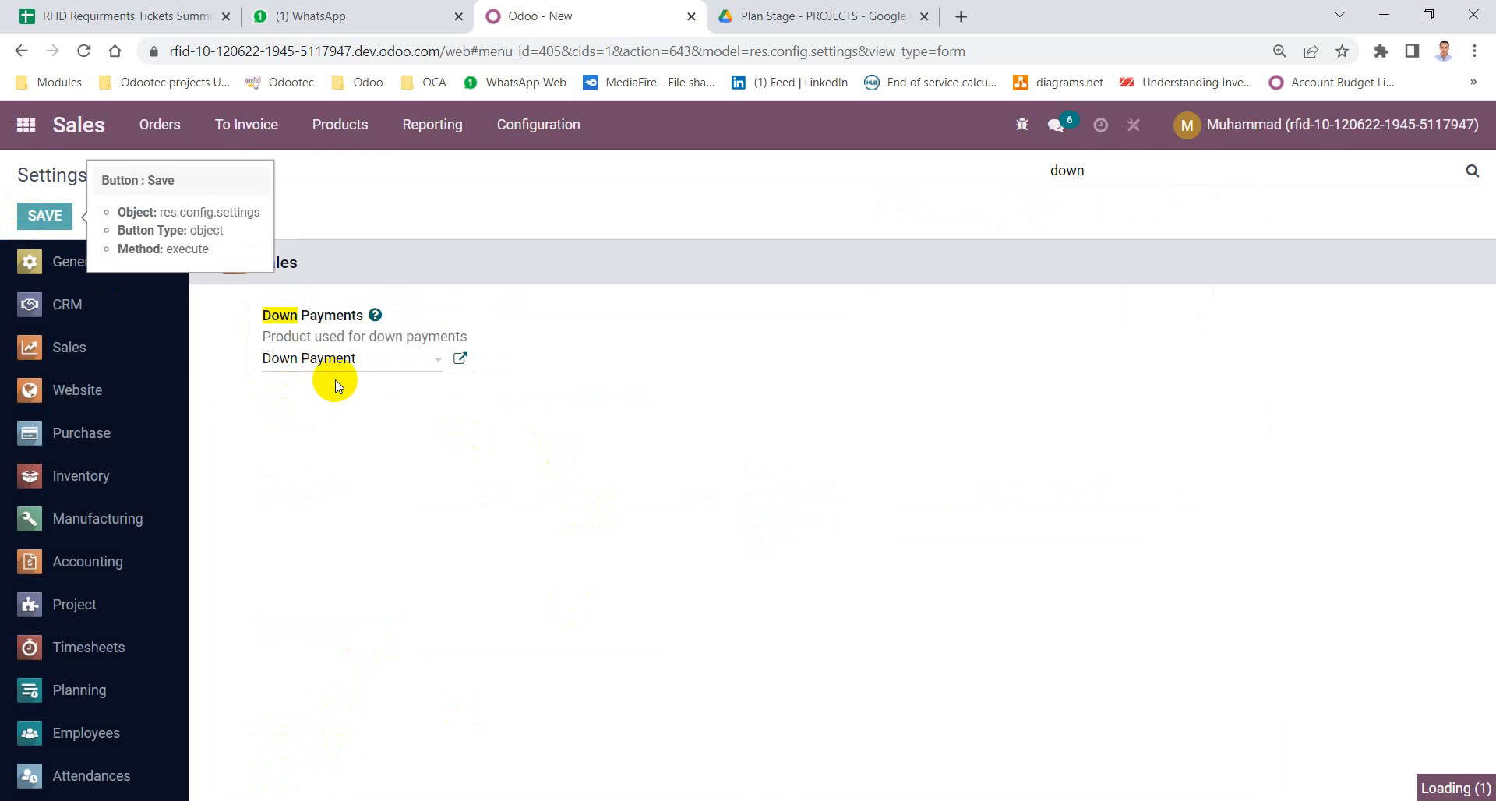
click(43, 215)
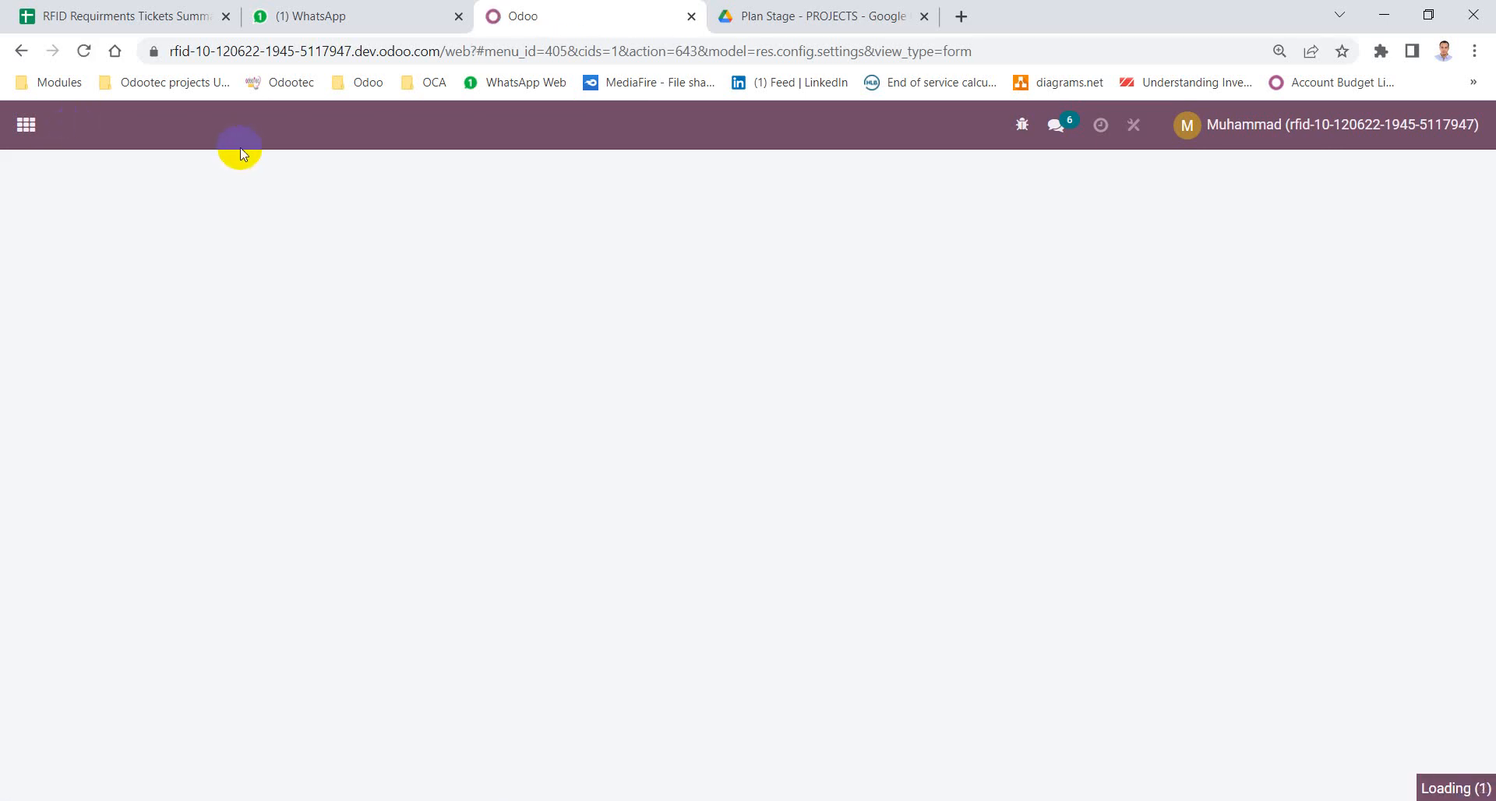
click(25, 125)
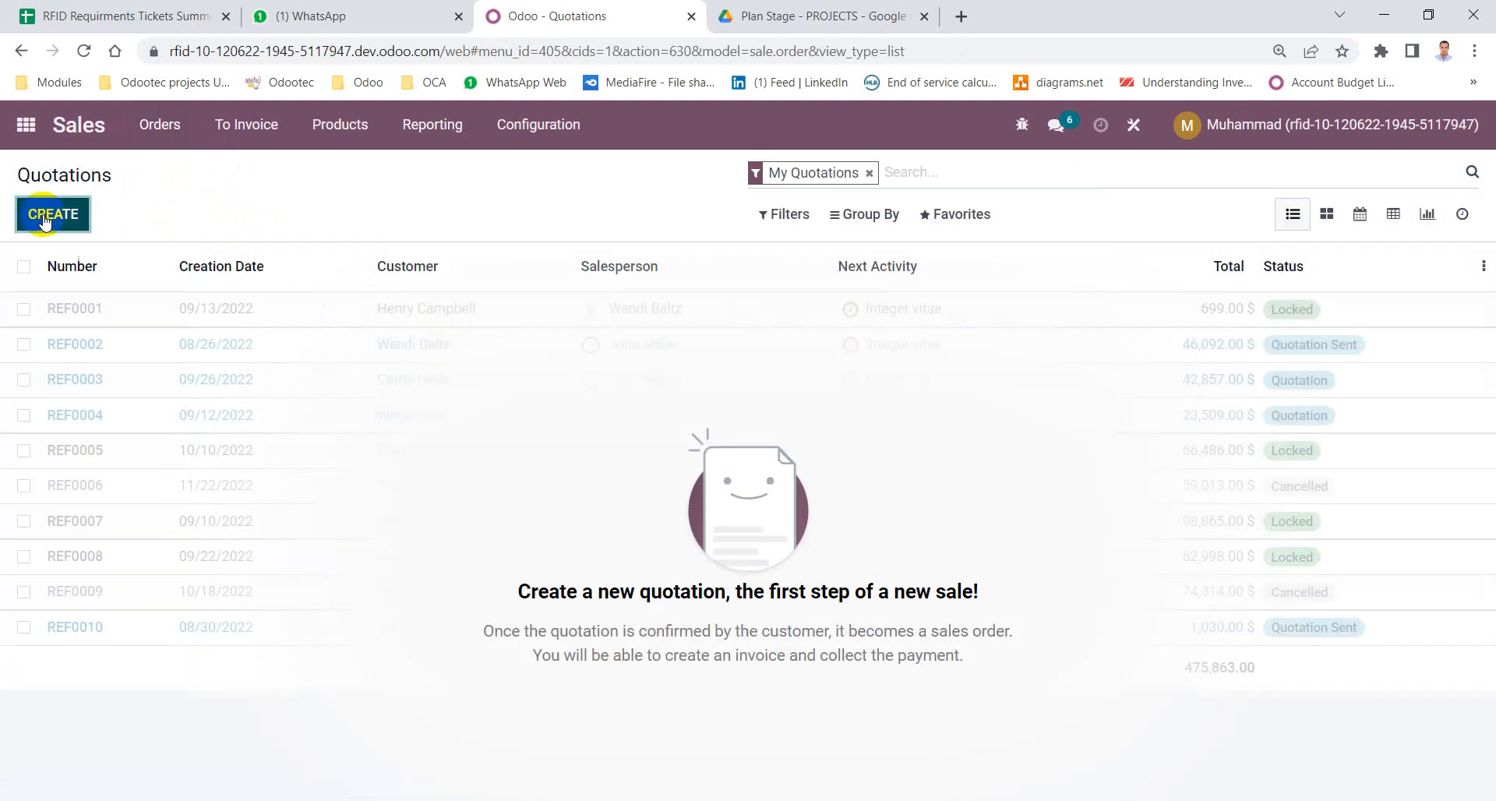
Create a quotation for customer1 with 100 units of product1 at 100.00 (10,000.00 €) and save it.
click(53, 214)
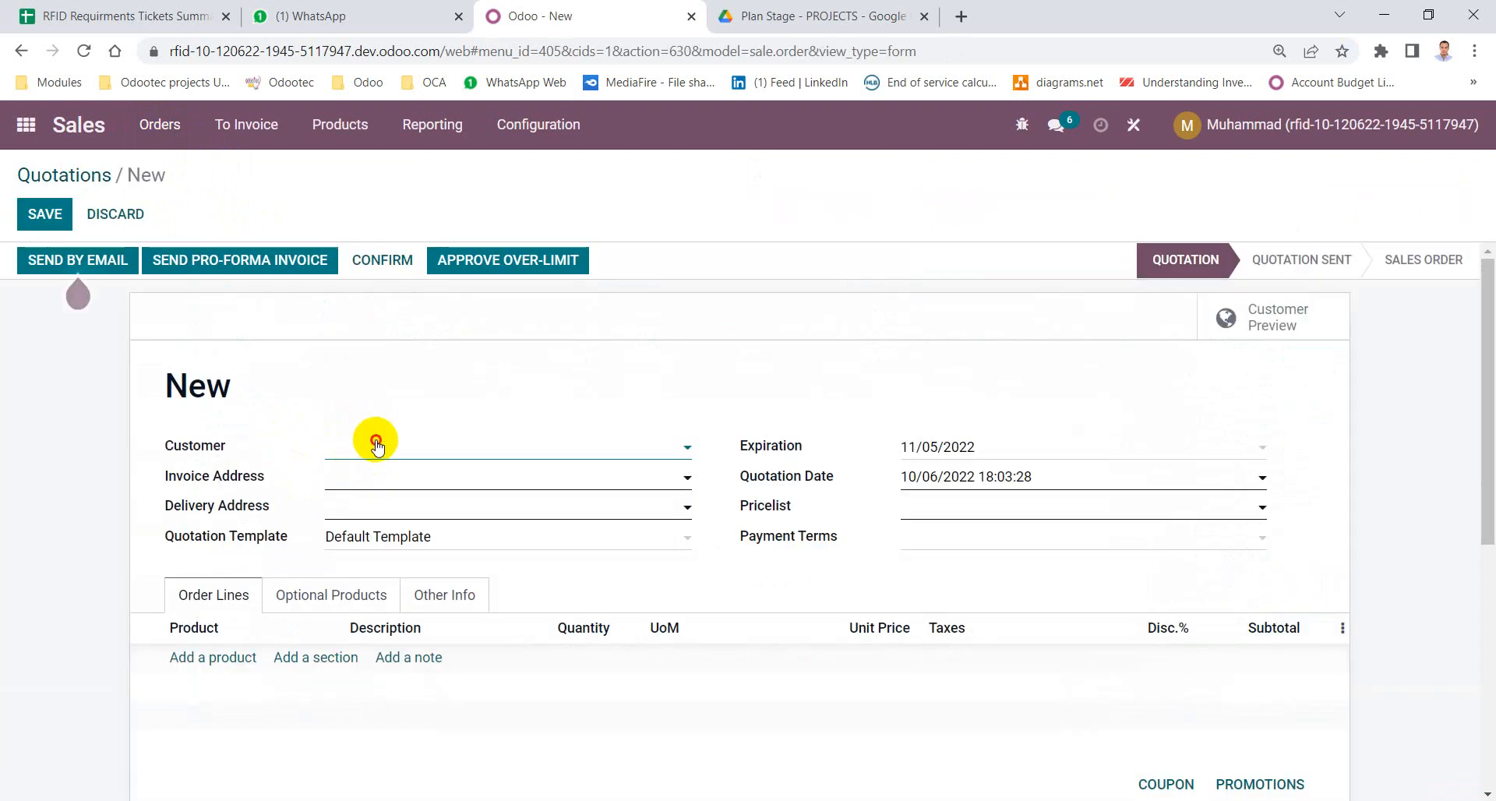
click(376, 443)
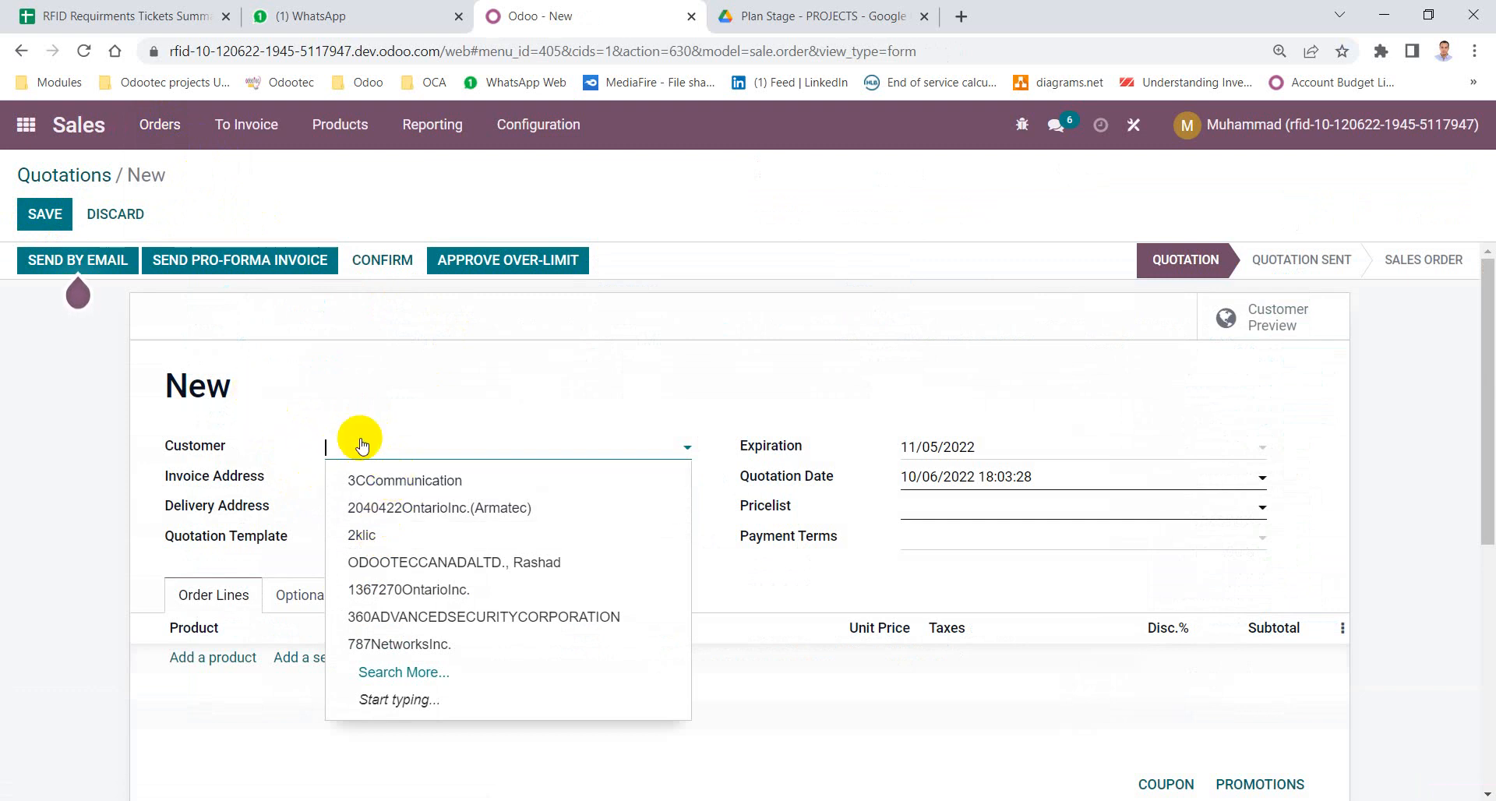
text(customer1)
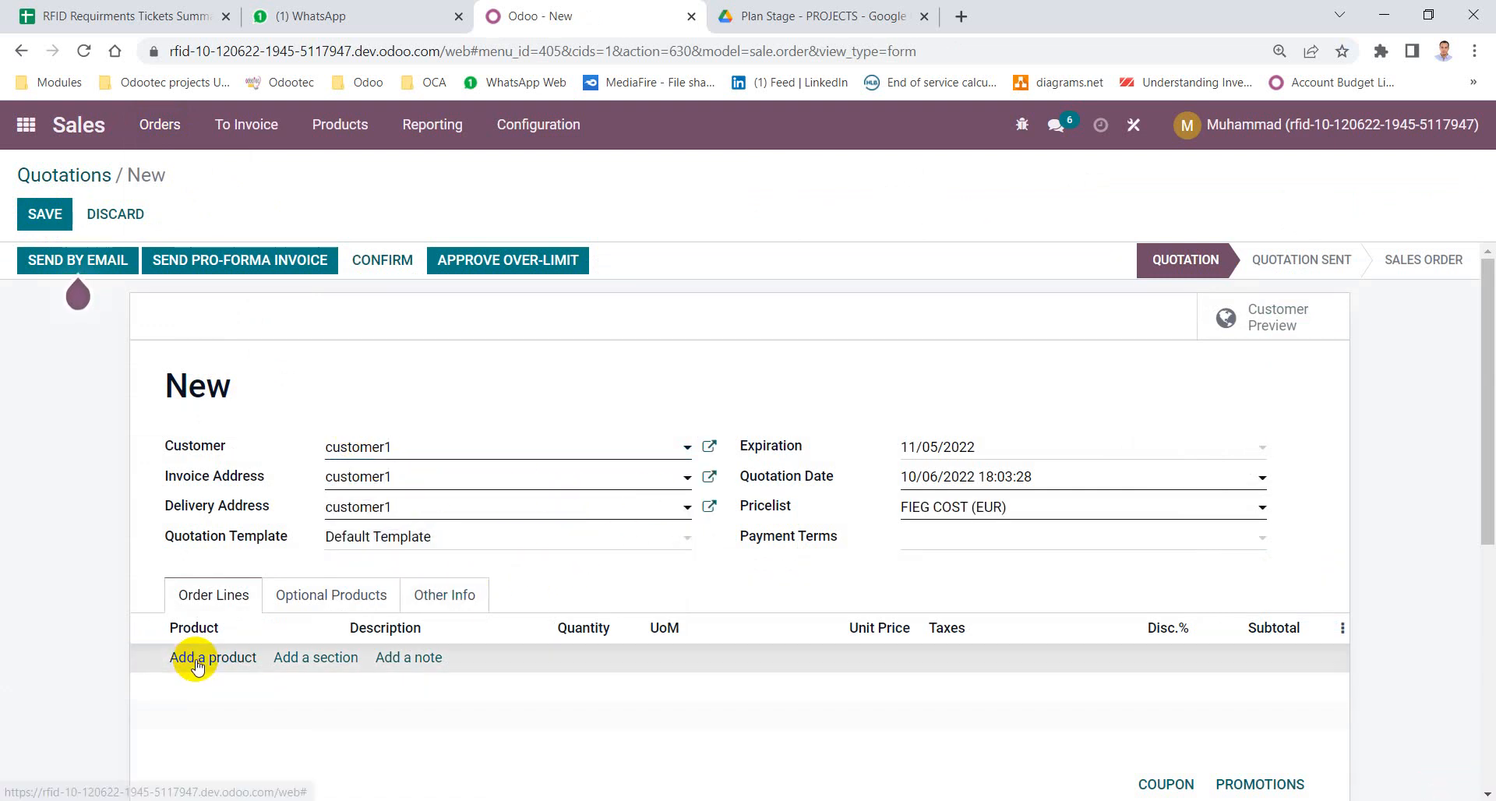
click(212, 658)
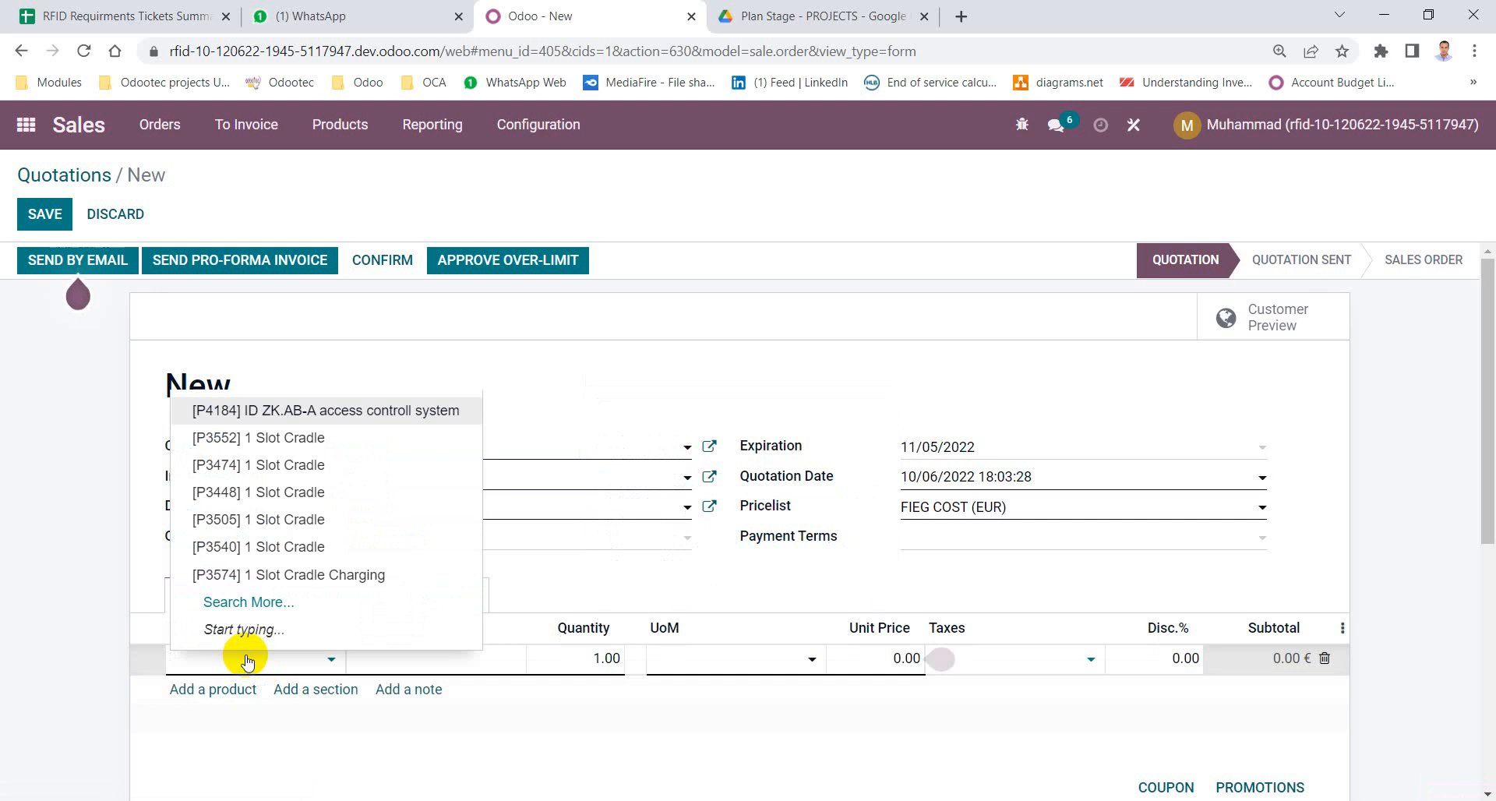
text(prod)
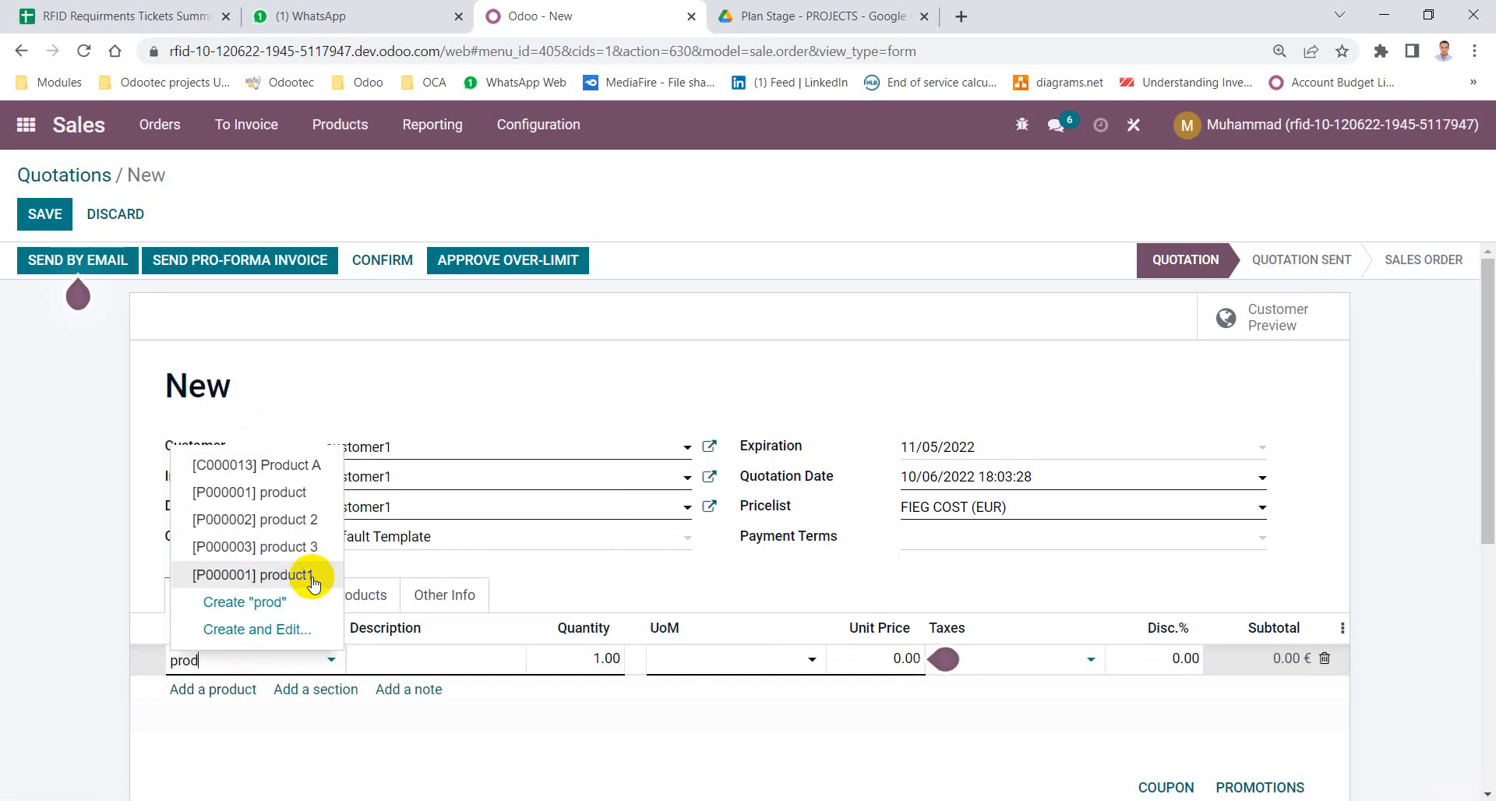
click(250, 574)
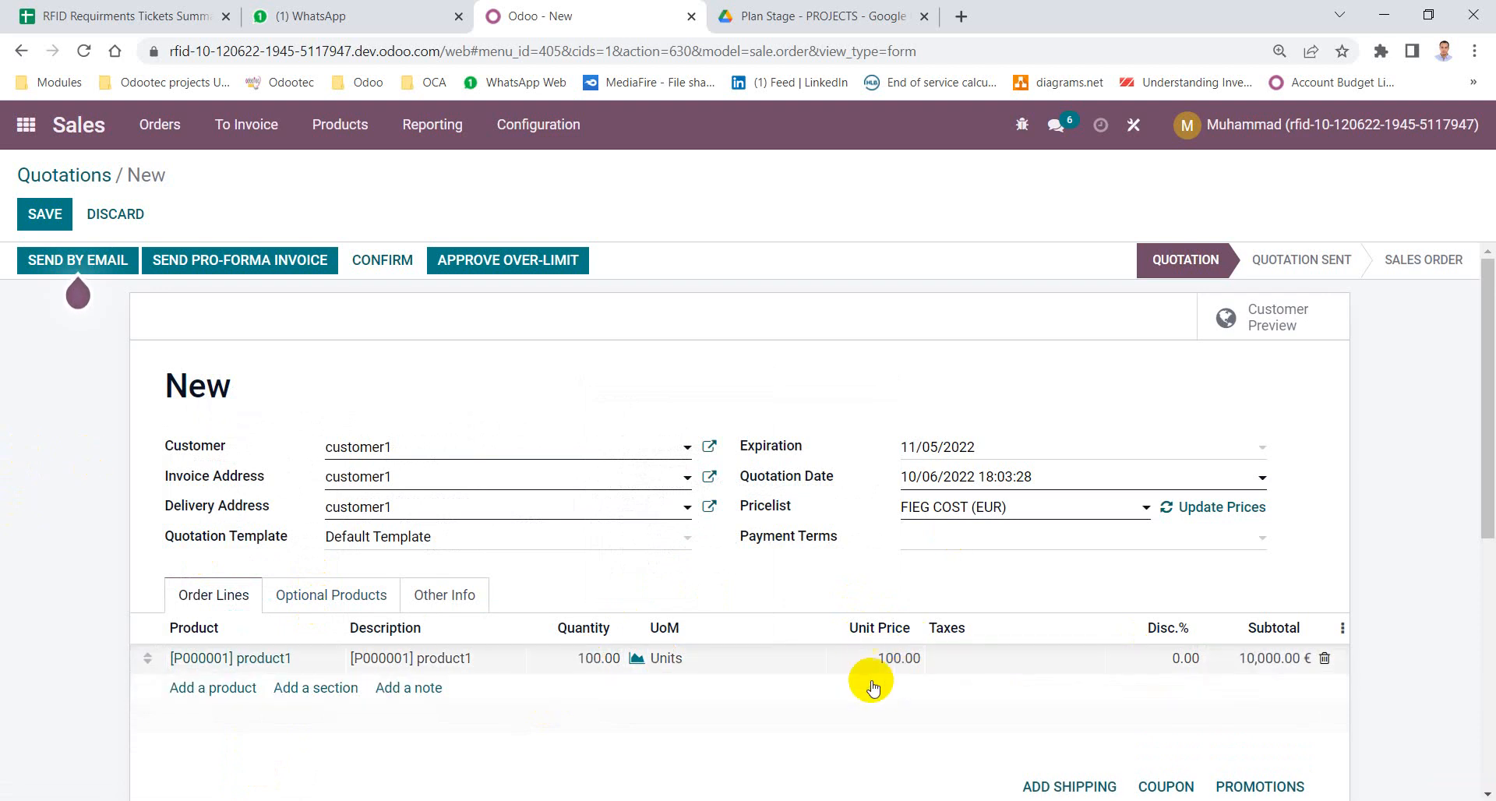
mouse_move(988, 602)
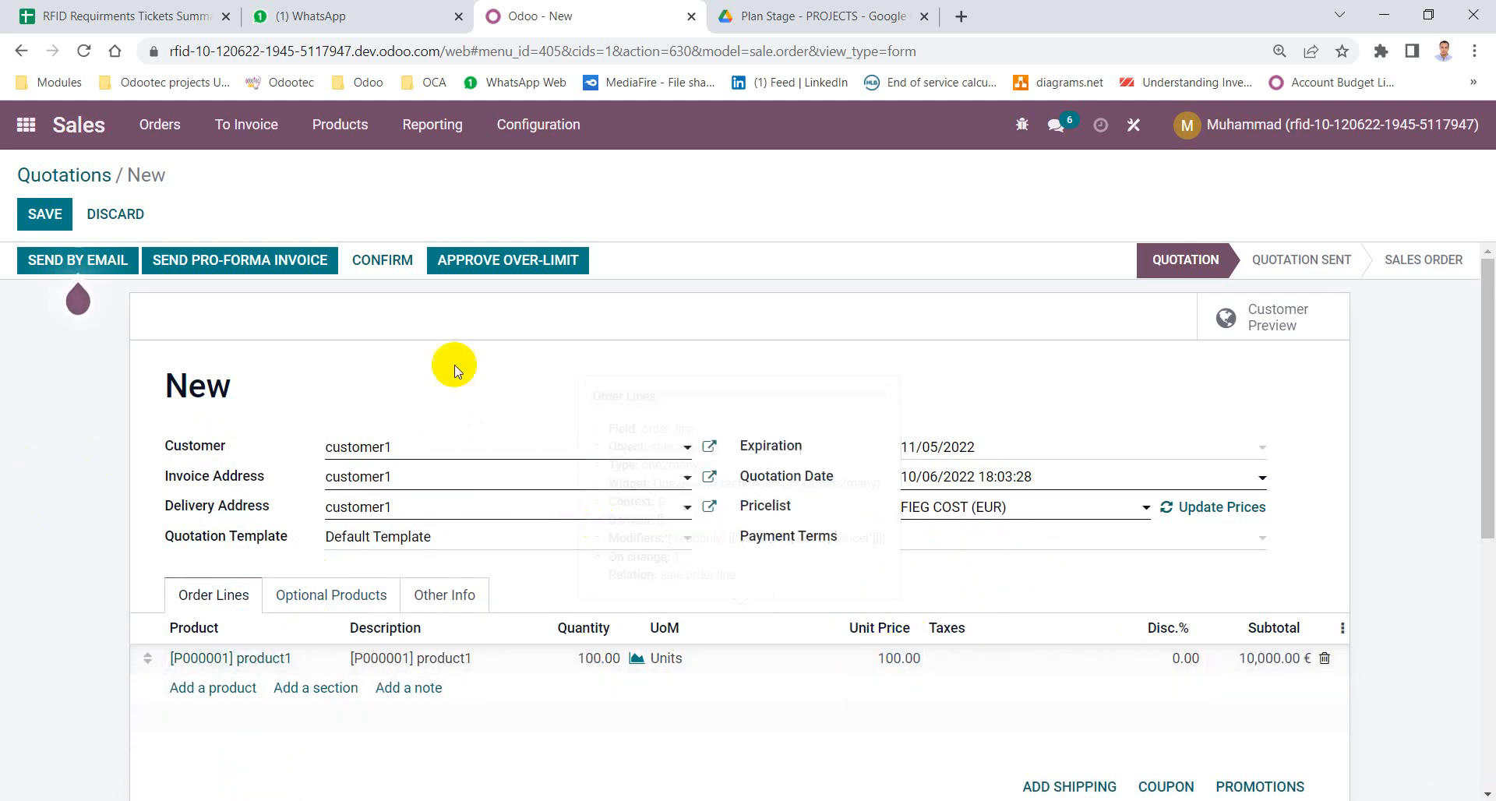
click(43, 213)
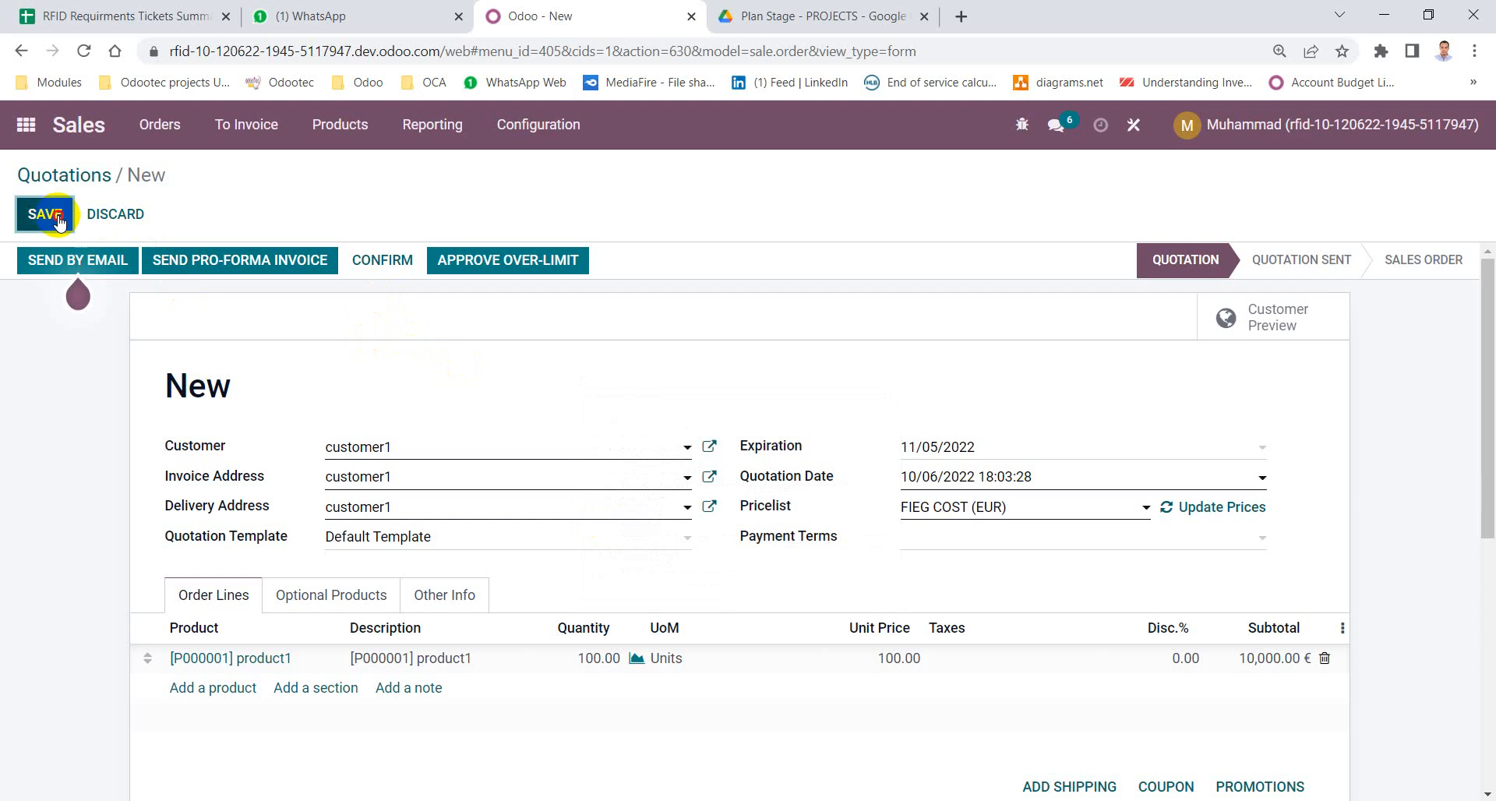
Confirm quotation S00127 into a locked sales order, approving the over-credit-limit warning.
click(43, 214)
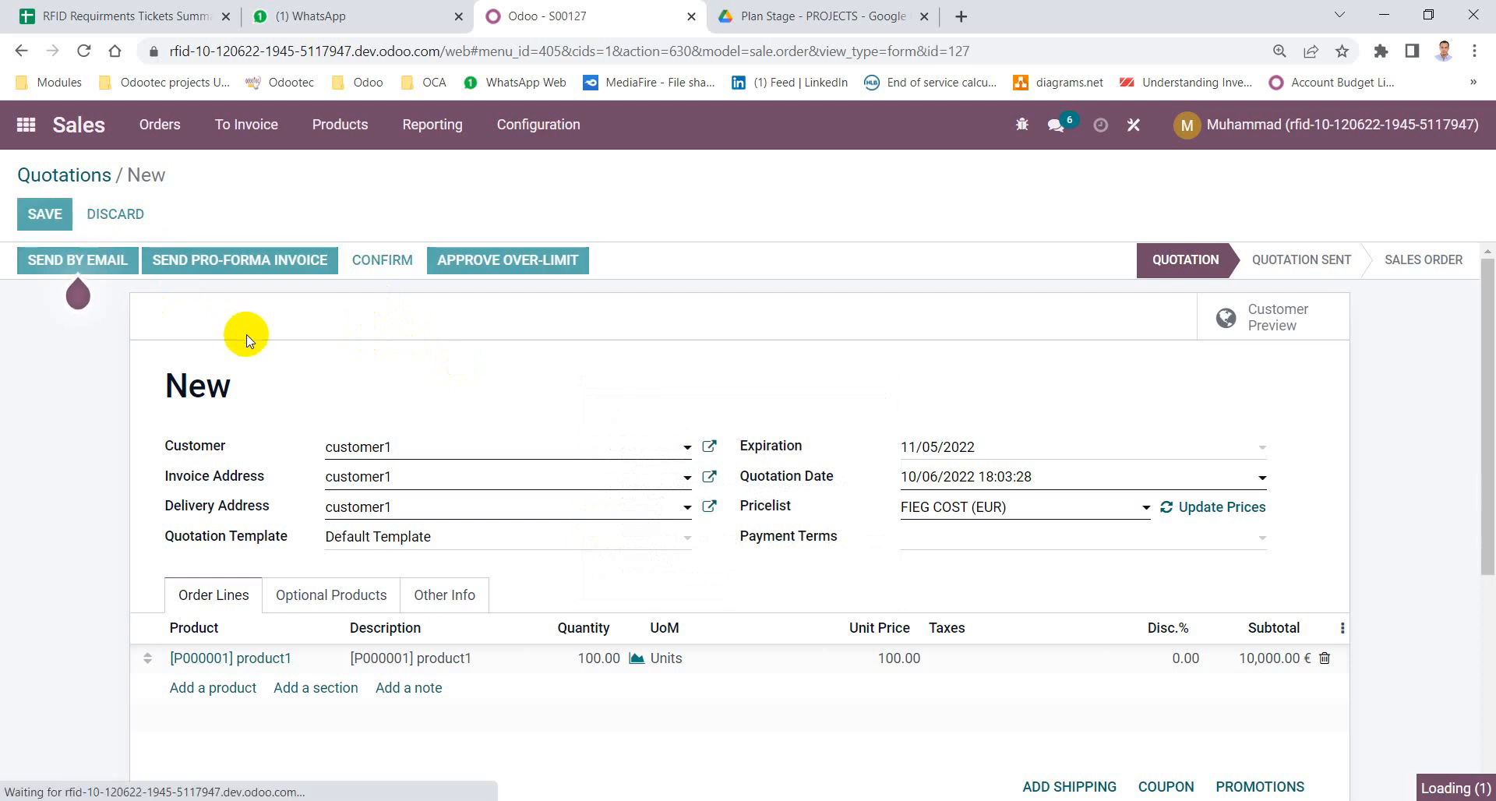
click(43, 214)
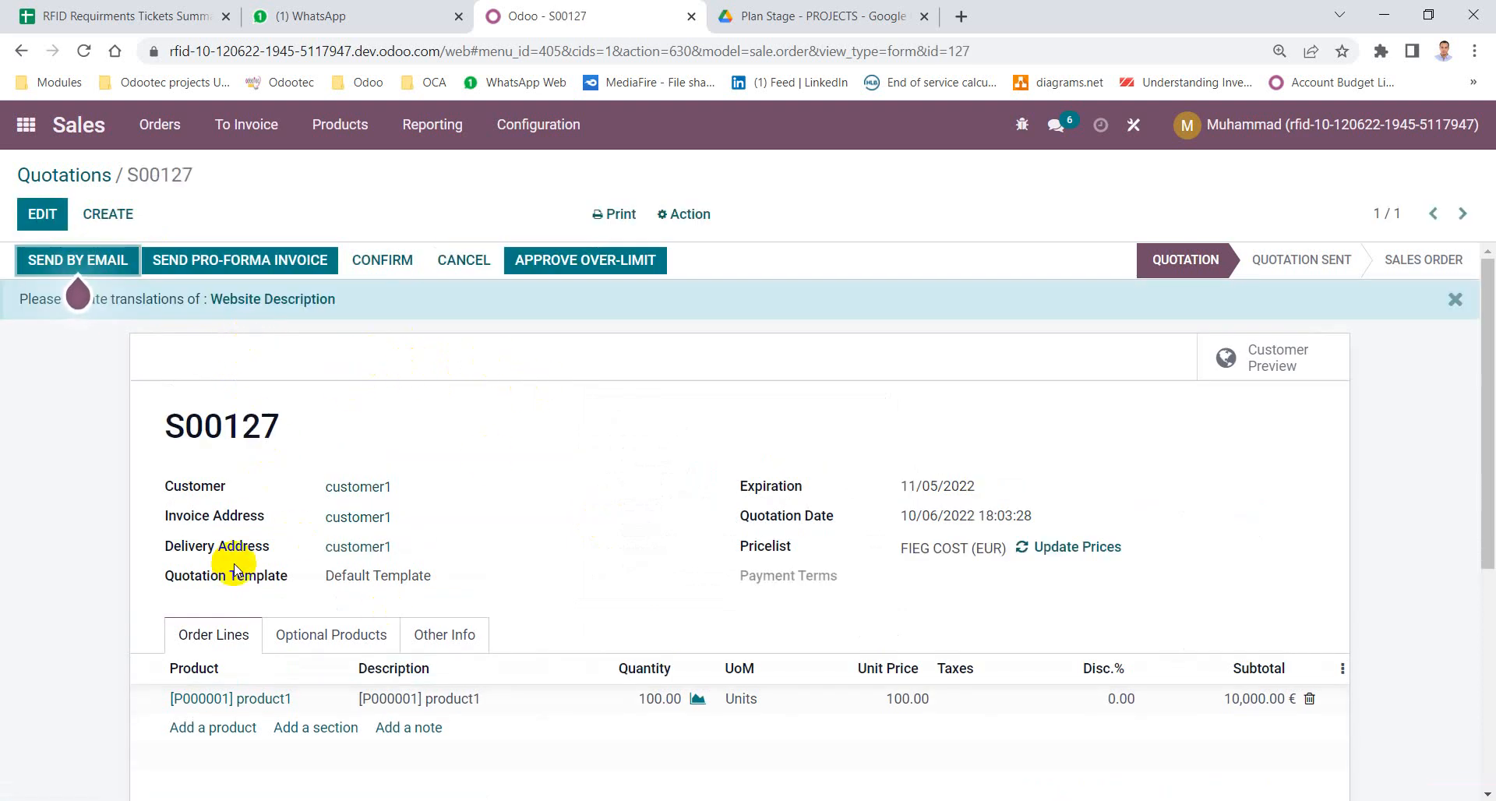
click(382, 261)
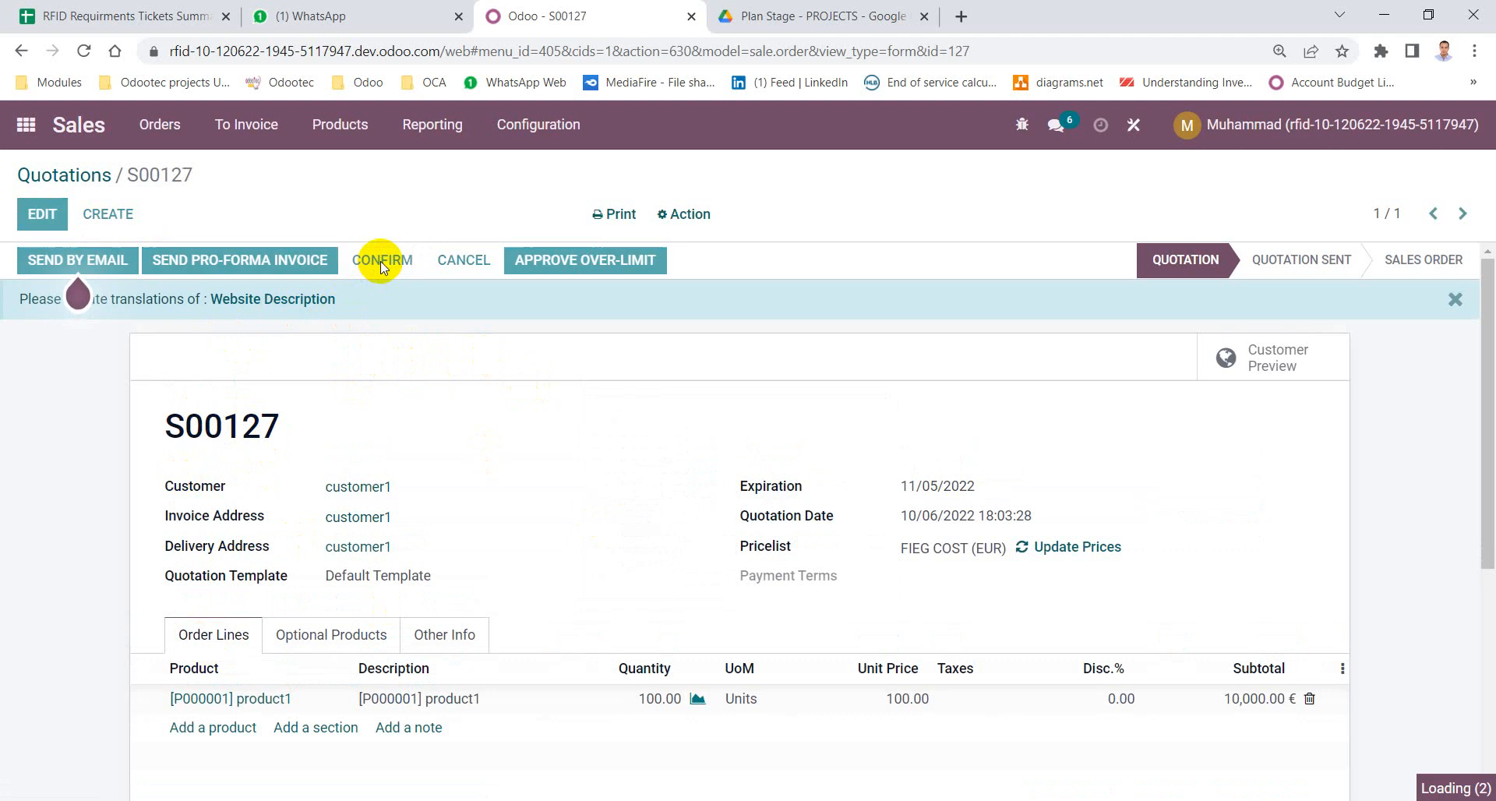
click(382, 261)
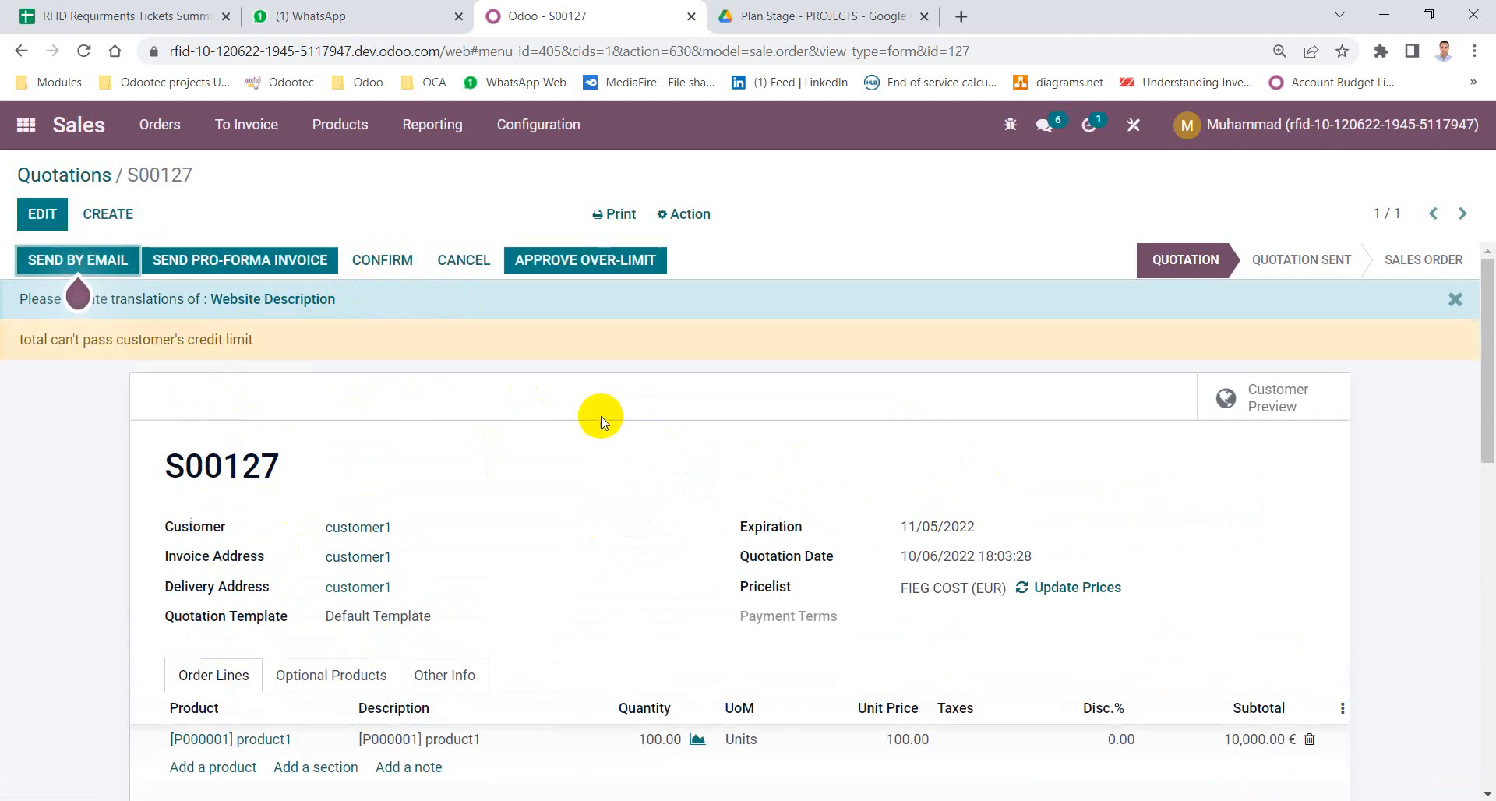
mouse_move(493, 339)
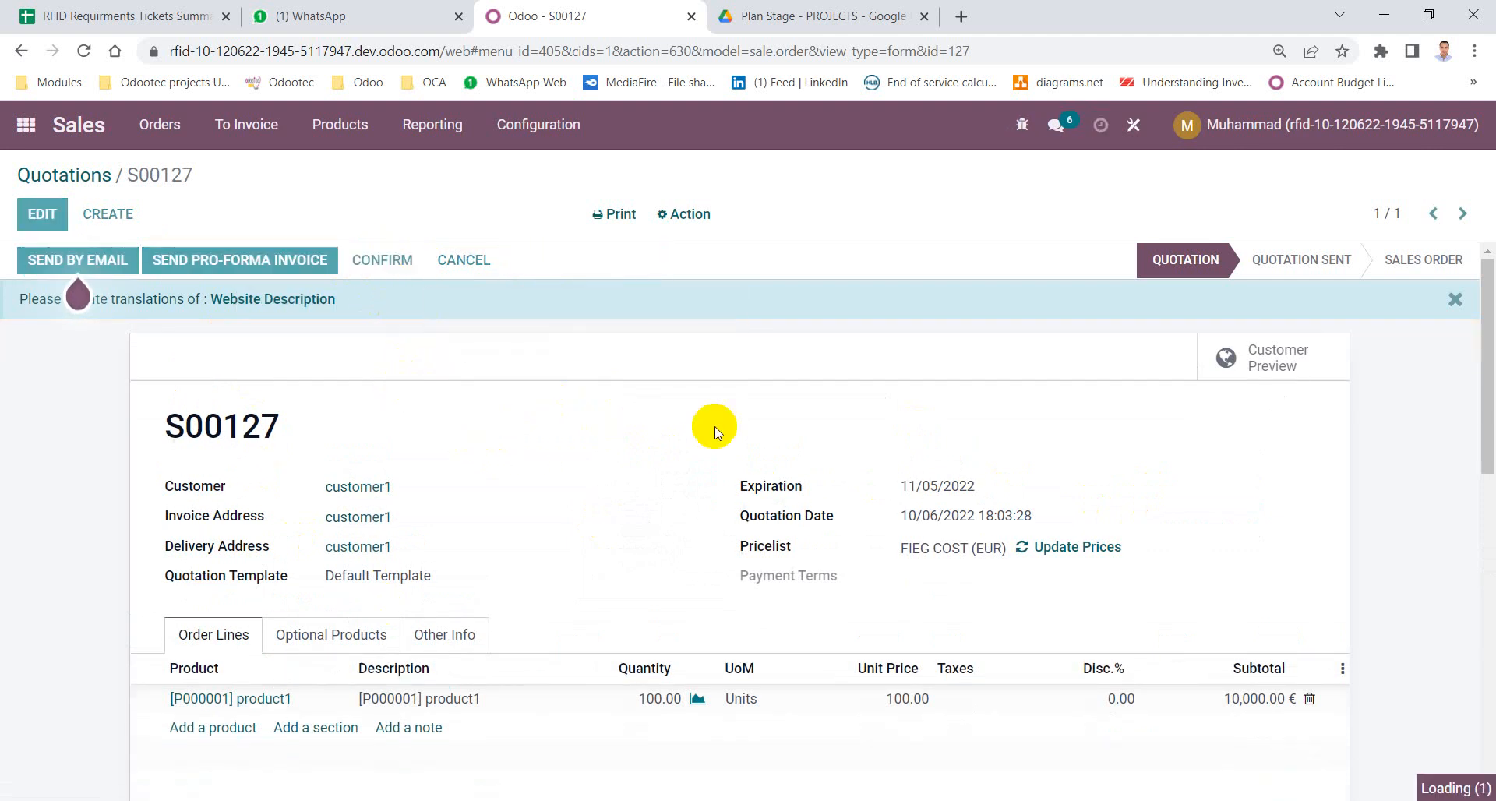
click(382, 259)
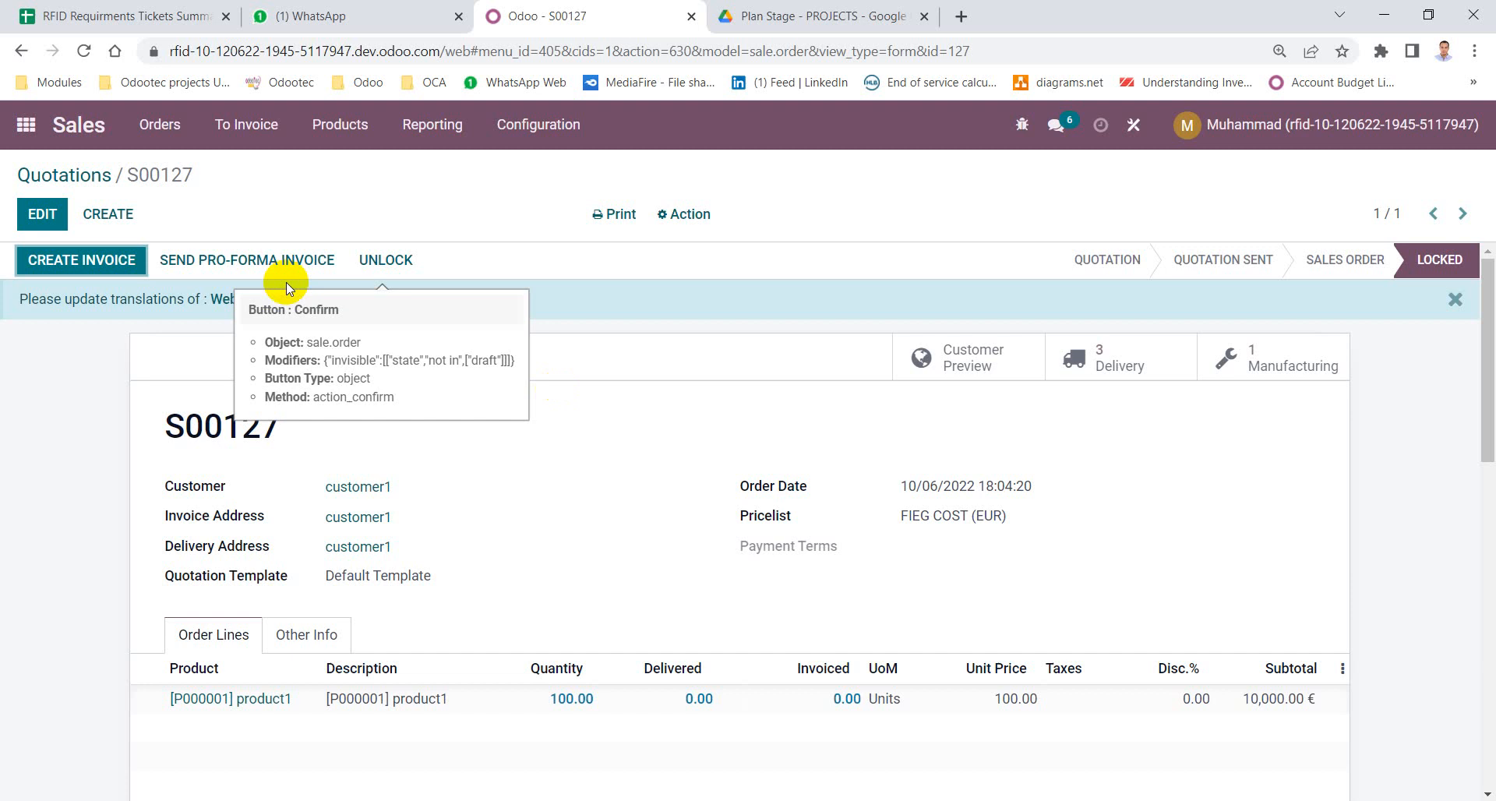
scroll(down, 3)
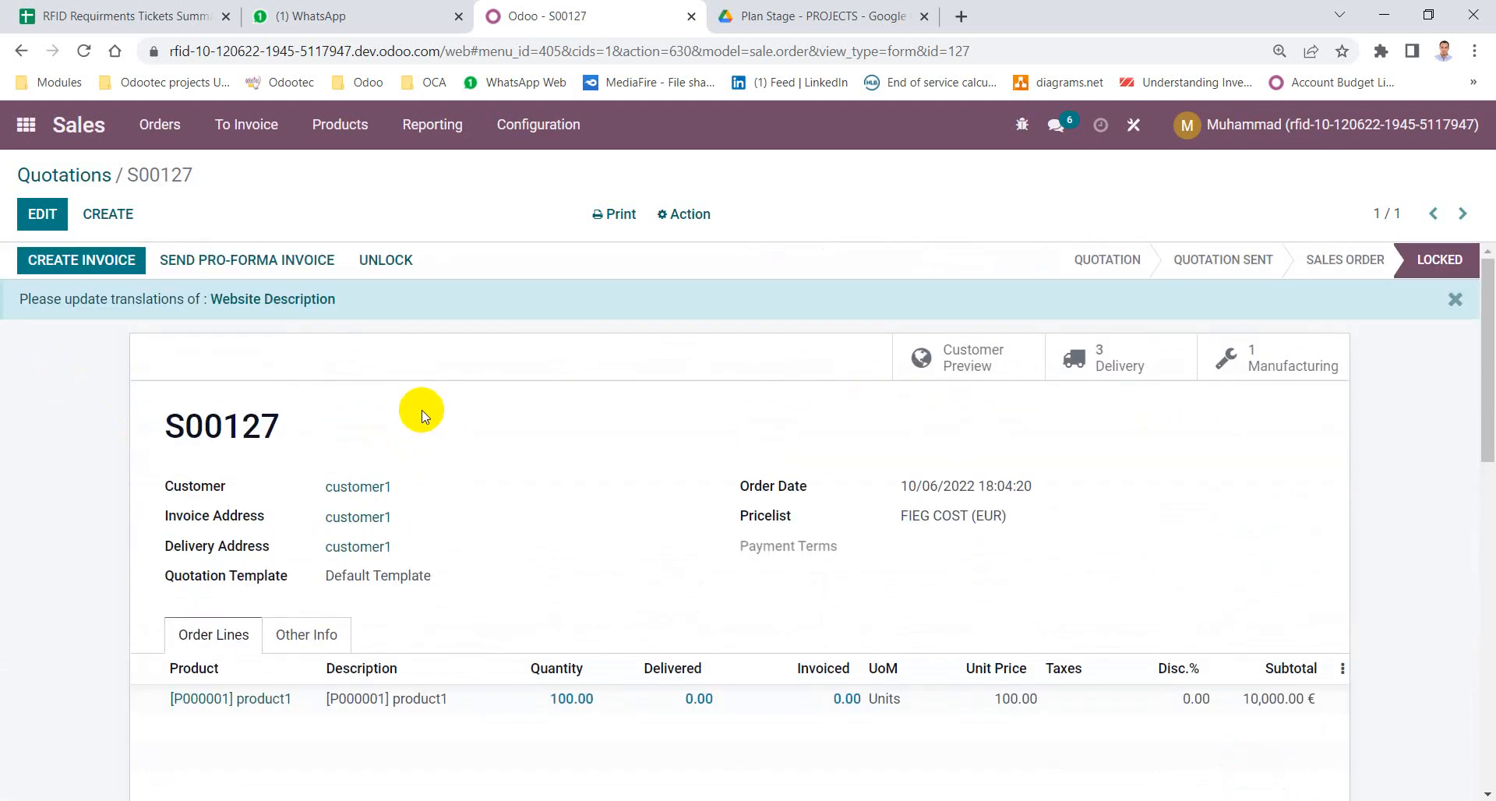
mouse_move(98, 267)
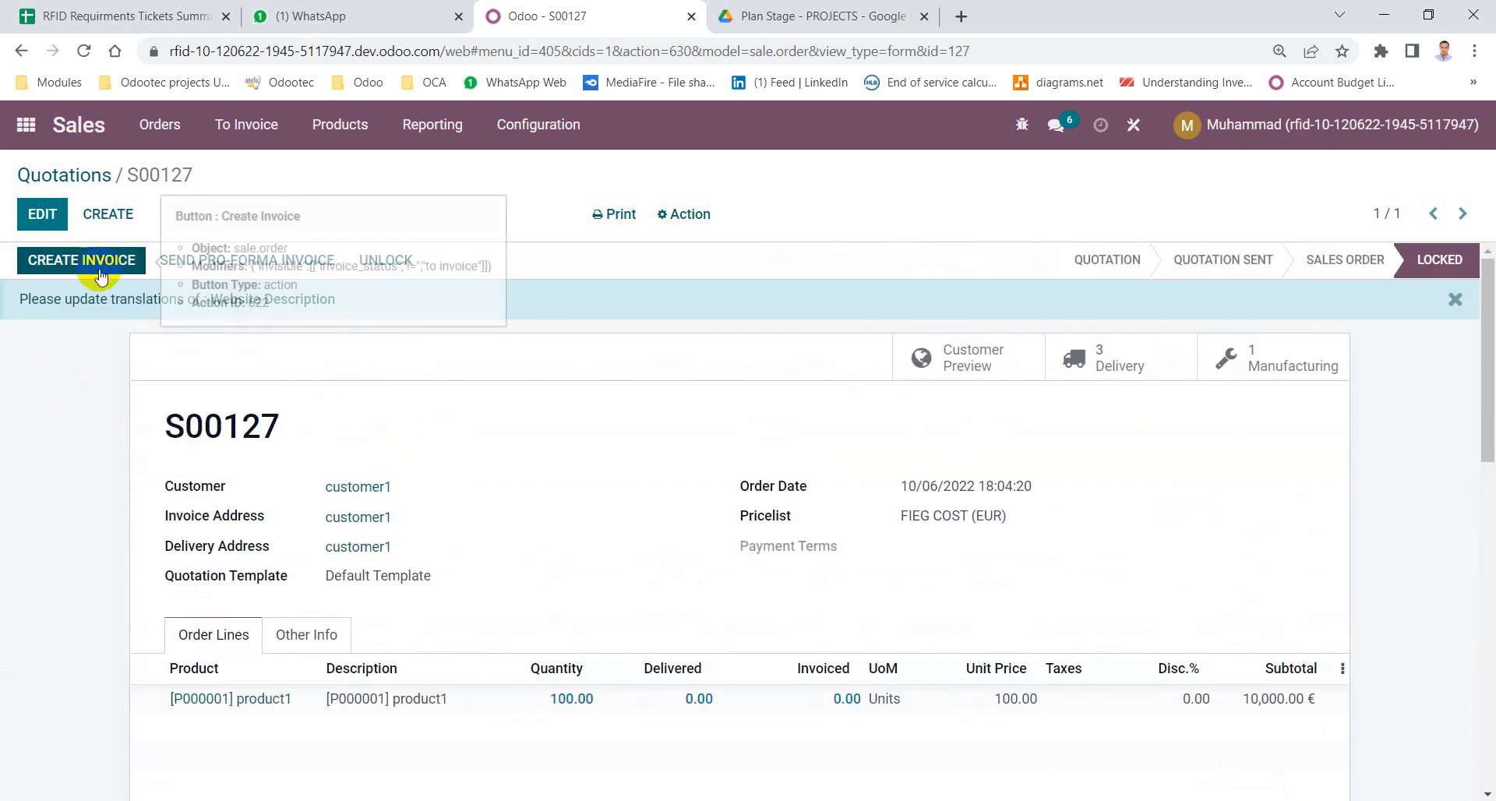
mouse_move(627, 394)
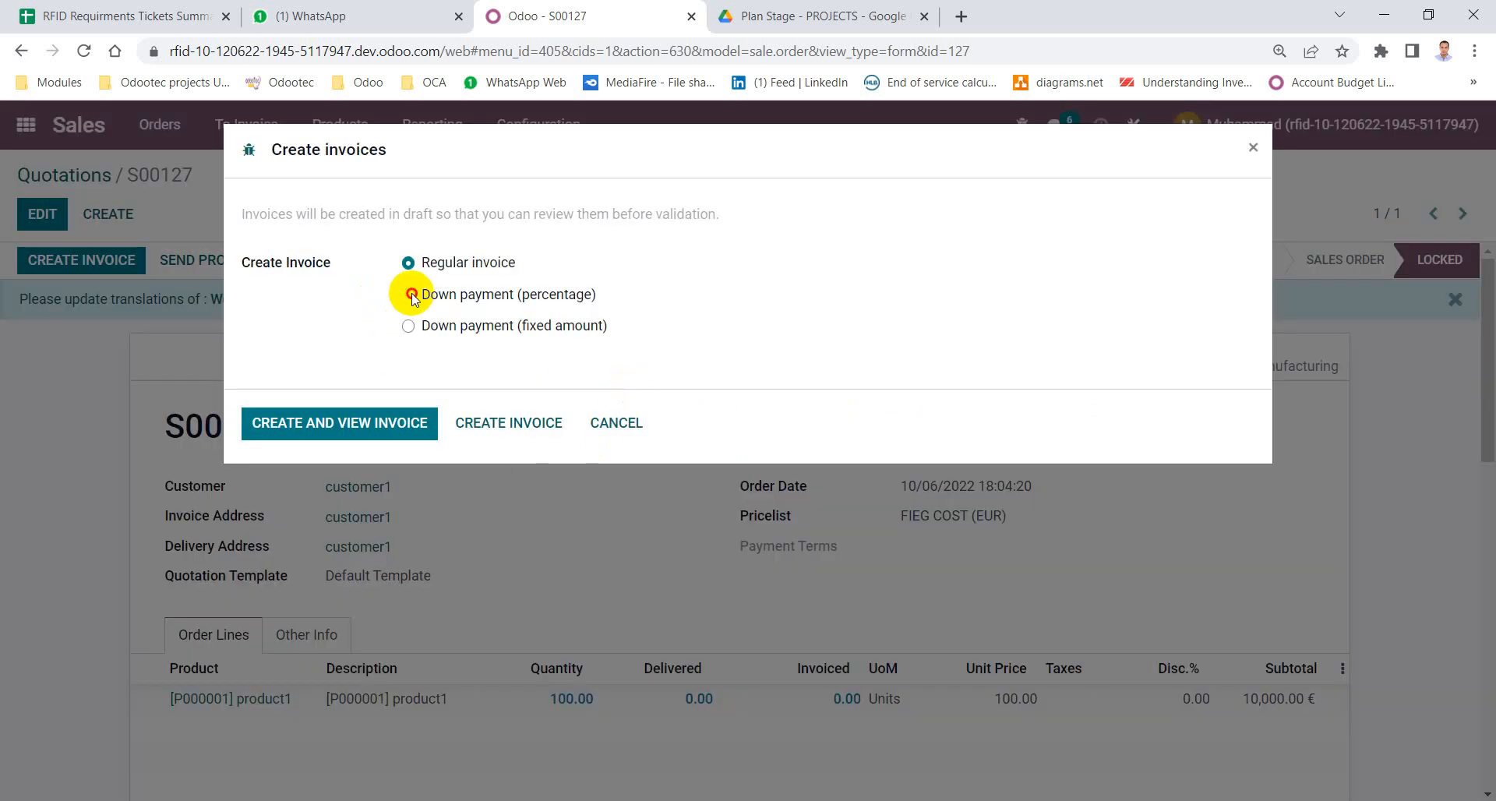
Create a percentage down payment invoice of 50 (5,000.00 €) for S00127 and view it.
click(408, 293)
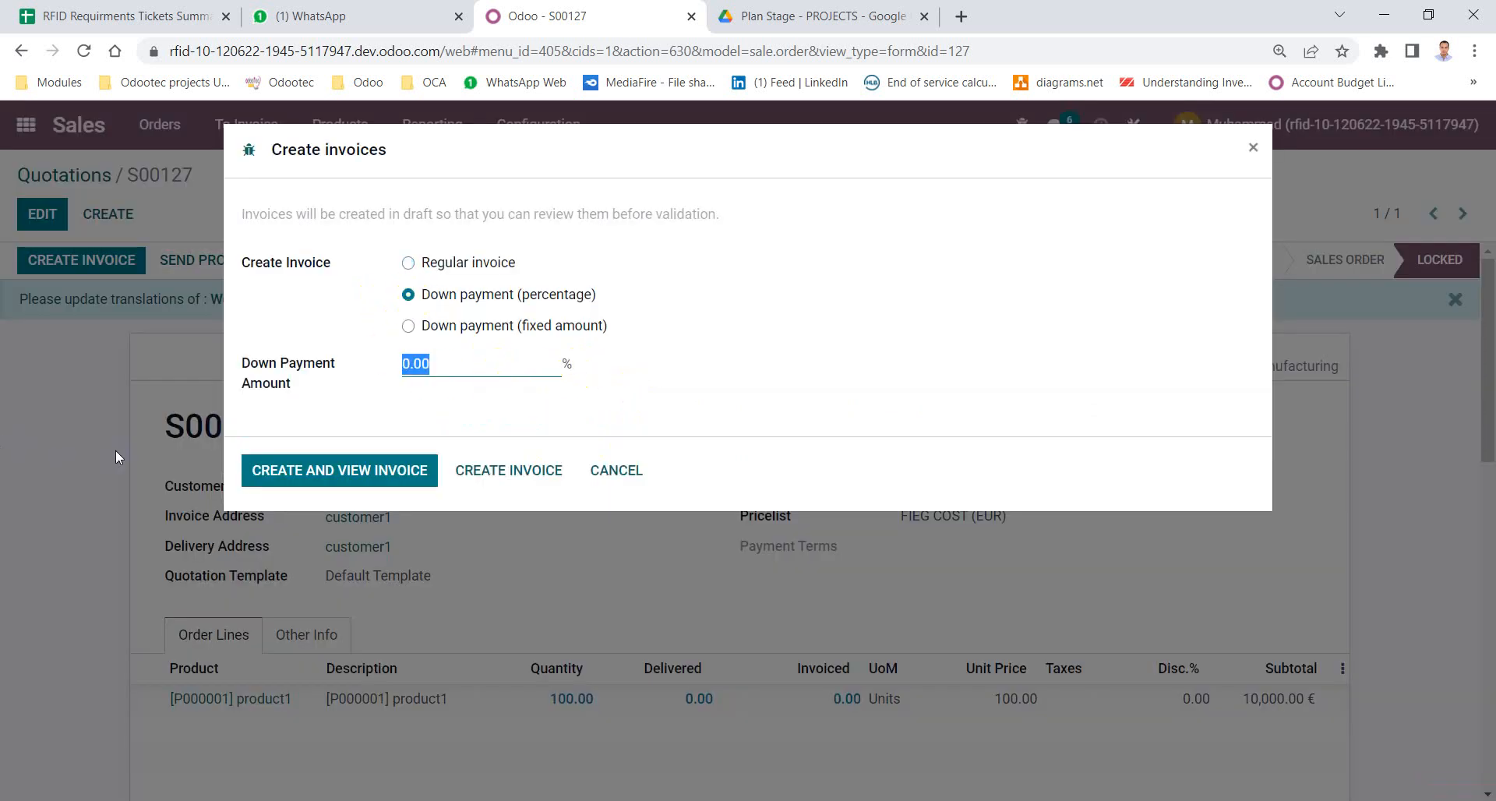
text(50)
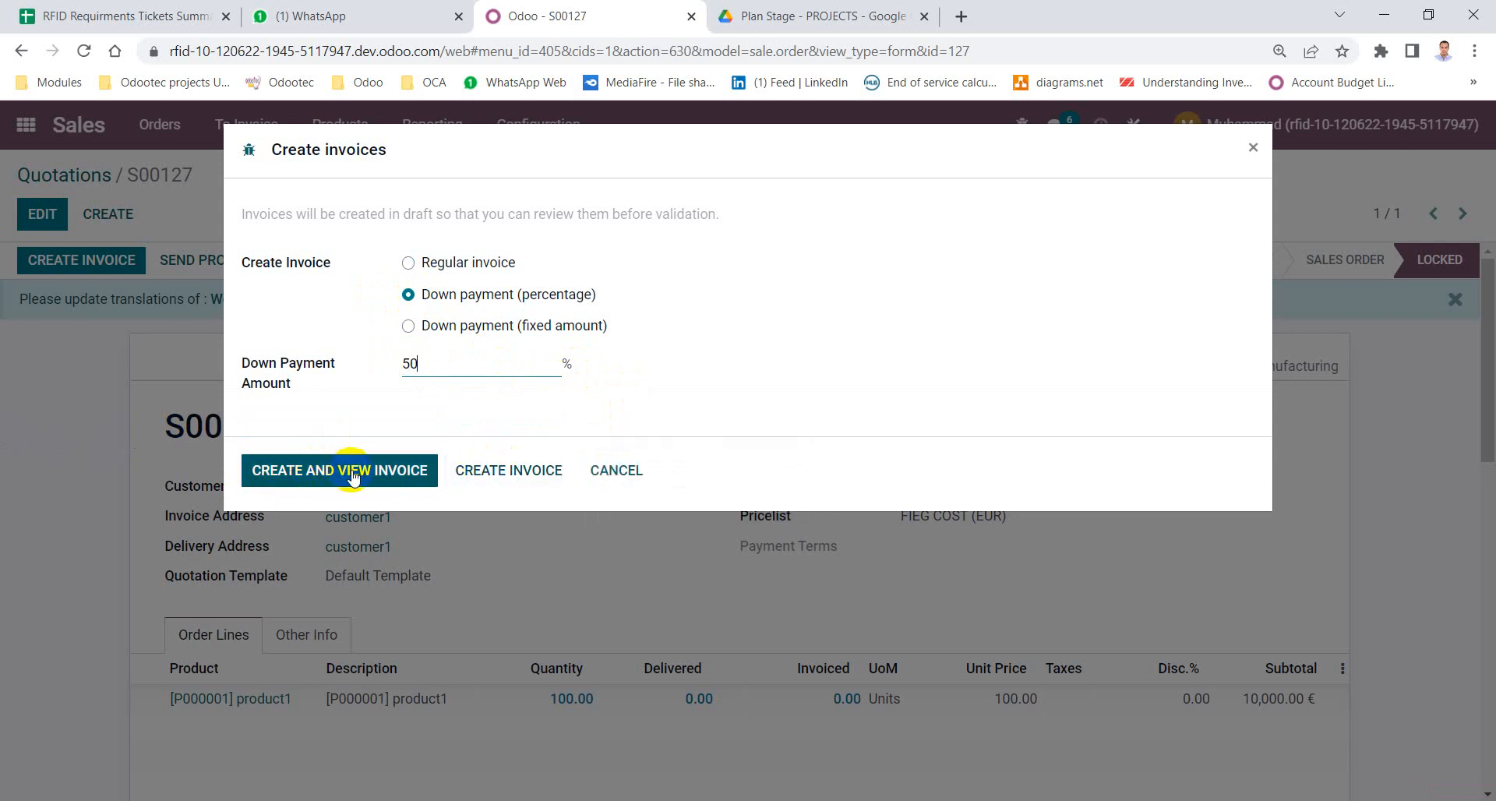
click(340, 471)
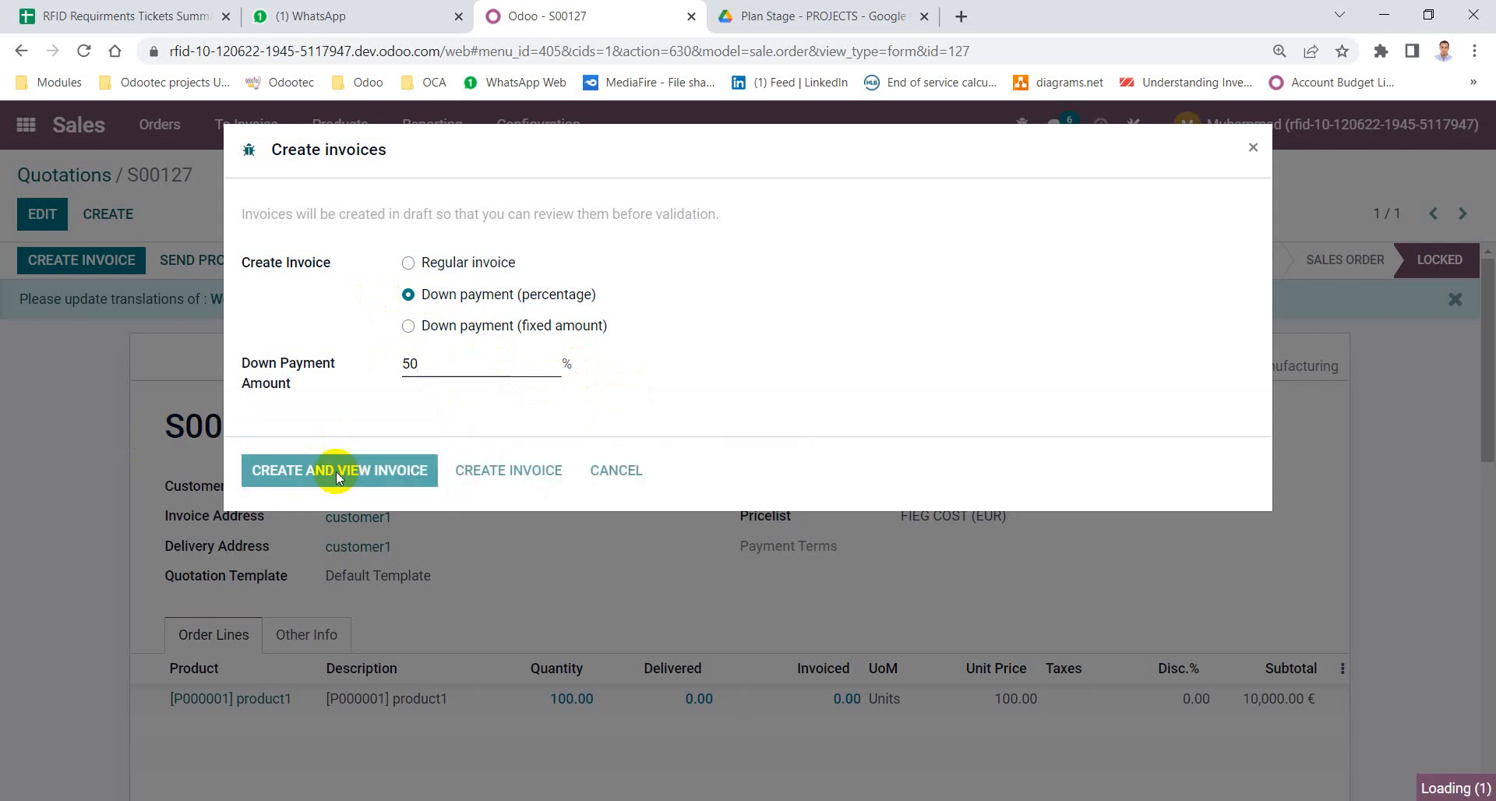
click(338, 469)
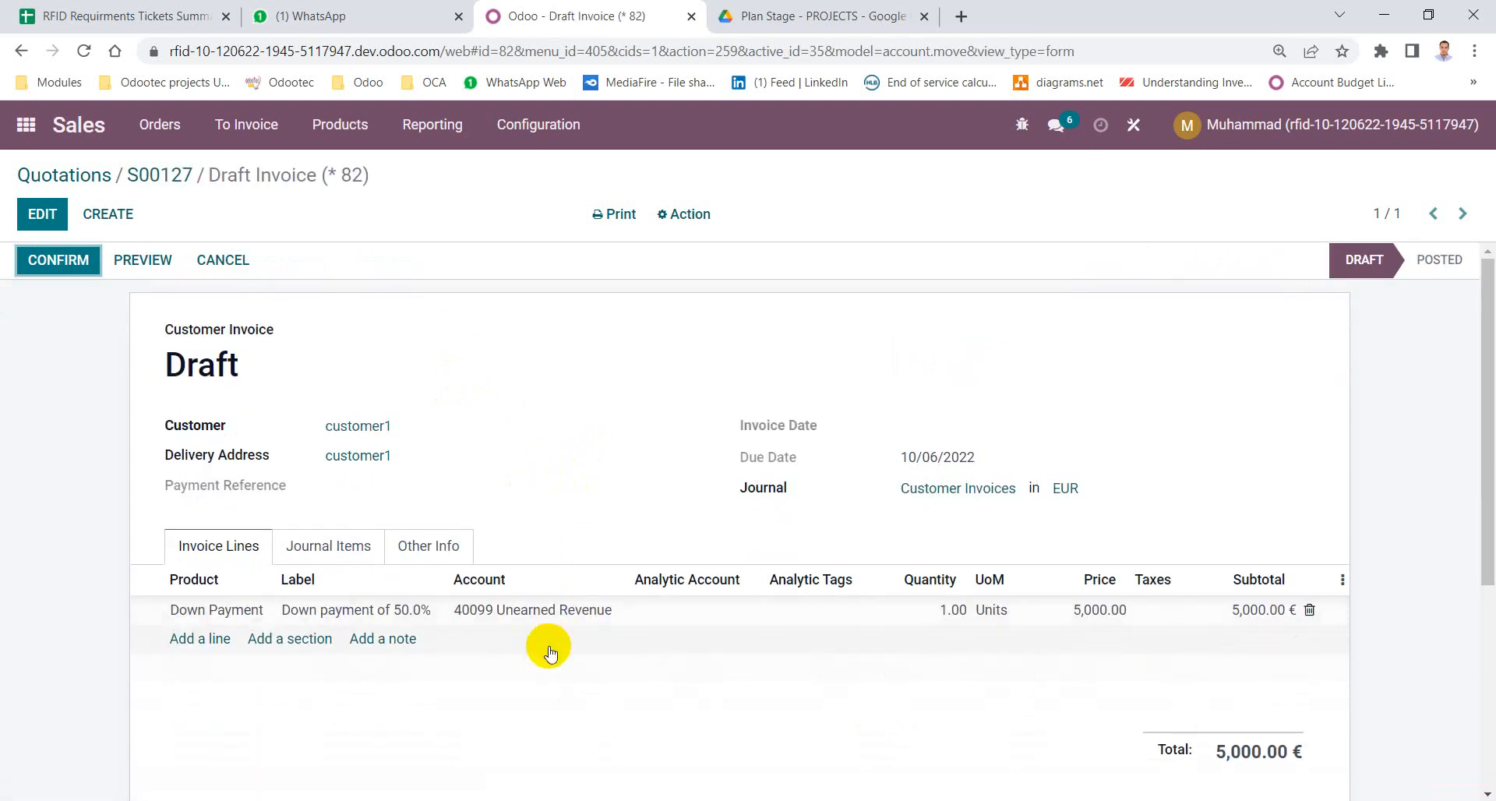
mouse_move(632, 604)
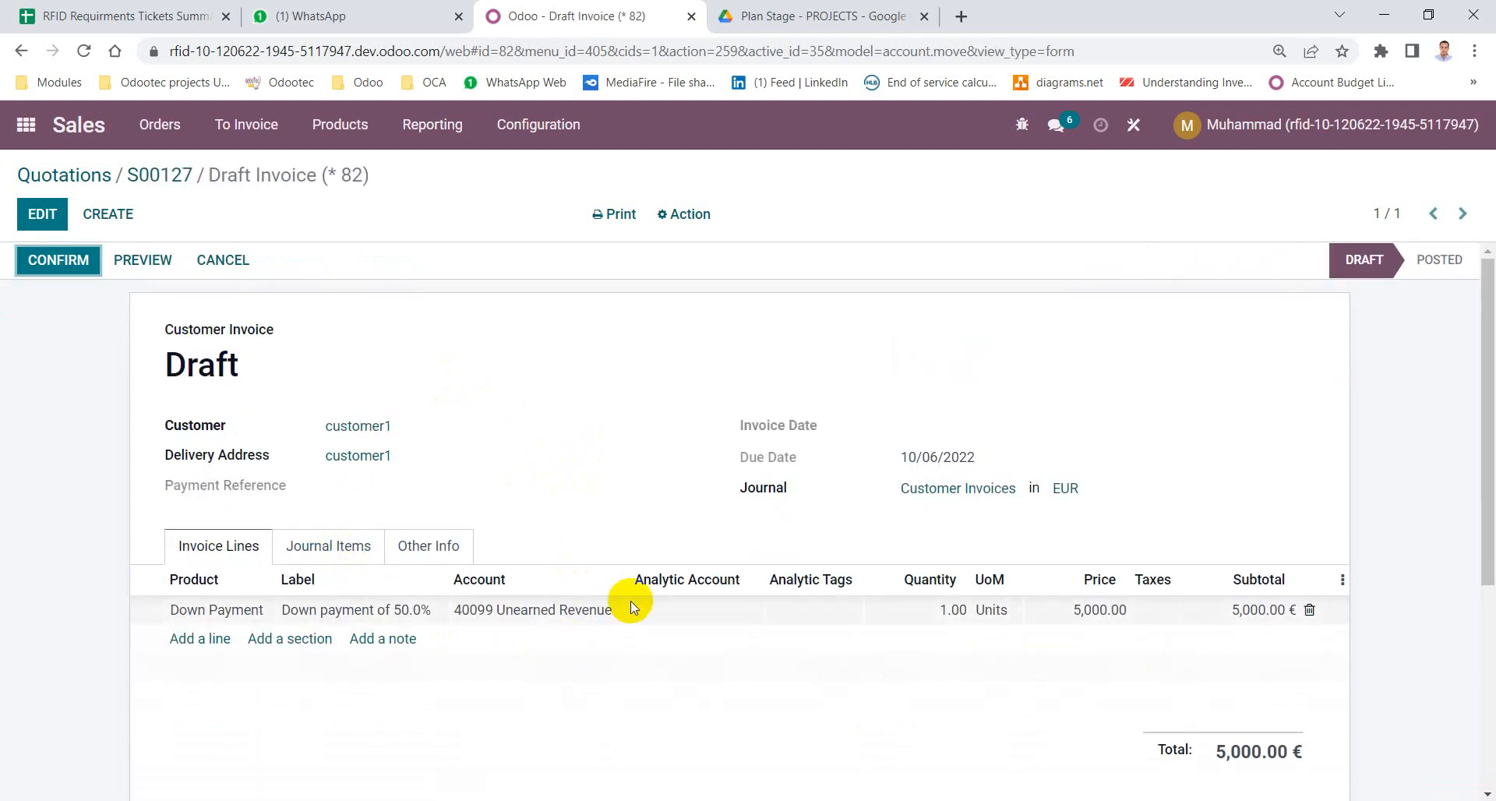
mouse_move(329, 555)
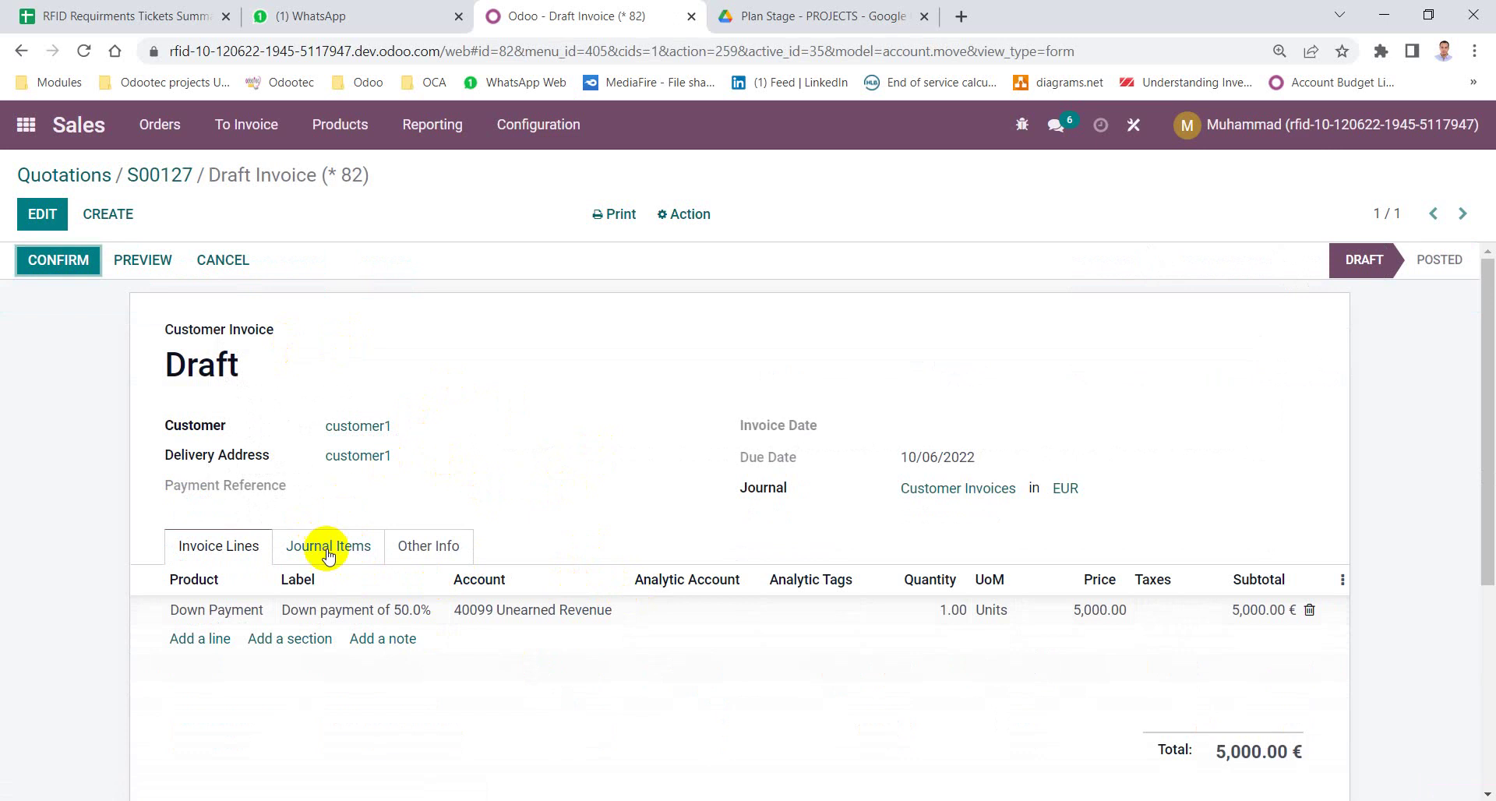
Review the draft invoice's Journal Items: 5,000.00 debit Customers Account, credit Unearned Revenue, sorted by Debit.
click(328, 545)
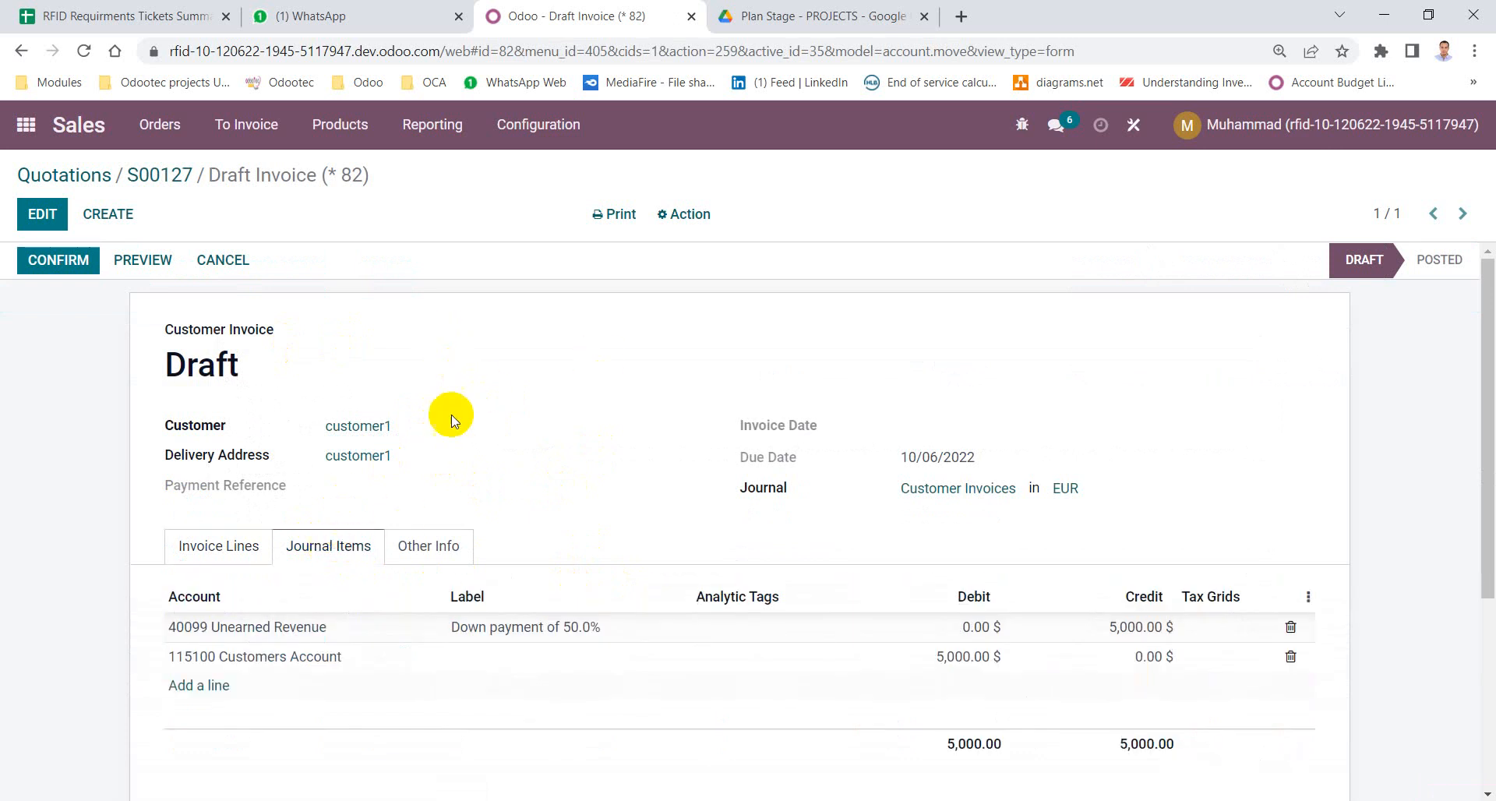
click(218, 546)
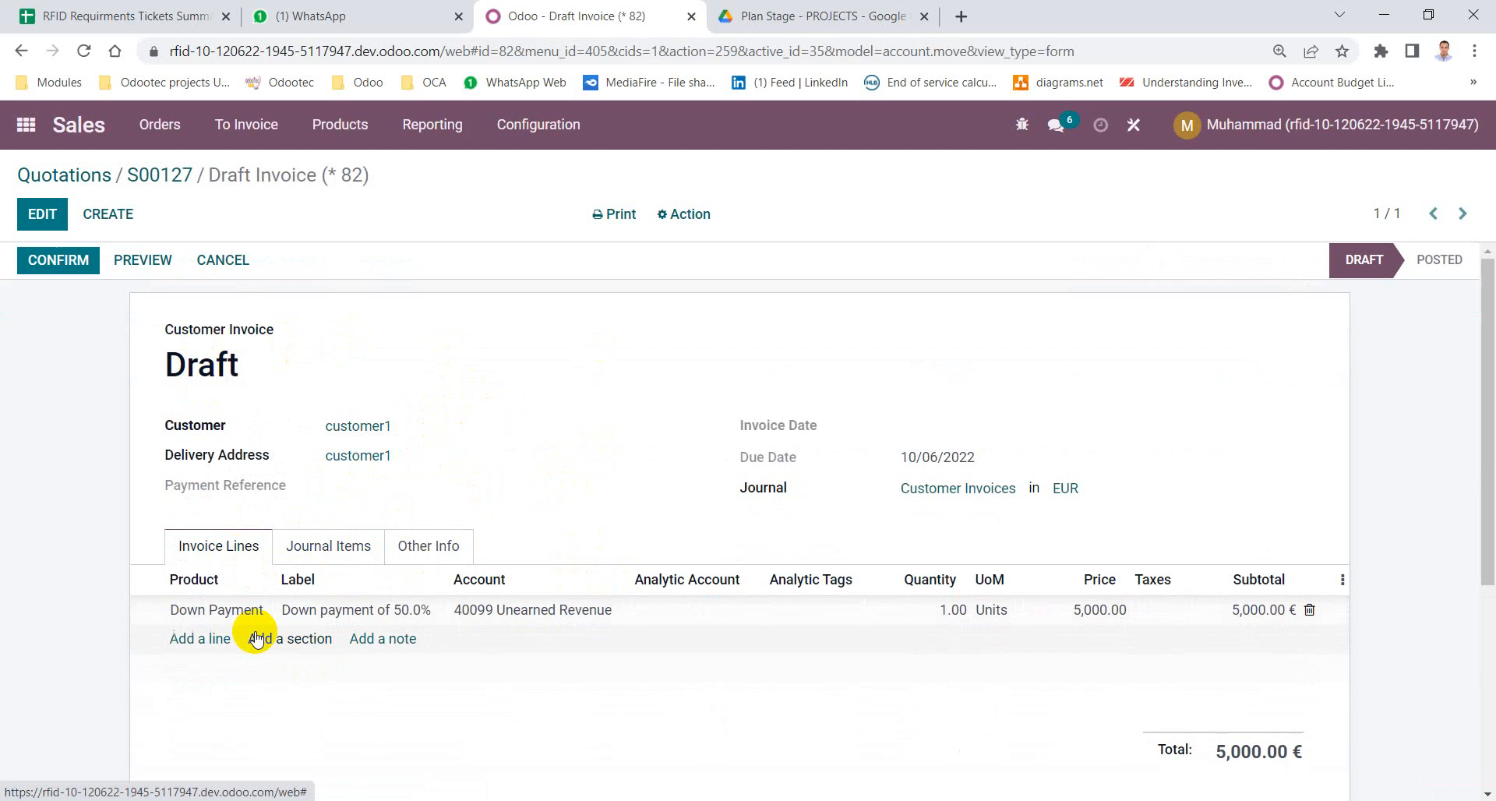
mouse_move(381, 619)
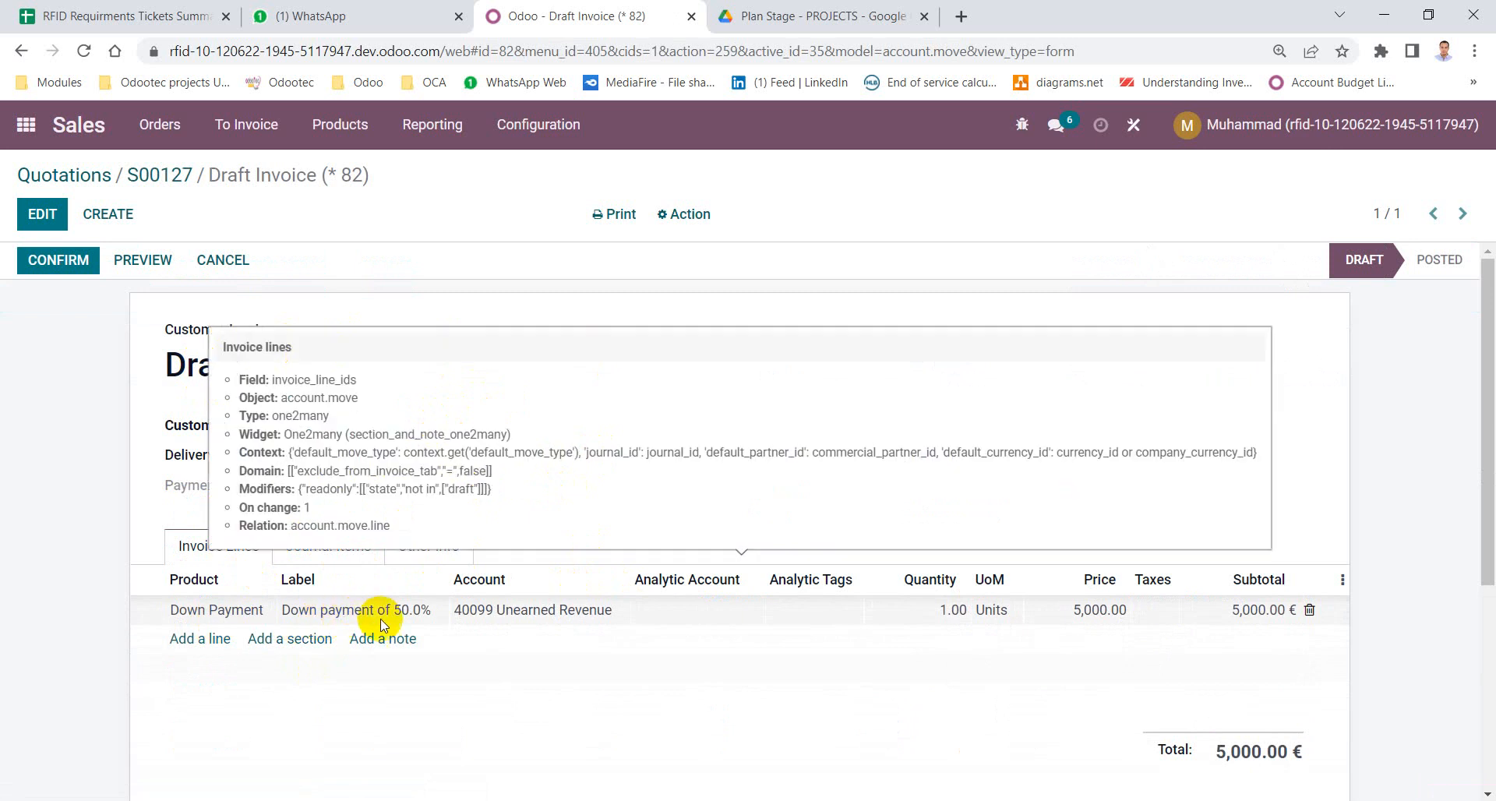
mouse_move(590, 639)
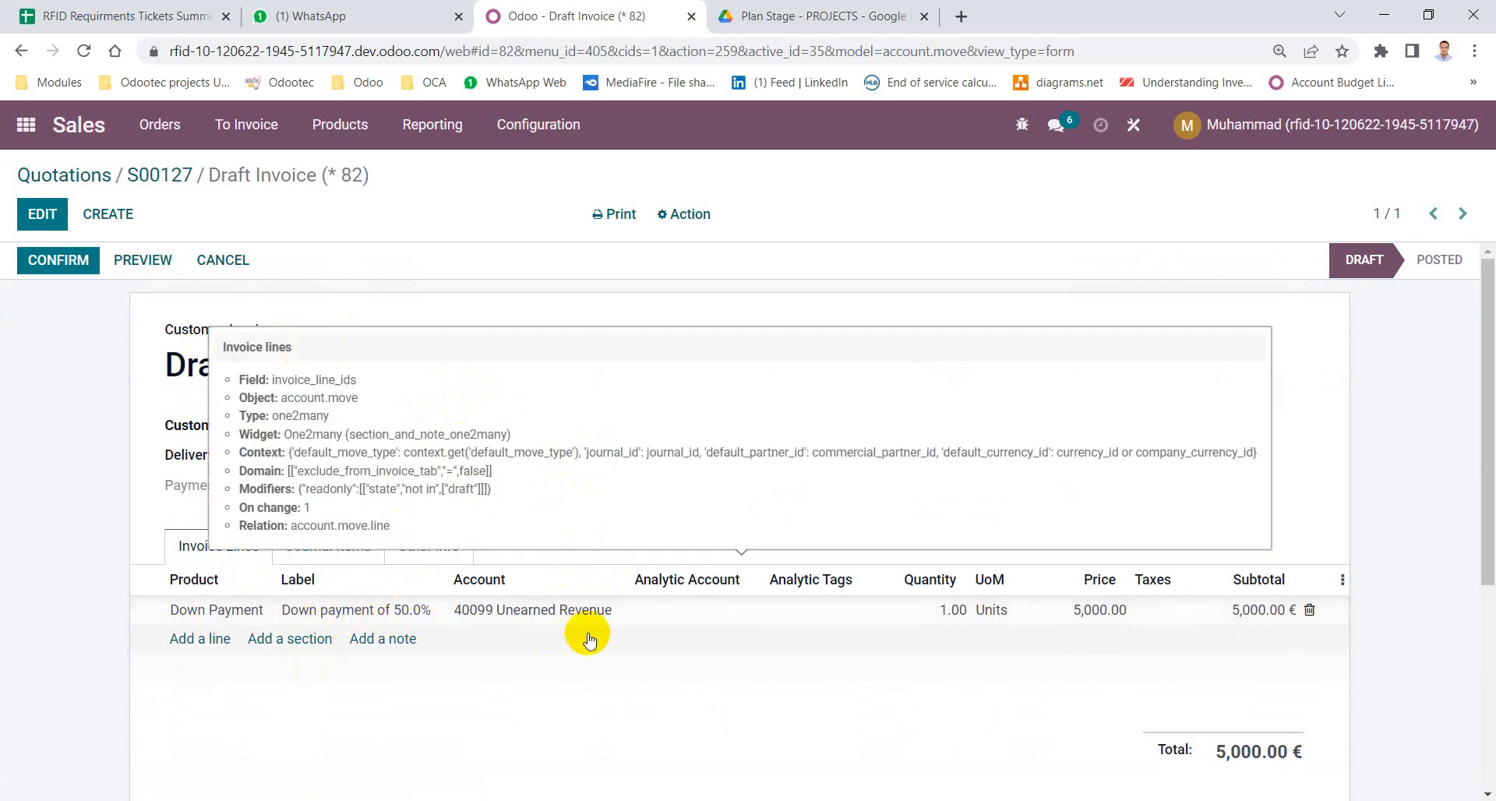
click(327, 546)
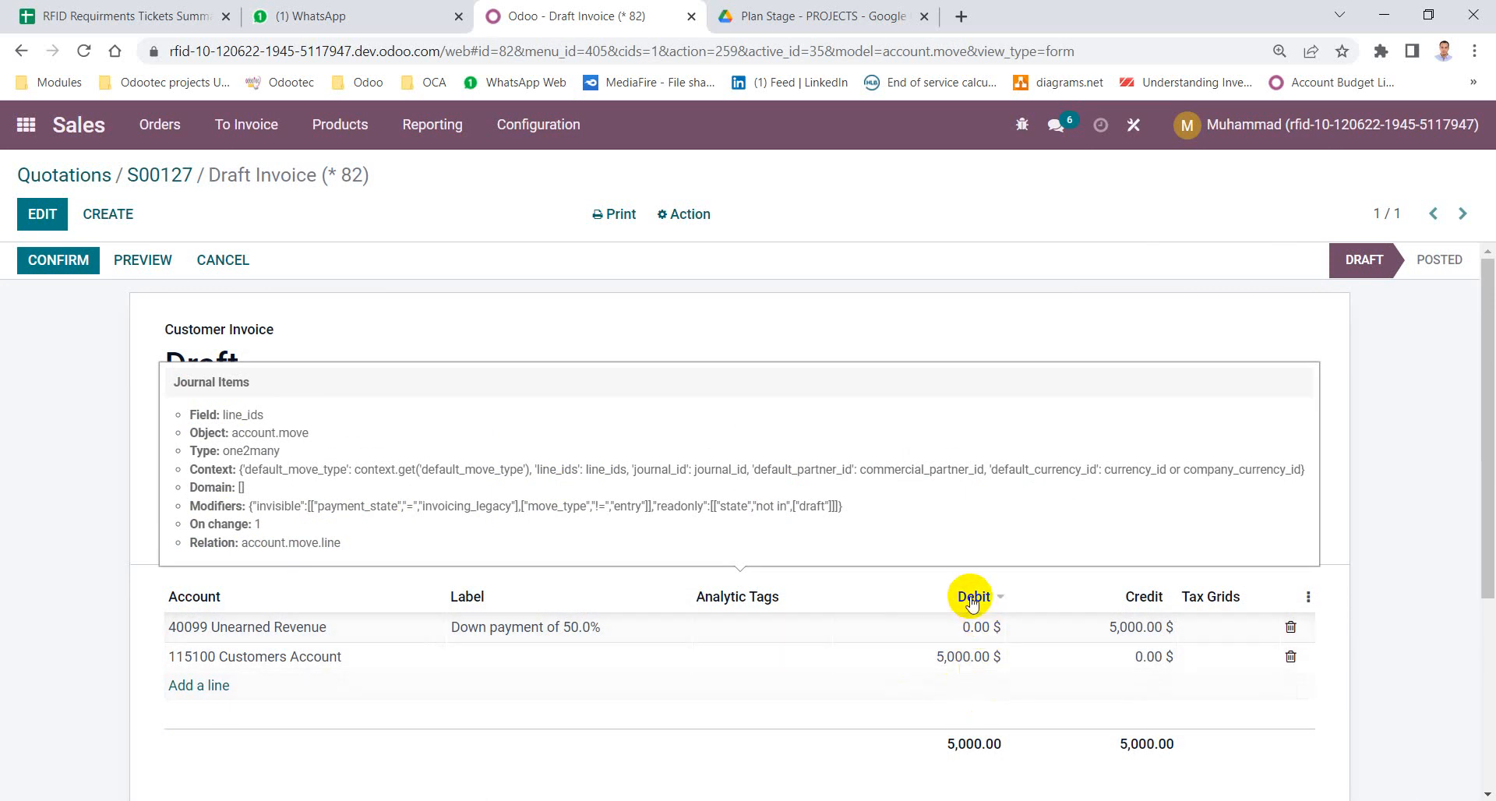
click(973, 595)
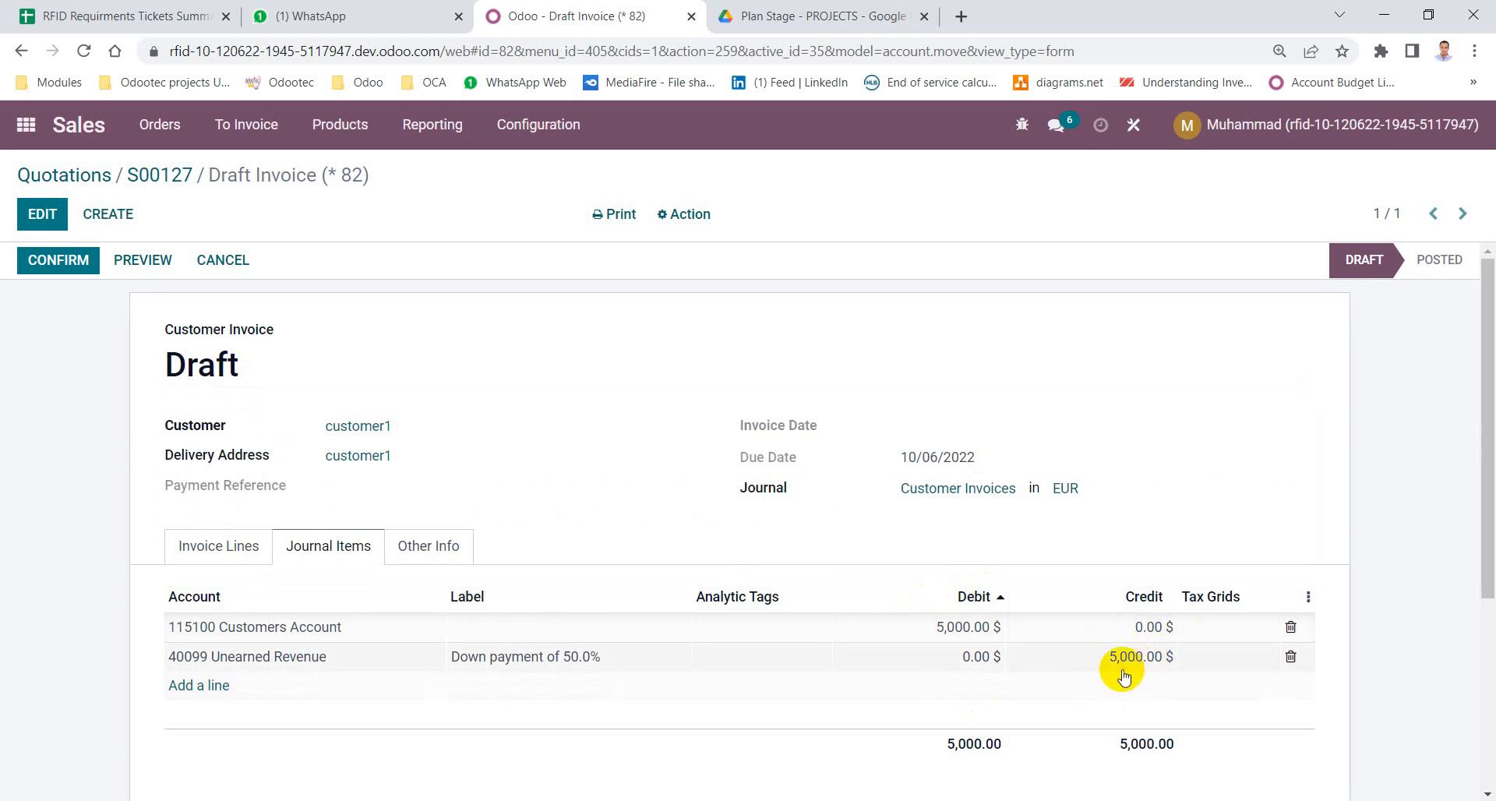
mouse_move(1128, 656)
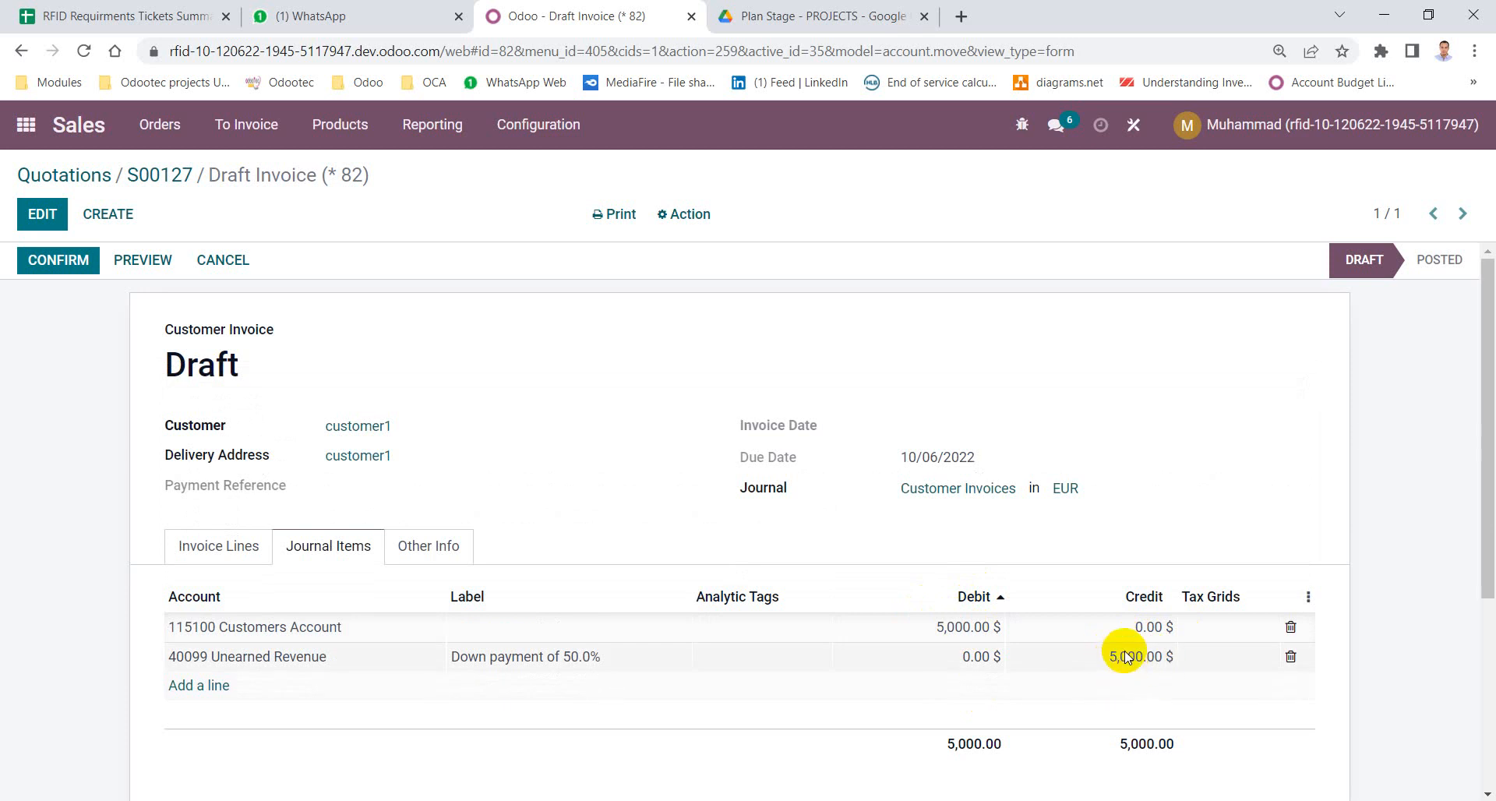
mouse_move(280, 664)
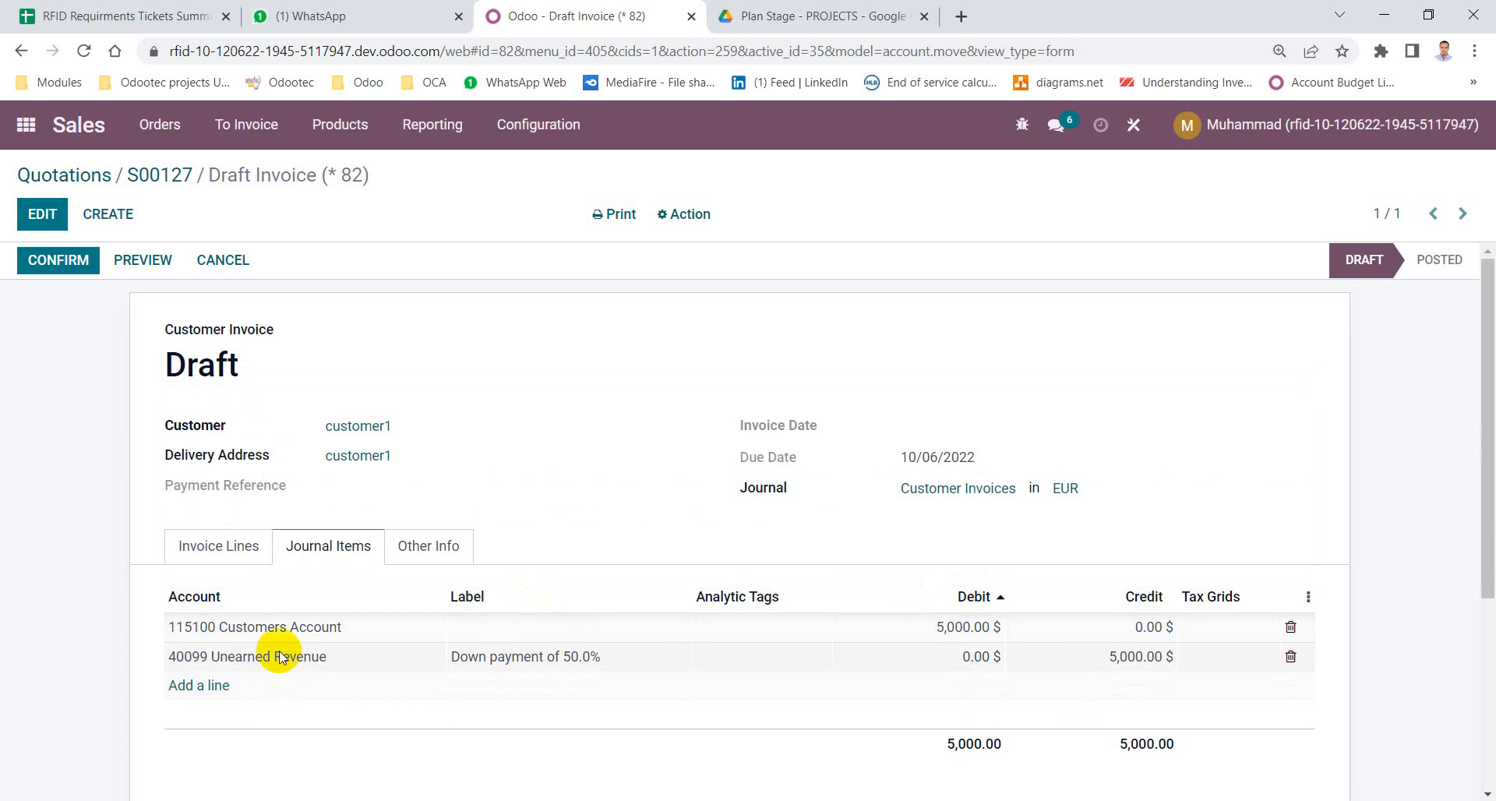
mouse_move(61, 291)
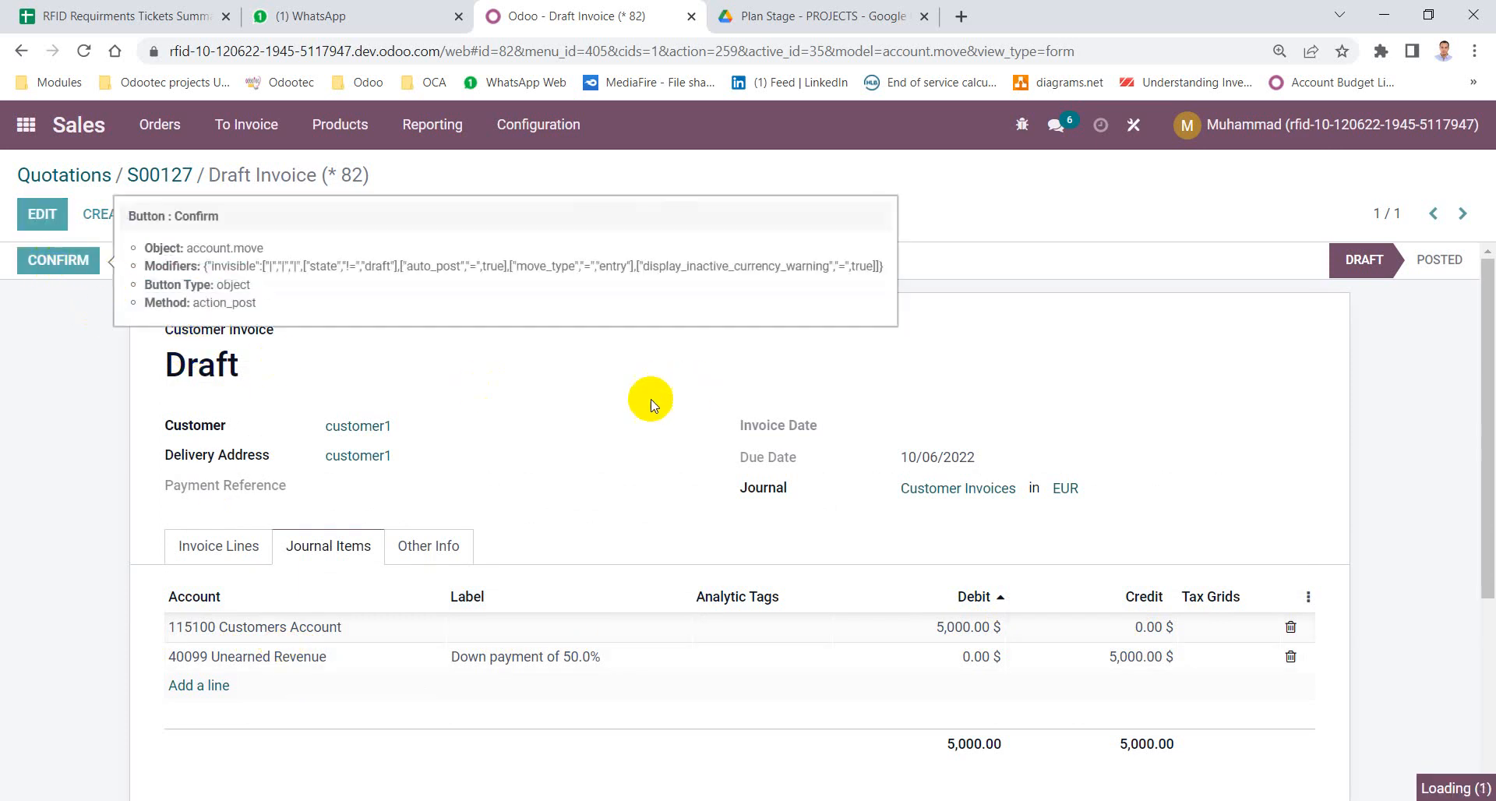
Post INV/2022/00008, register its 5,000.00 payment, and return to sales order S00127.
click(58, 260)
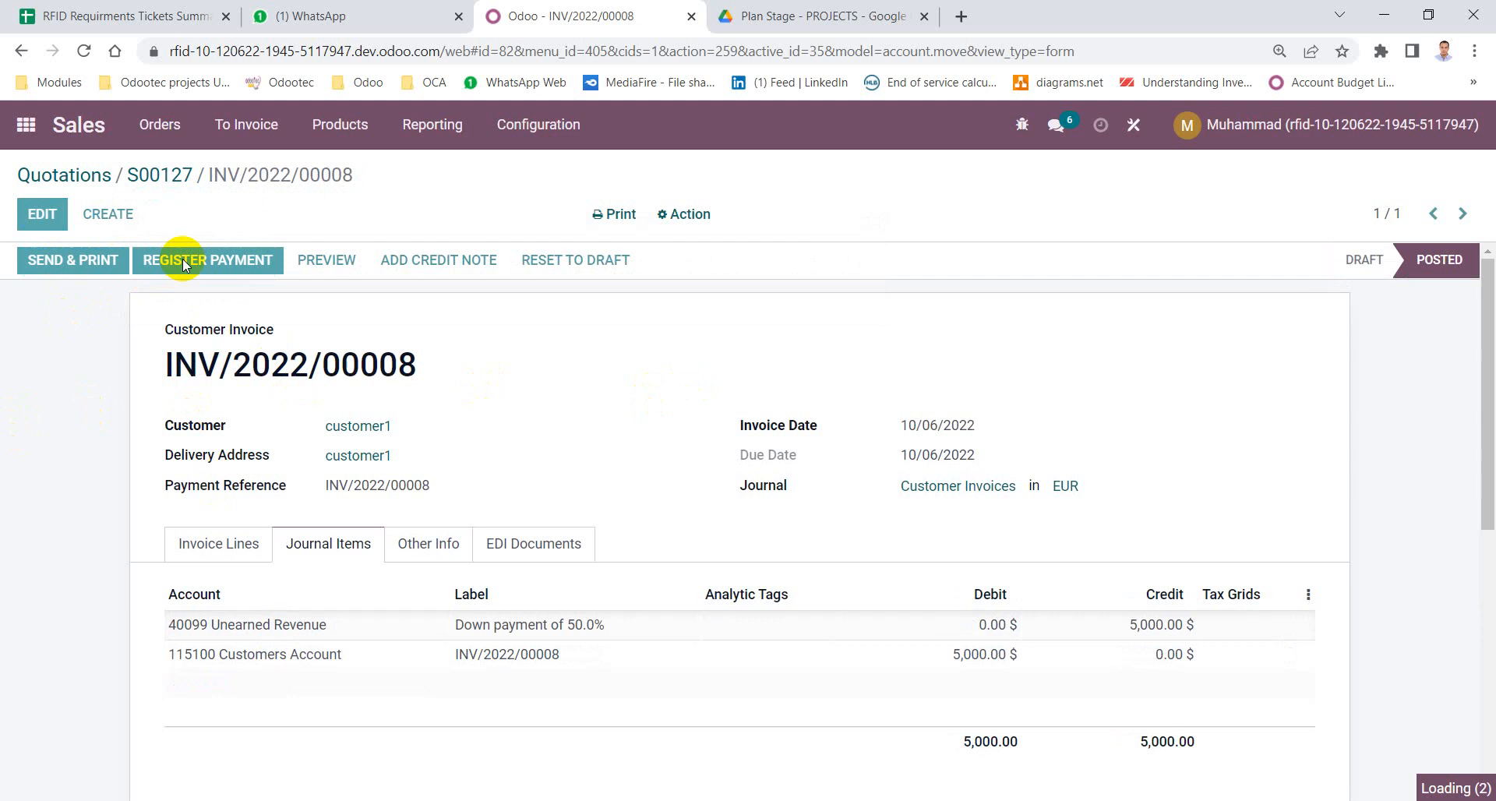
click(207, 261)
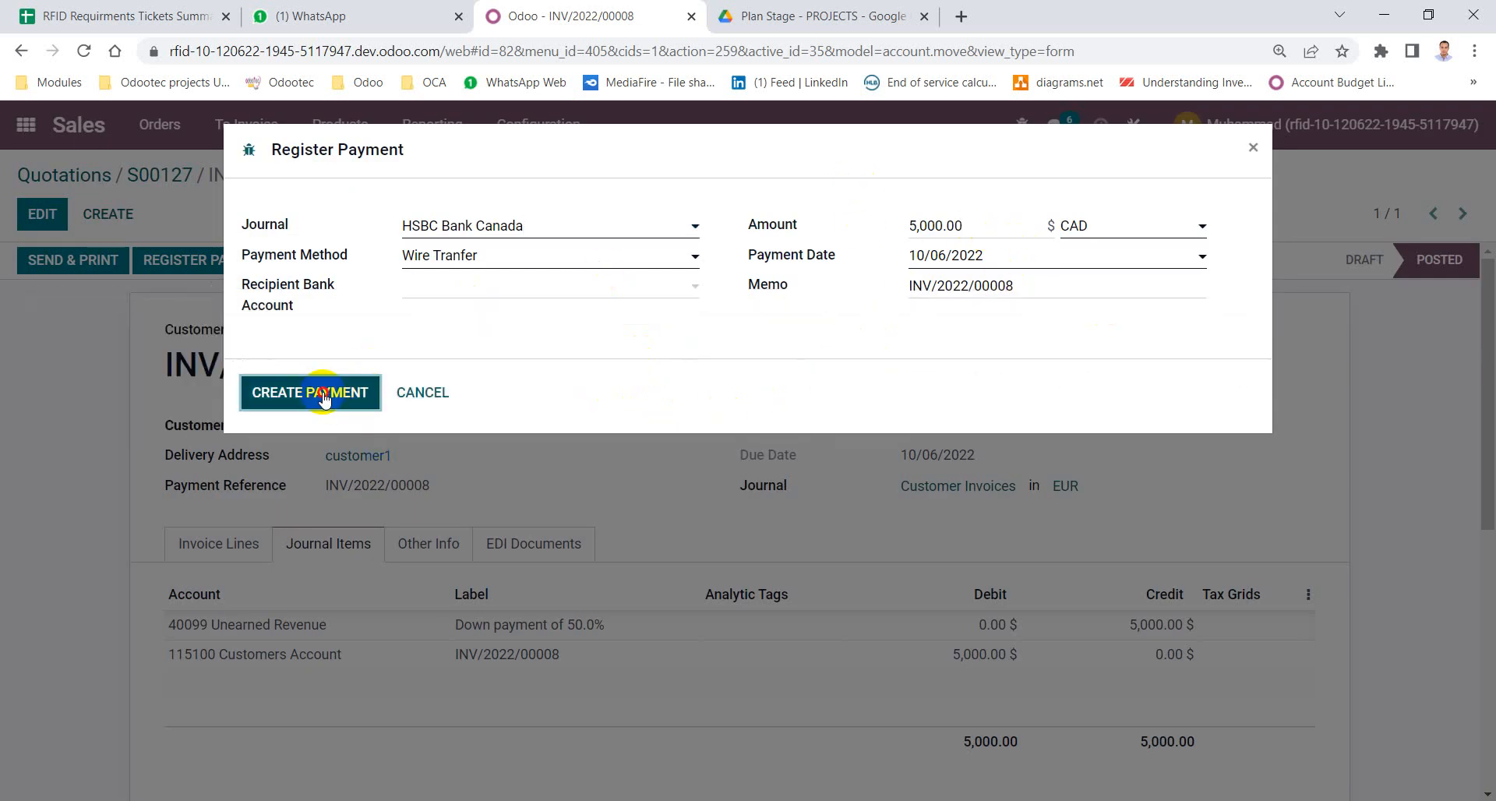
click(310, 391)
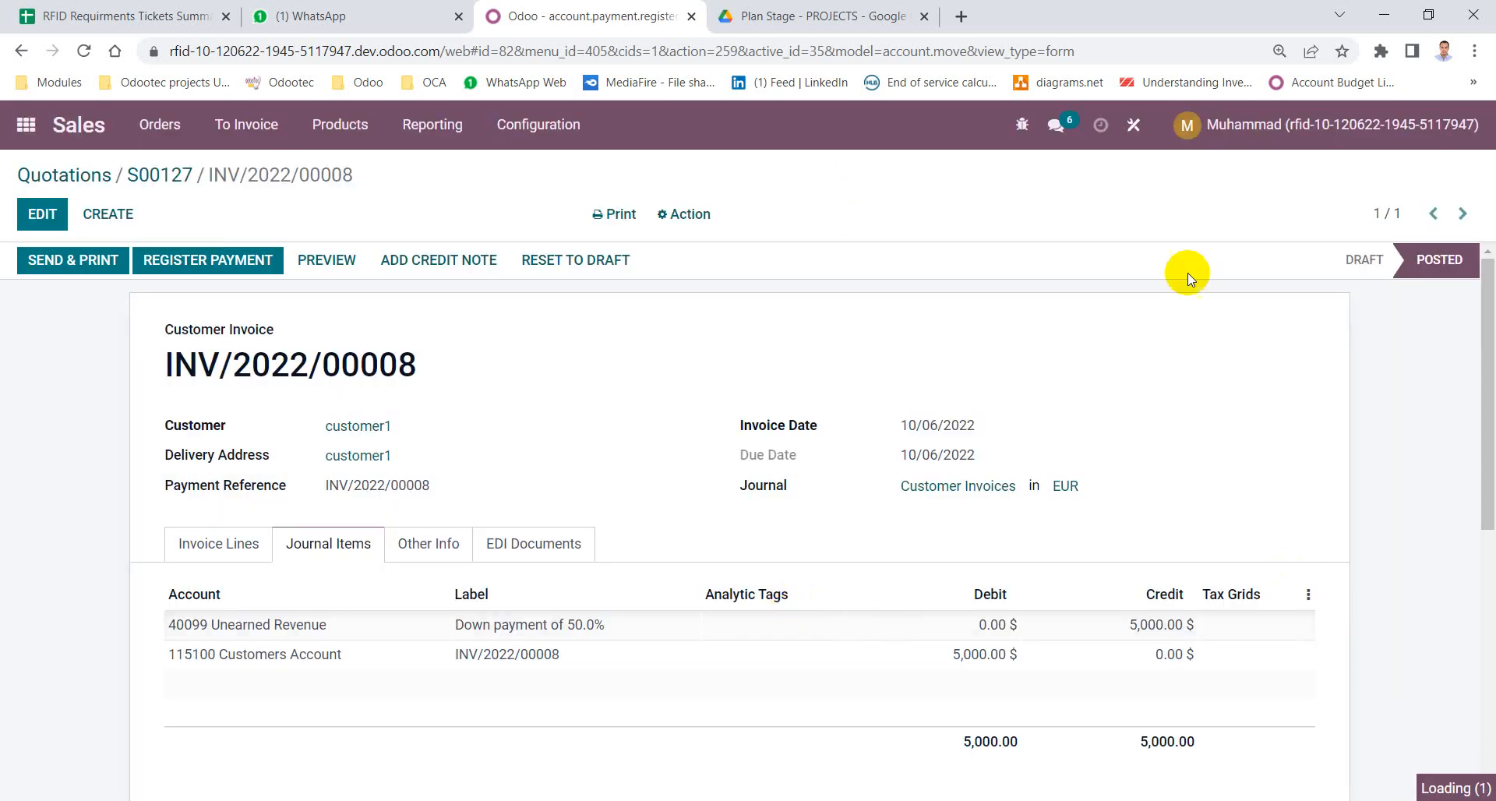
click(207, 261)
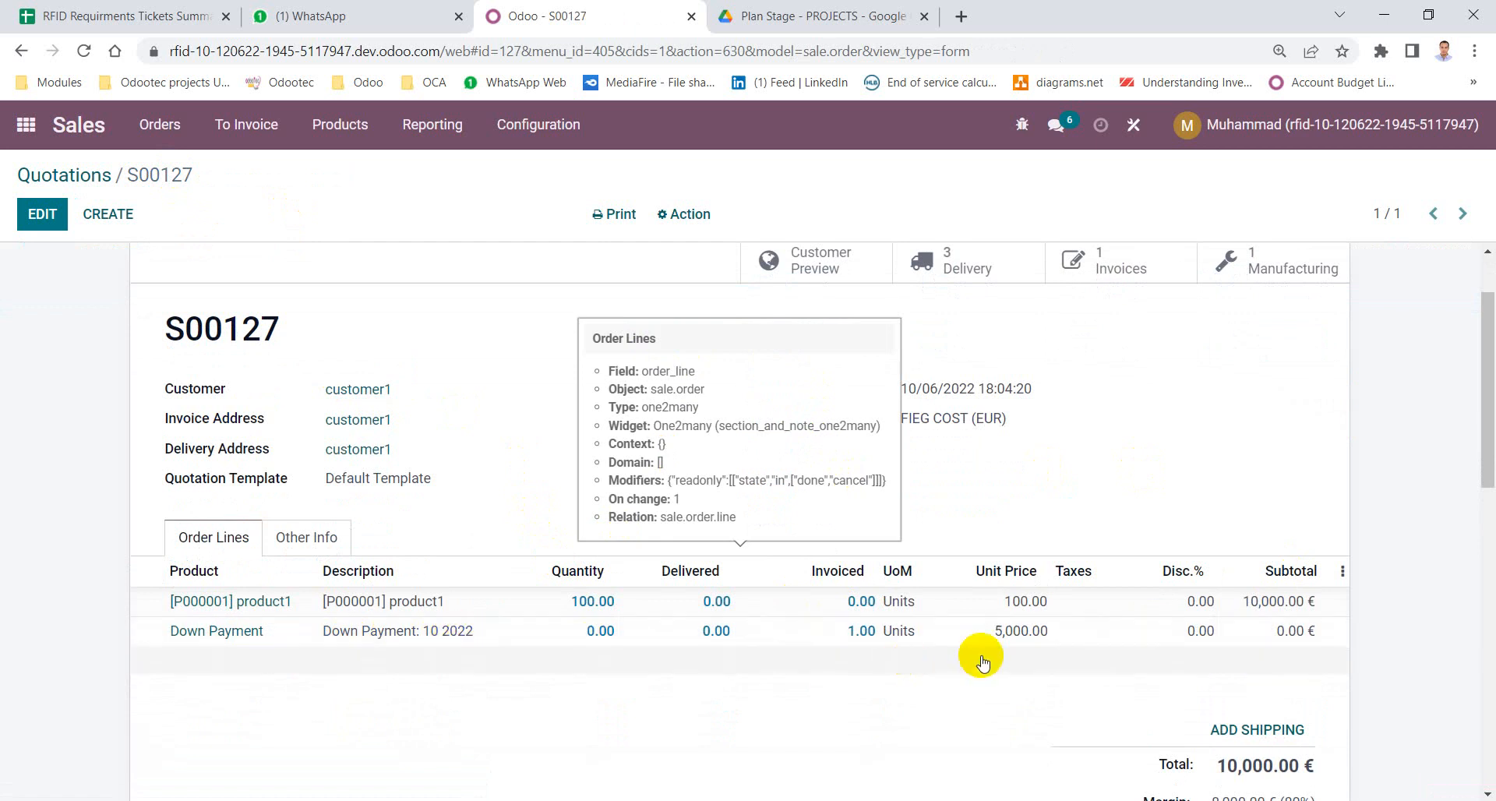
scroll(down, 3)
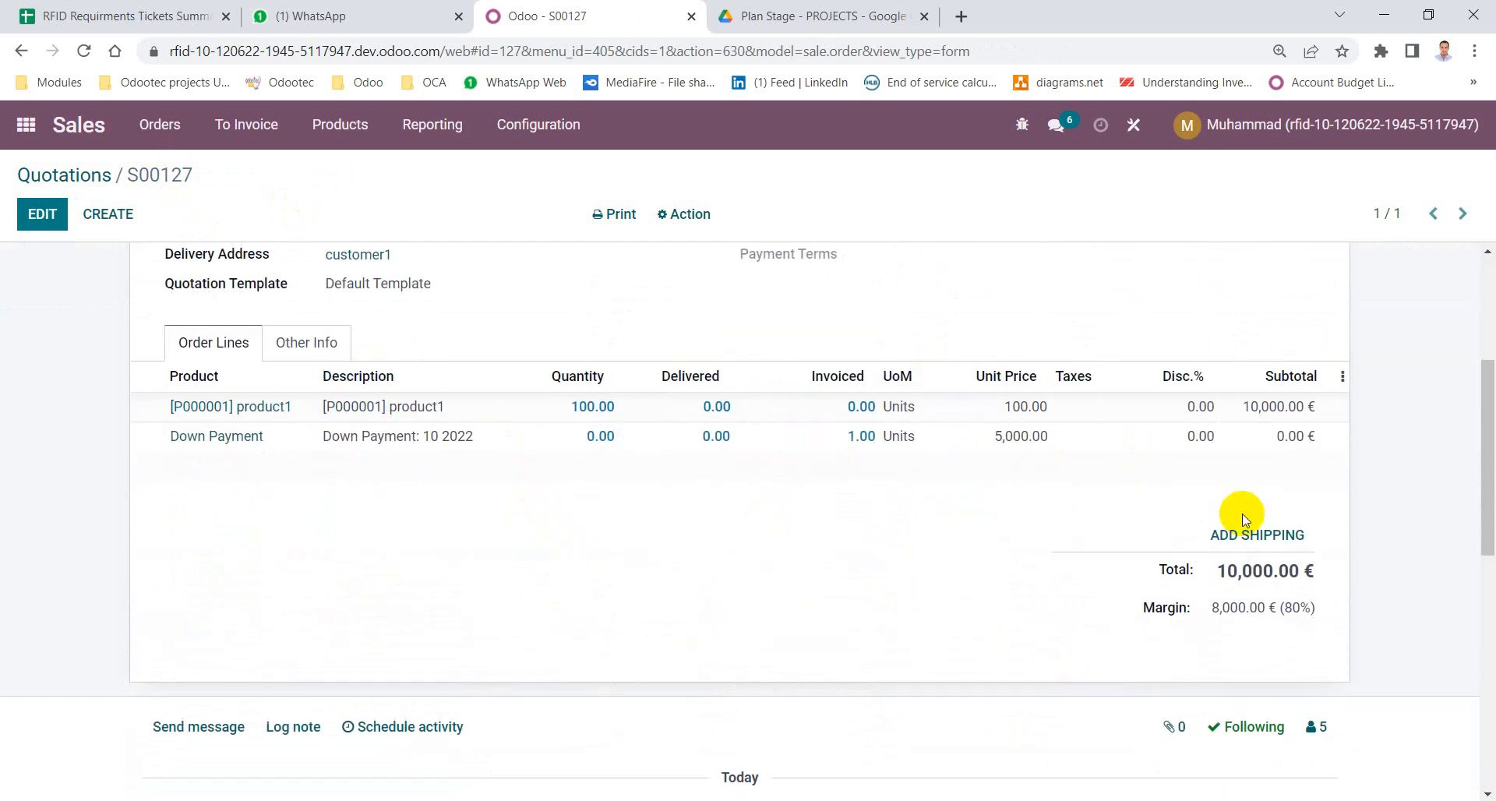
mouse_move(854, 510)
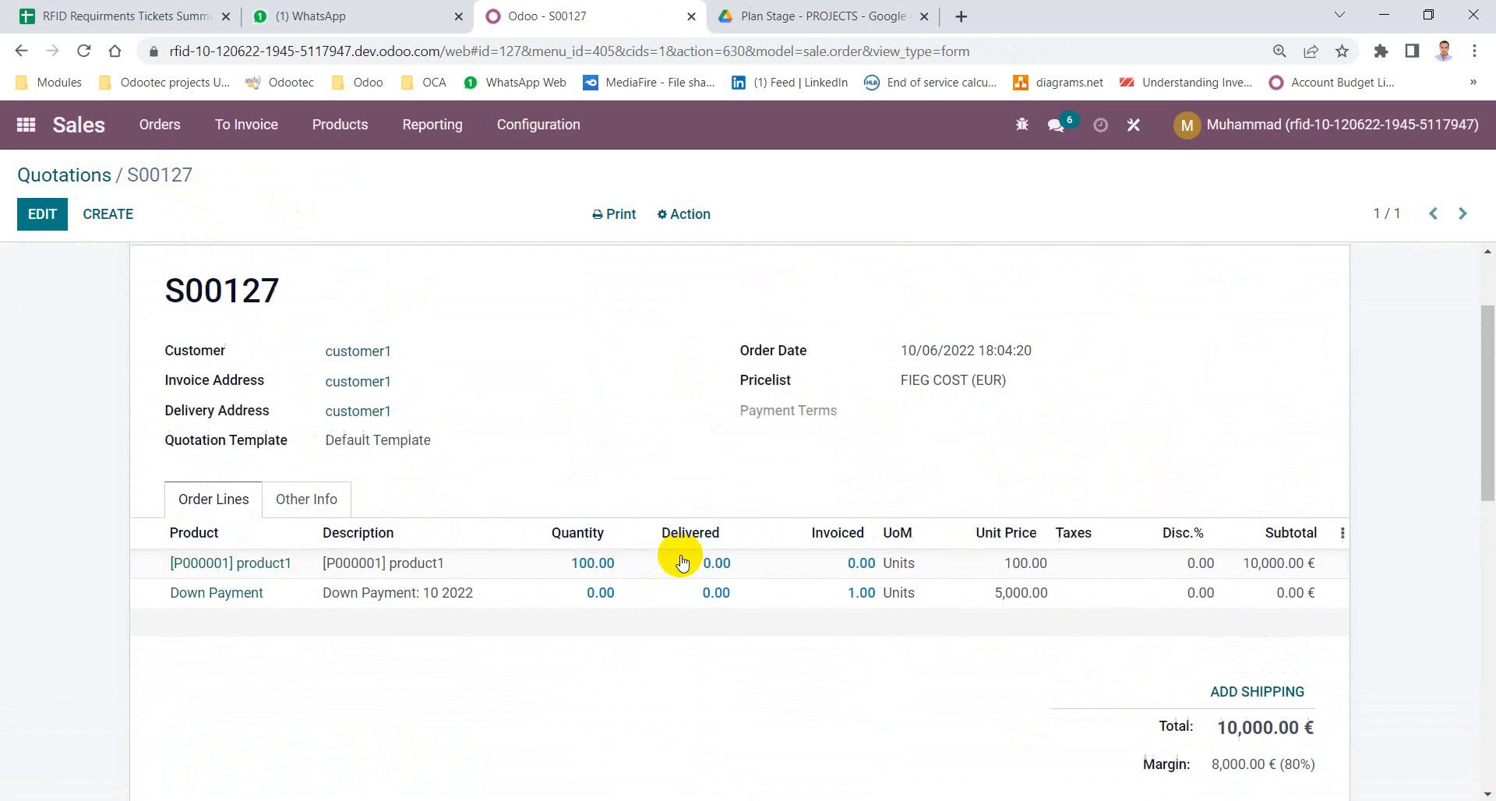
scroll(down, 3)
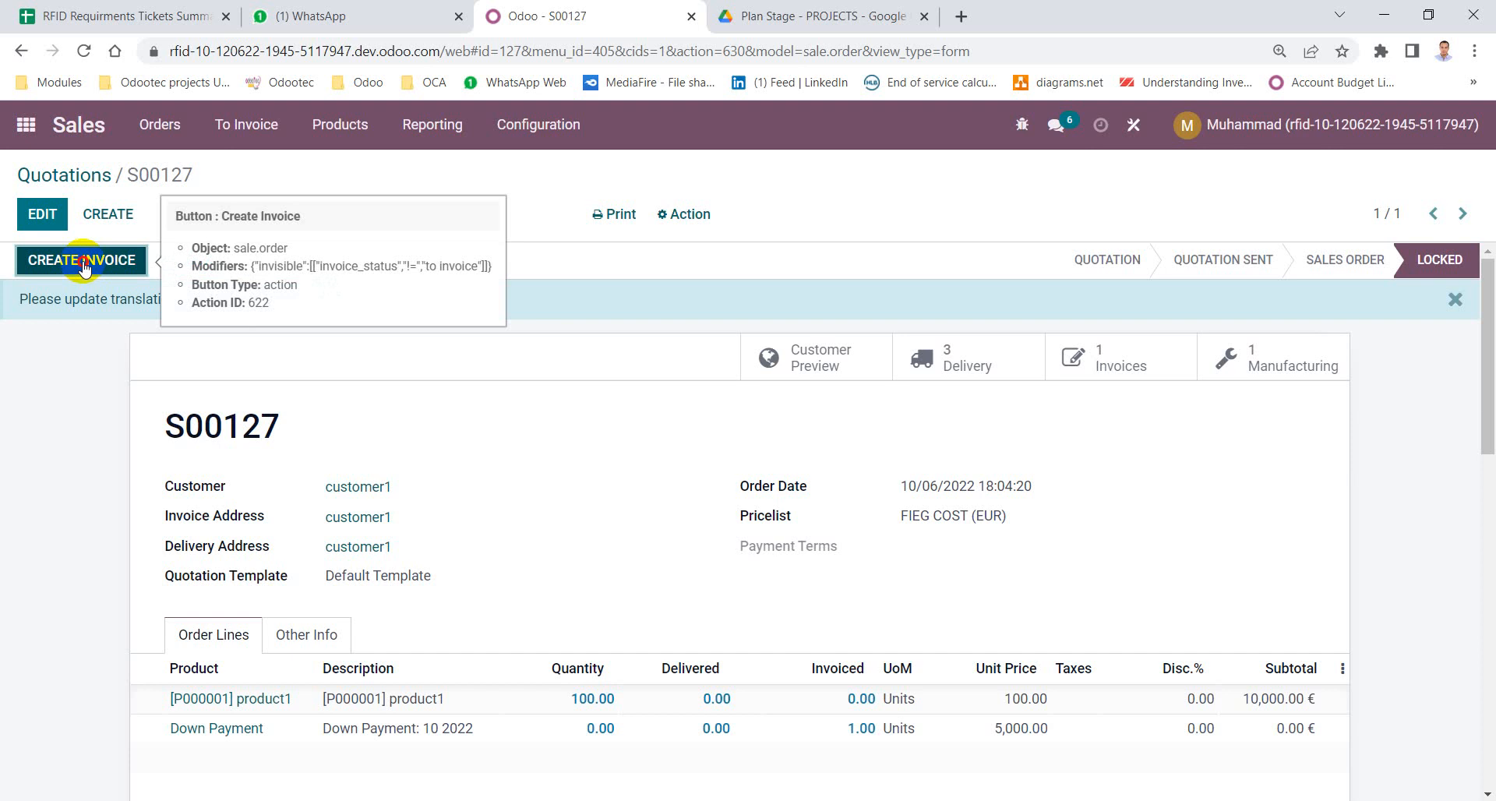
Create a Regular final invoice for S00127 deducting the down payment and view the invoice list.
click(81, 260)
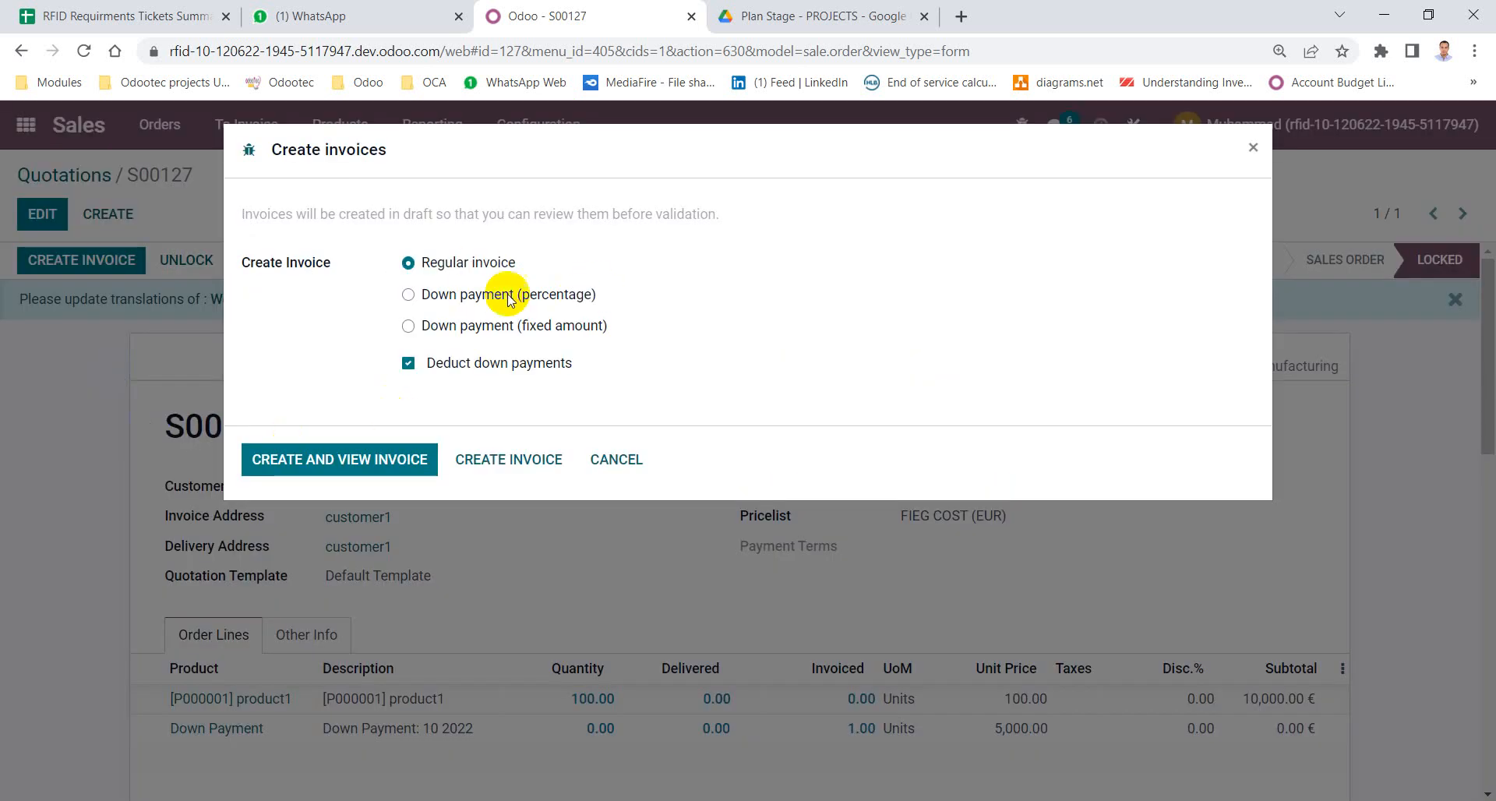
mouse_move(582, 379)
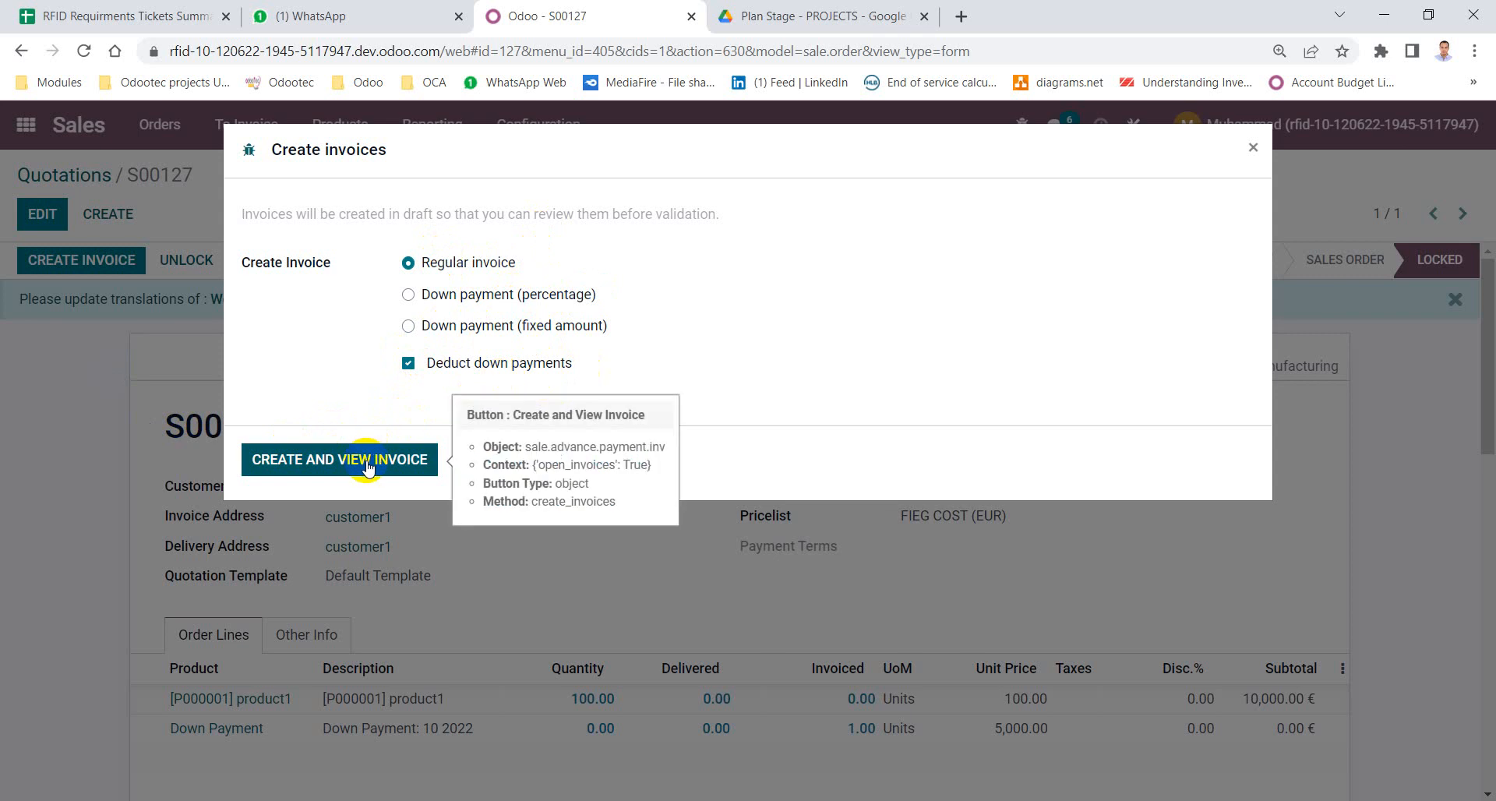
mouse_move(523, 265)
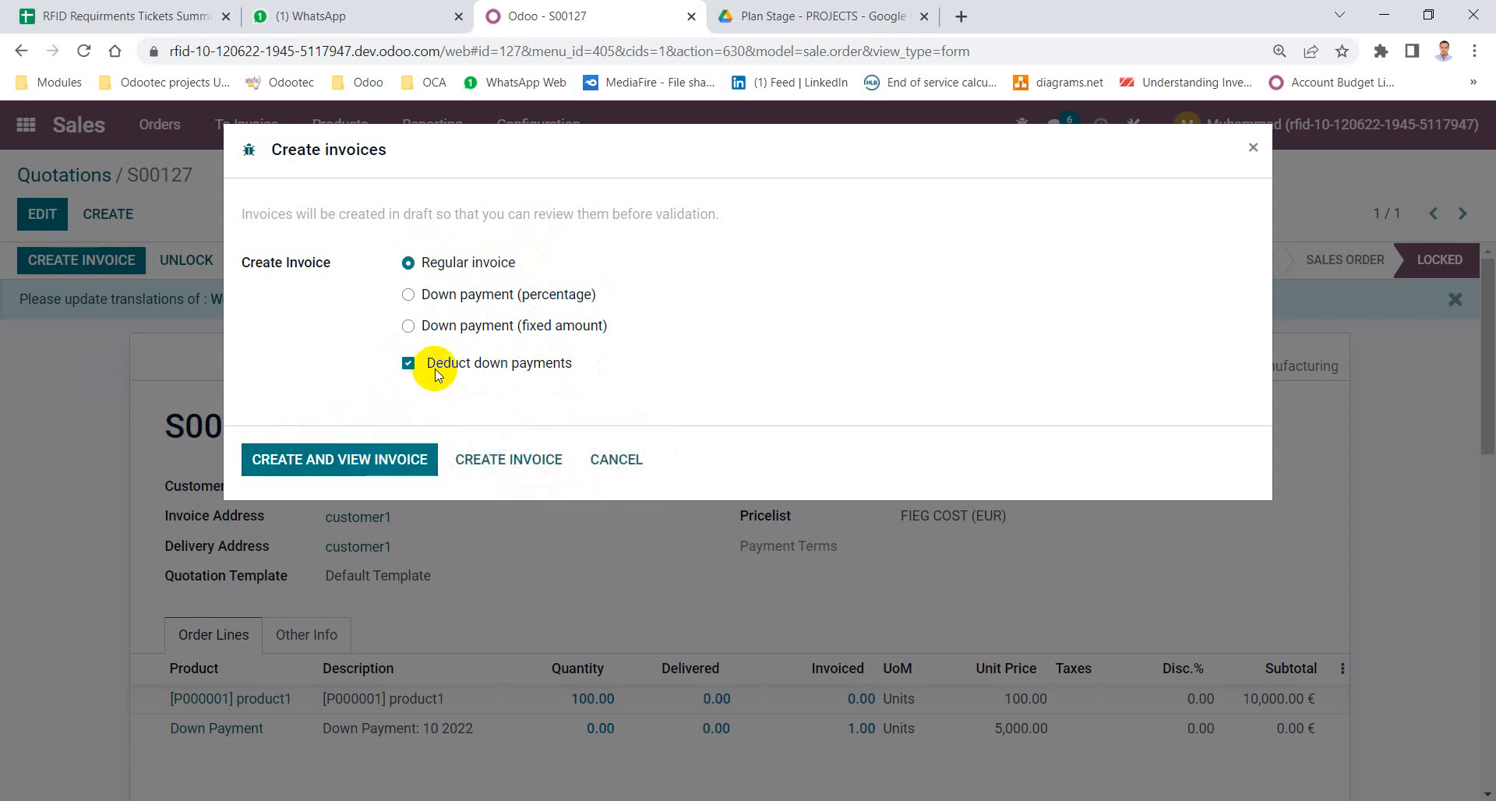
mouse_move(581, 377)
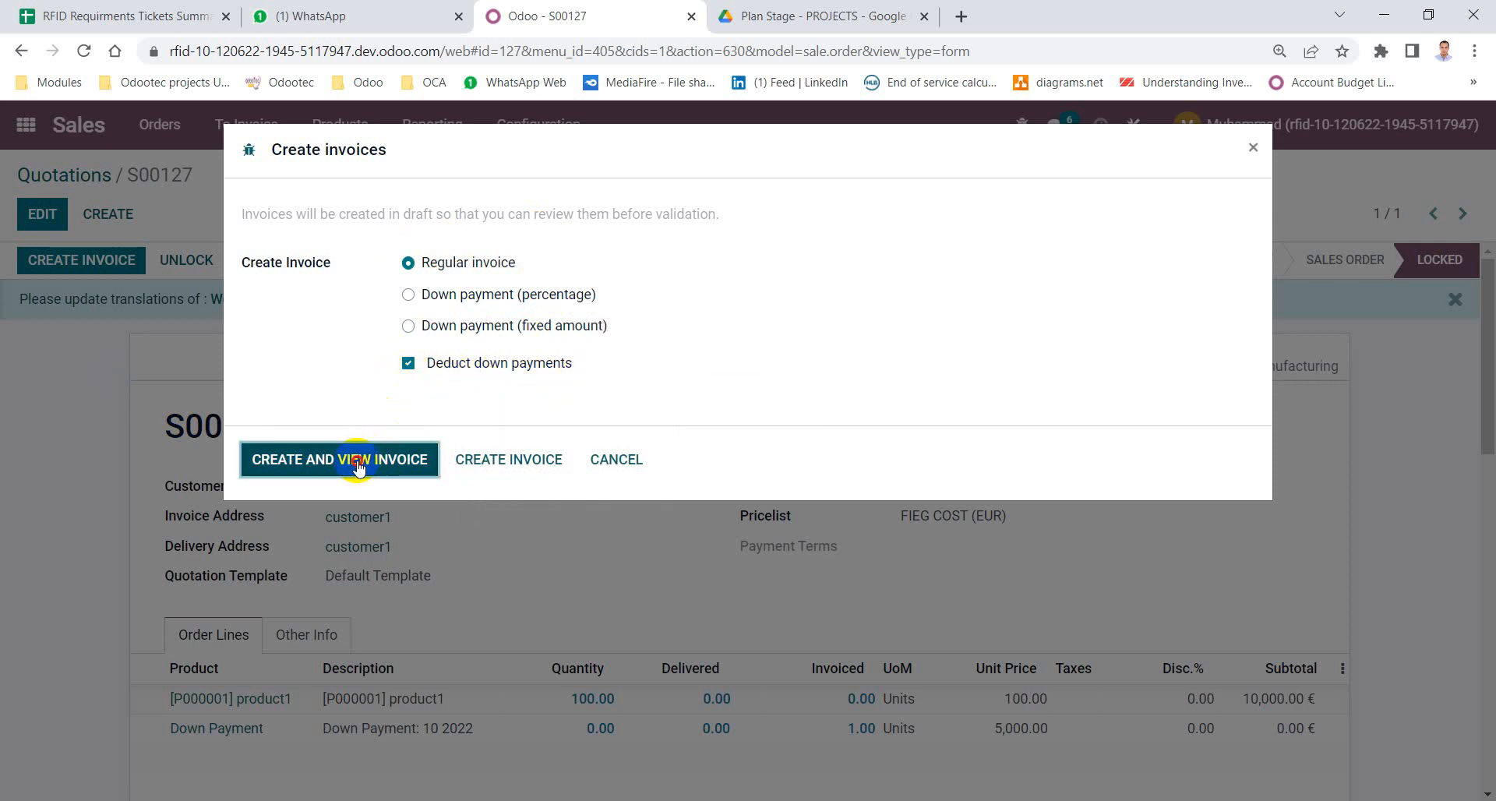
click(357, 460)
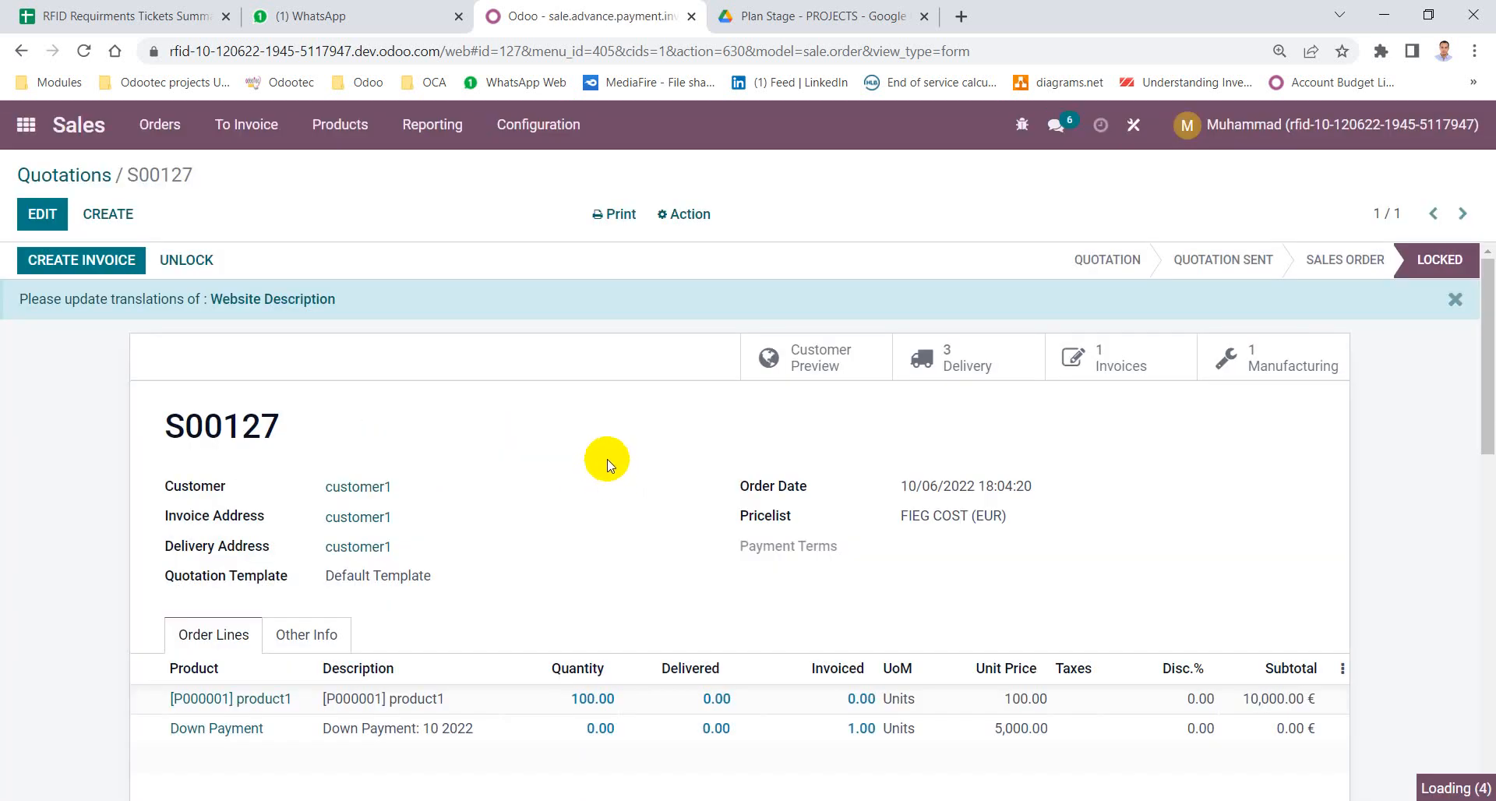
click(1121, 355)
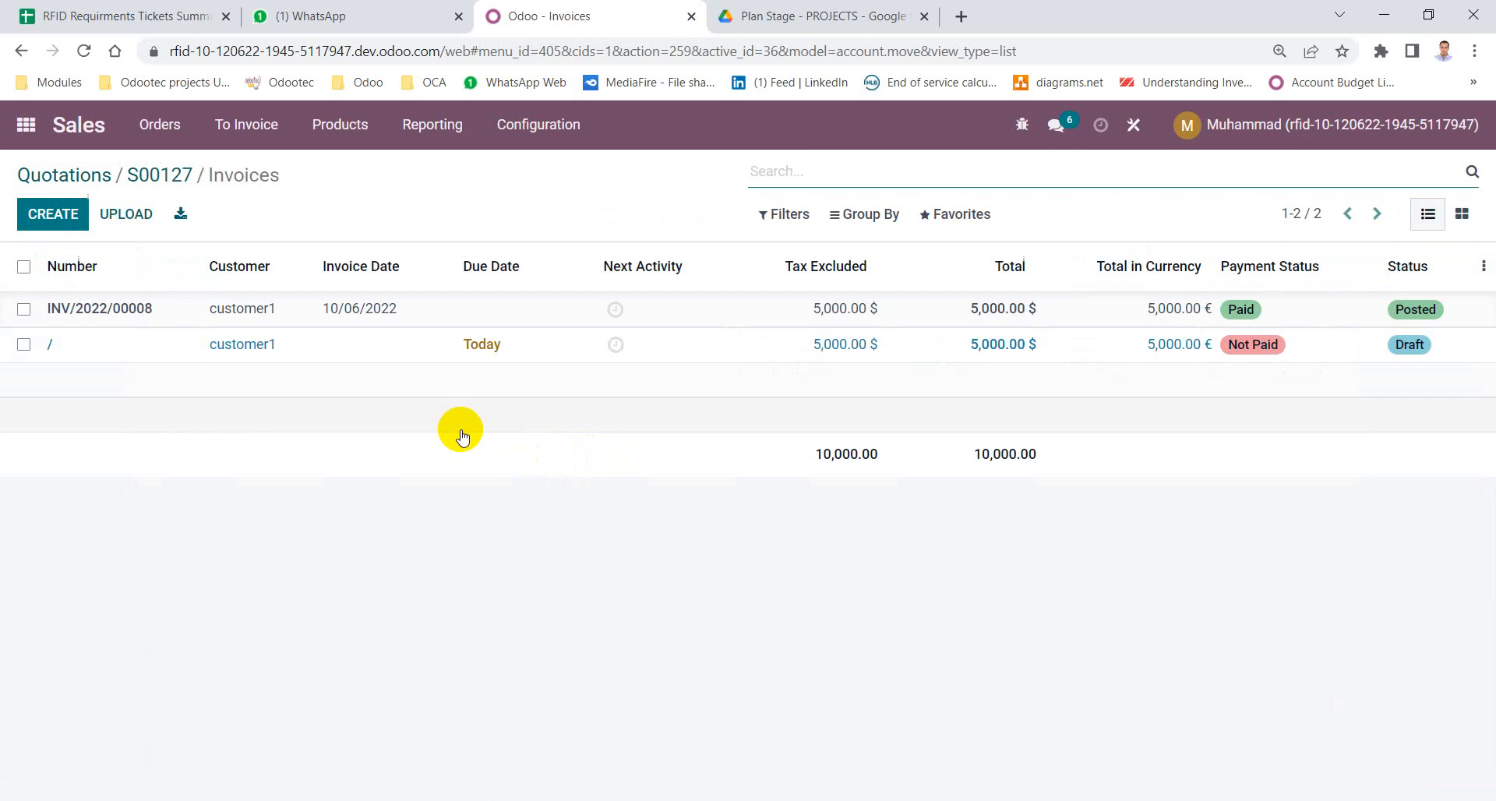
mouse_move(231, 331)
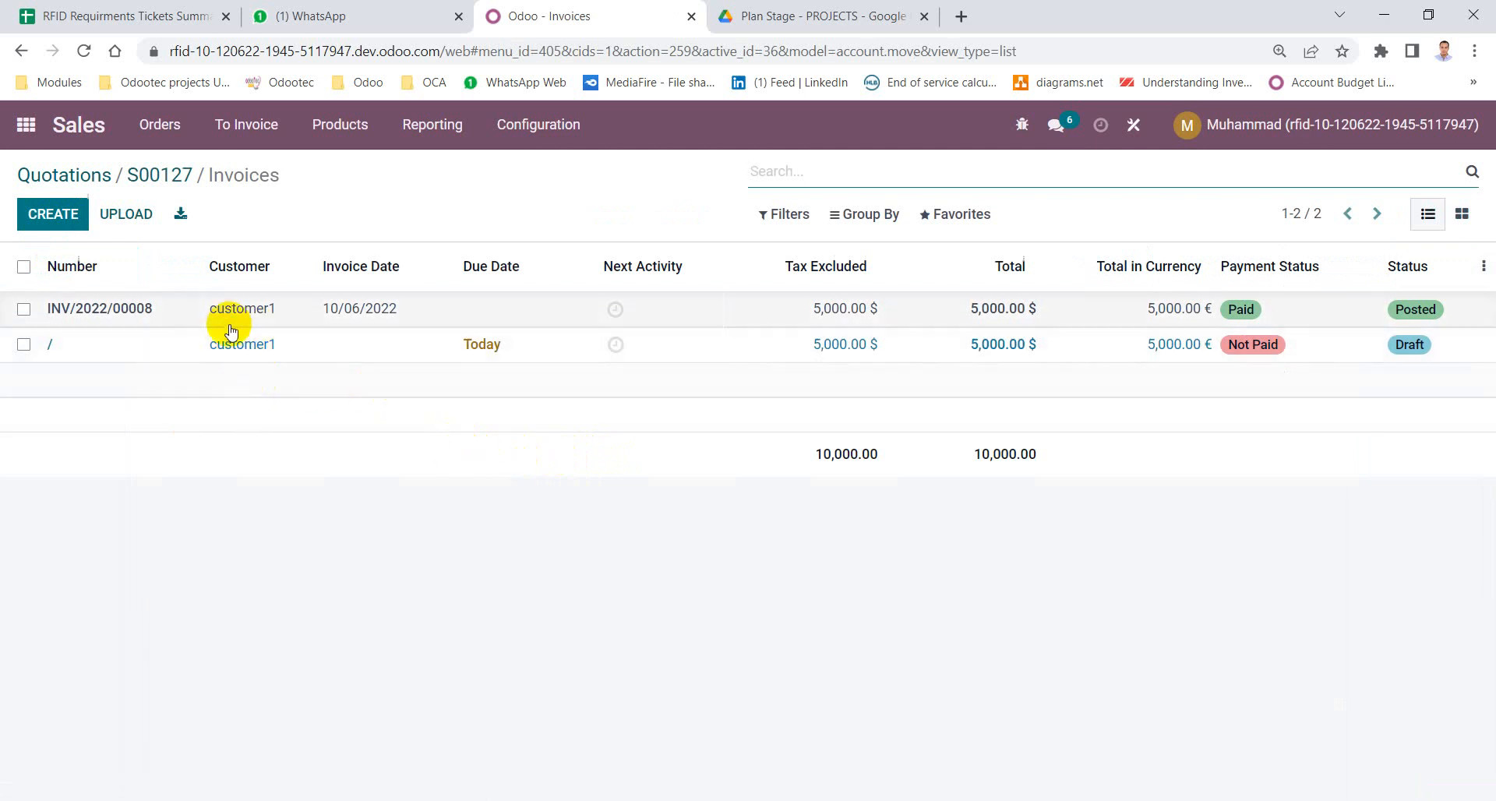
mouse_move(386, 306)
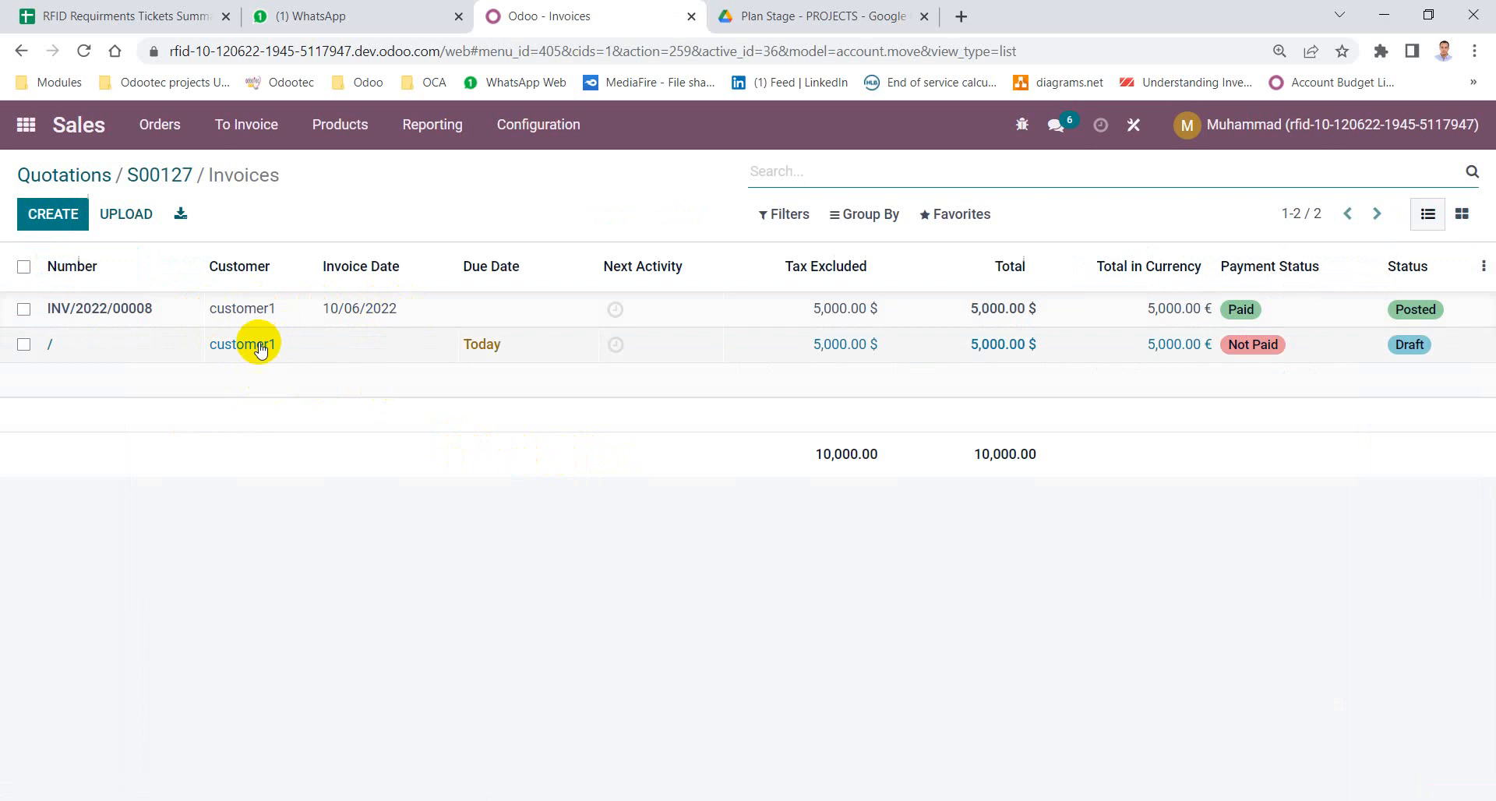
Open the unpaid draft invoice: product1 10,000.00 € less 5,000.00 € down payment, total 5,000.00 €.
click(242, 344)
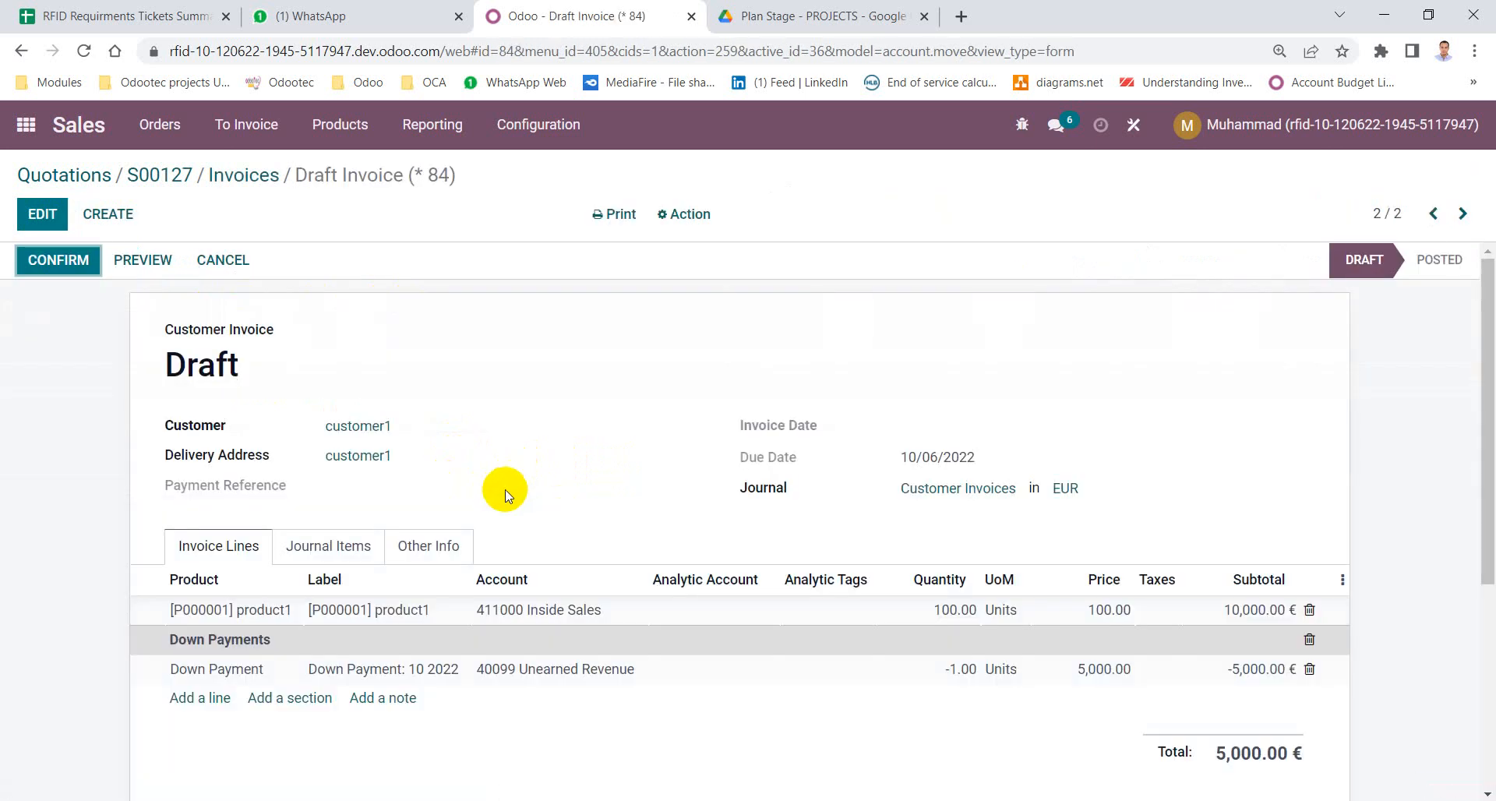
Inspect the Journal Items: 10,000.00 credited to Inside Sales, 5,000.00 debited to Unearned Revenue and Customers.
scroll(down, 3)
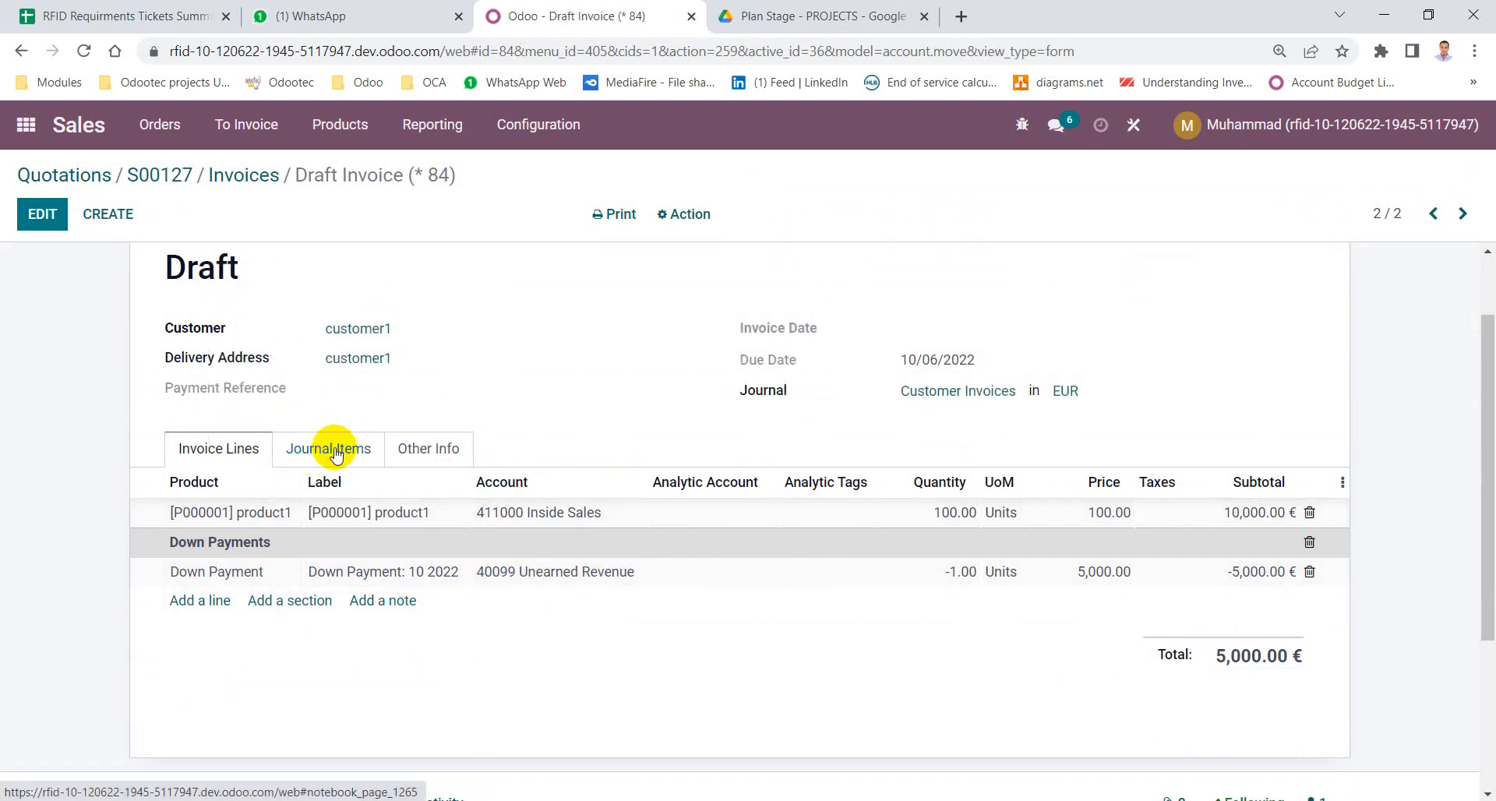
click(327, 449)
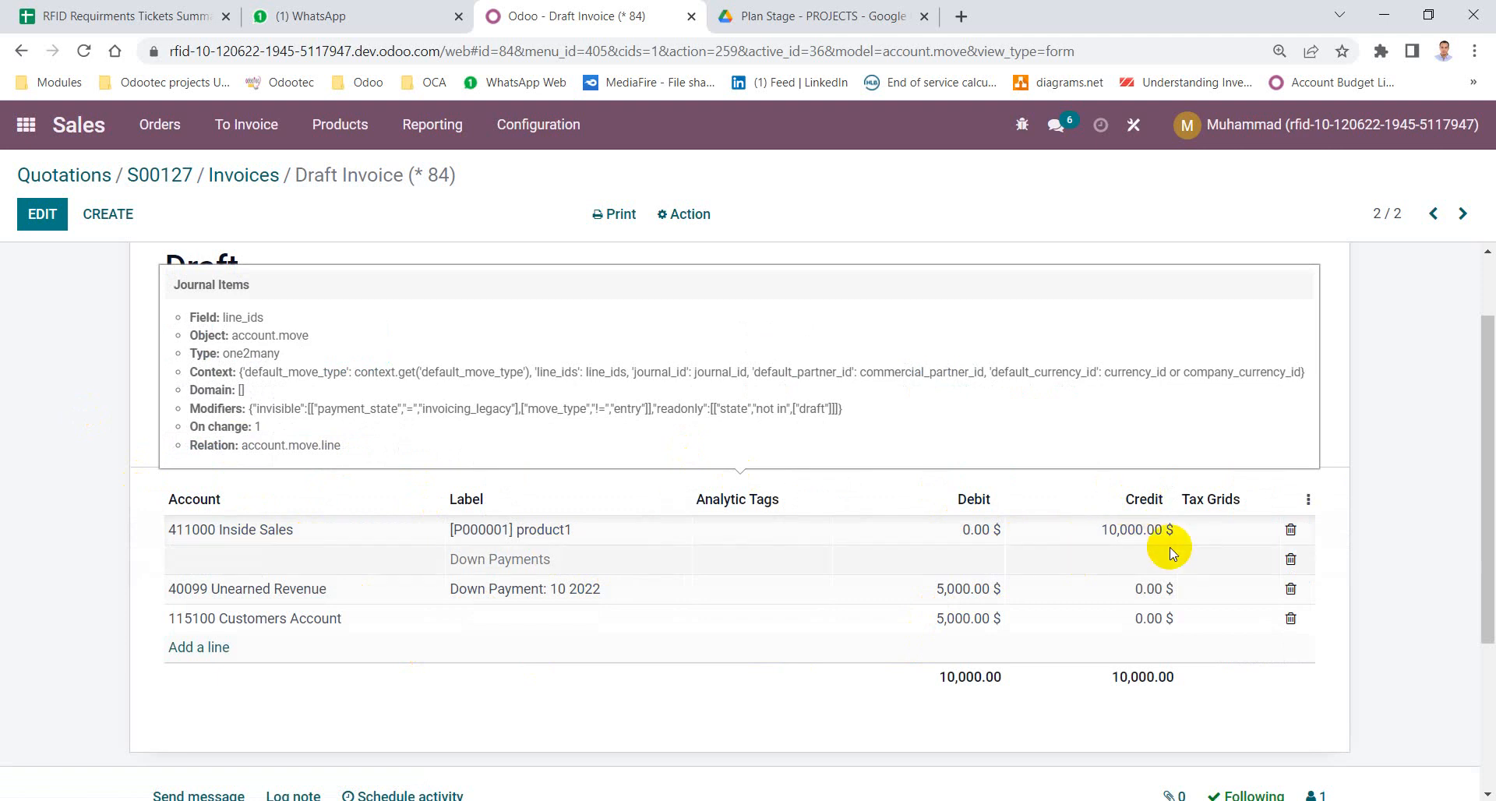
mouse_move(1110, 541)
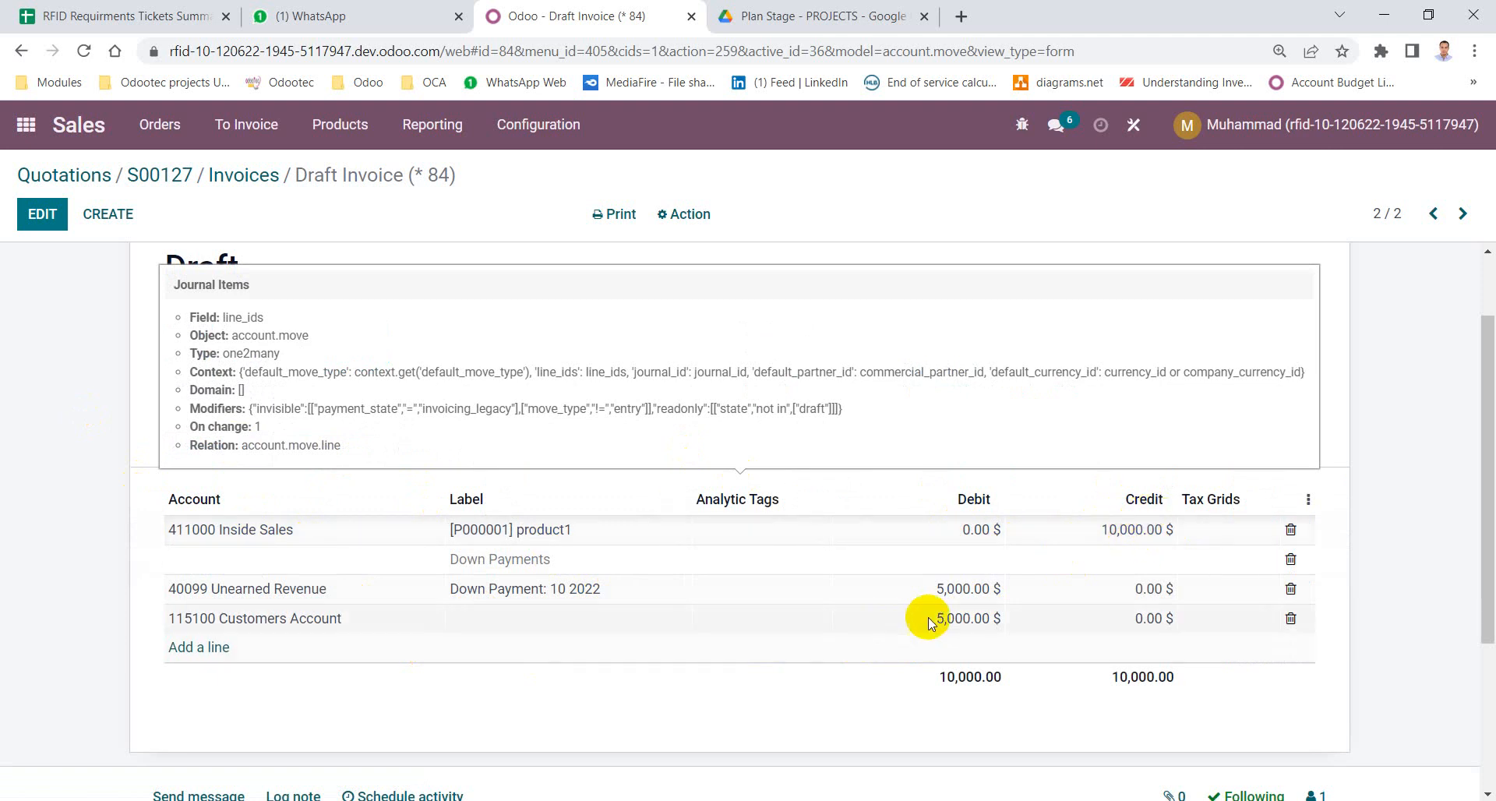
mouse_move(259, 597)
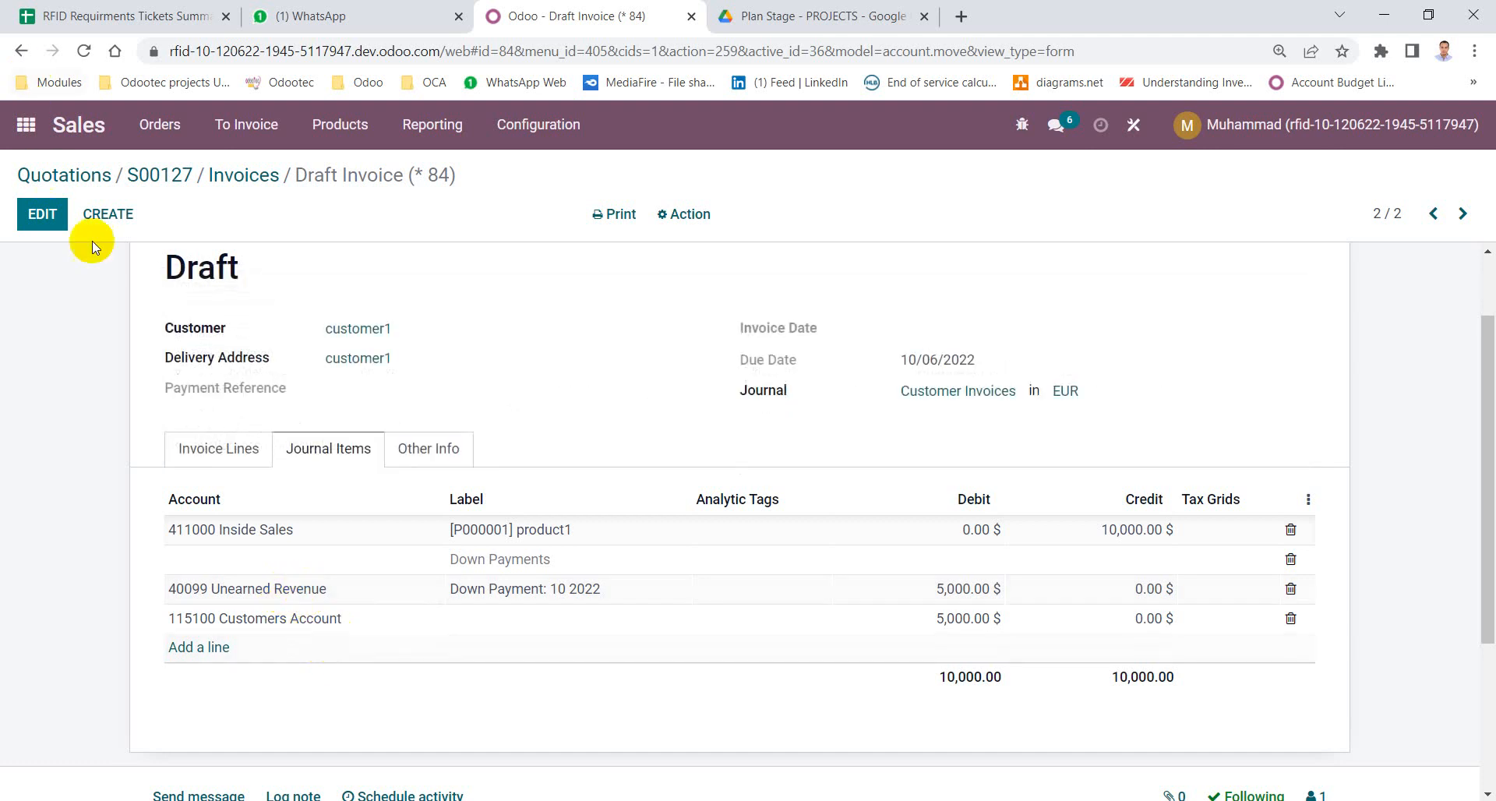
click(42, 213)
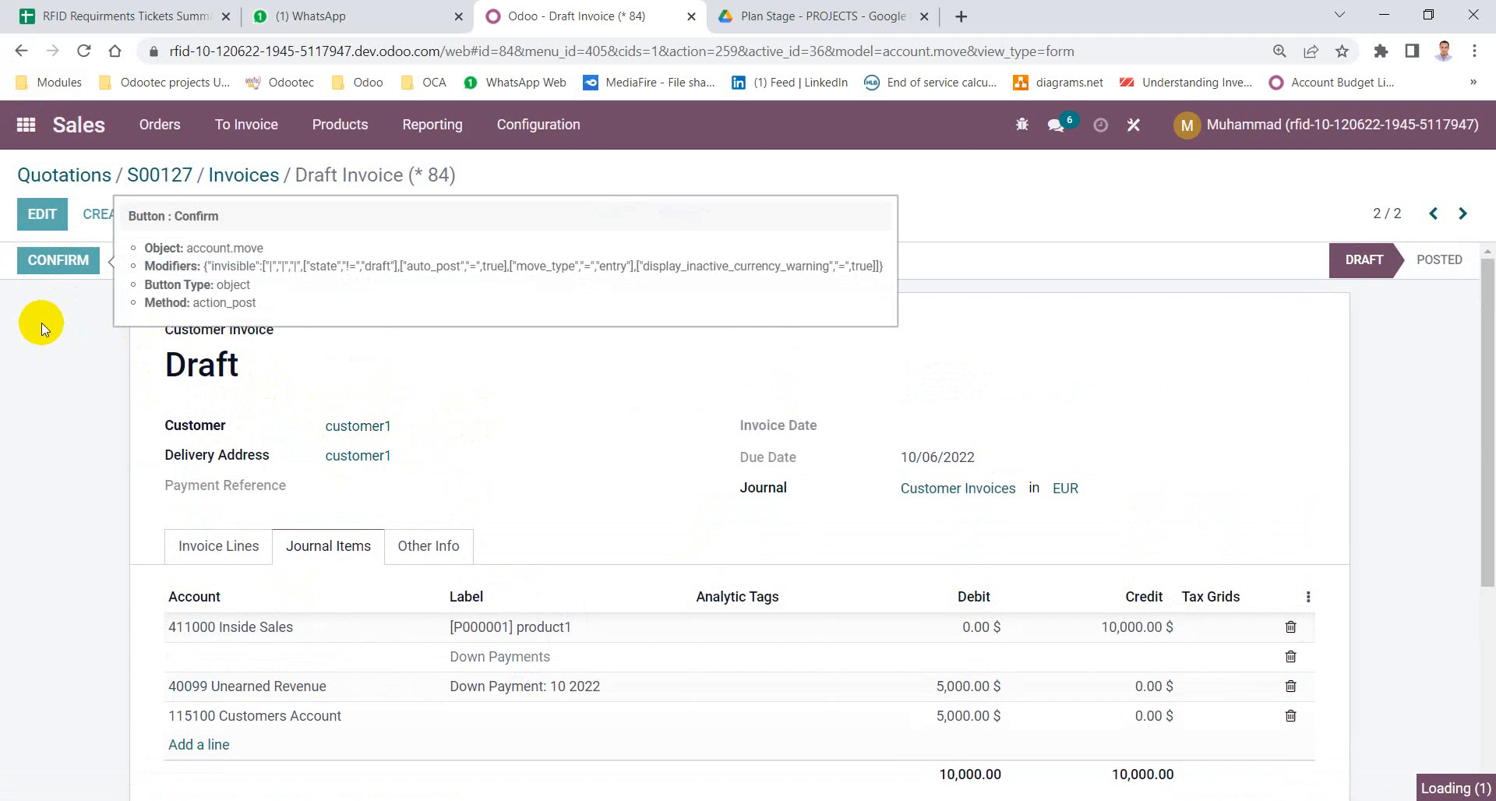
Confirm the invoice as INV/2022/00009 and create its 5,000.00 payment so it shows paid.
click(58, 259)
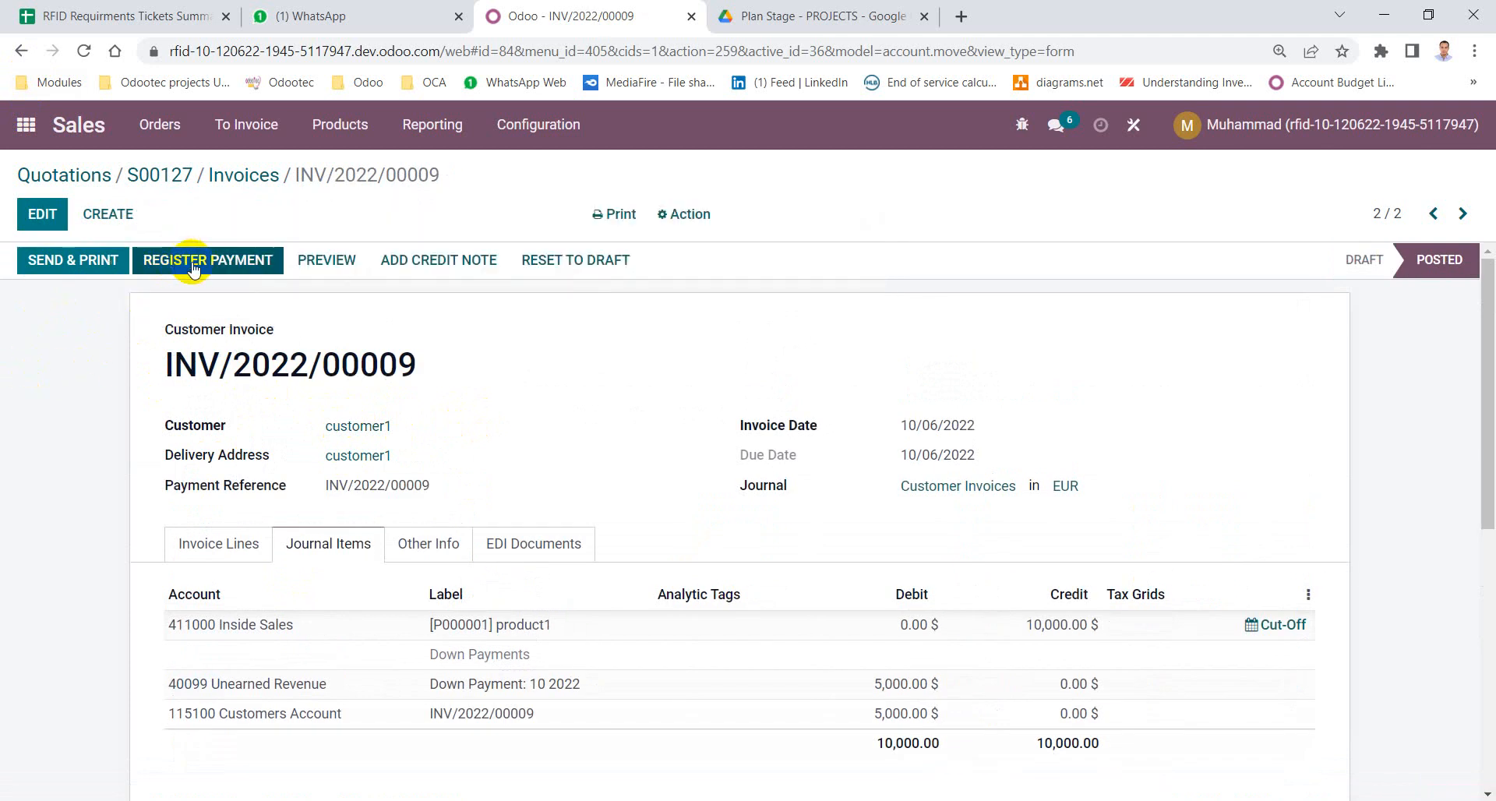
click(209, 260)
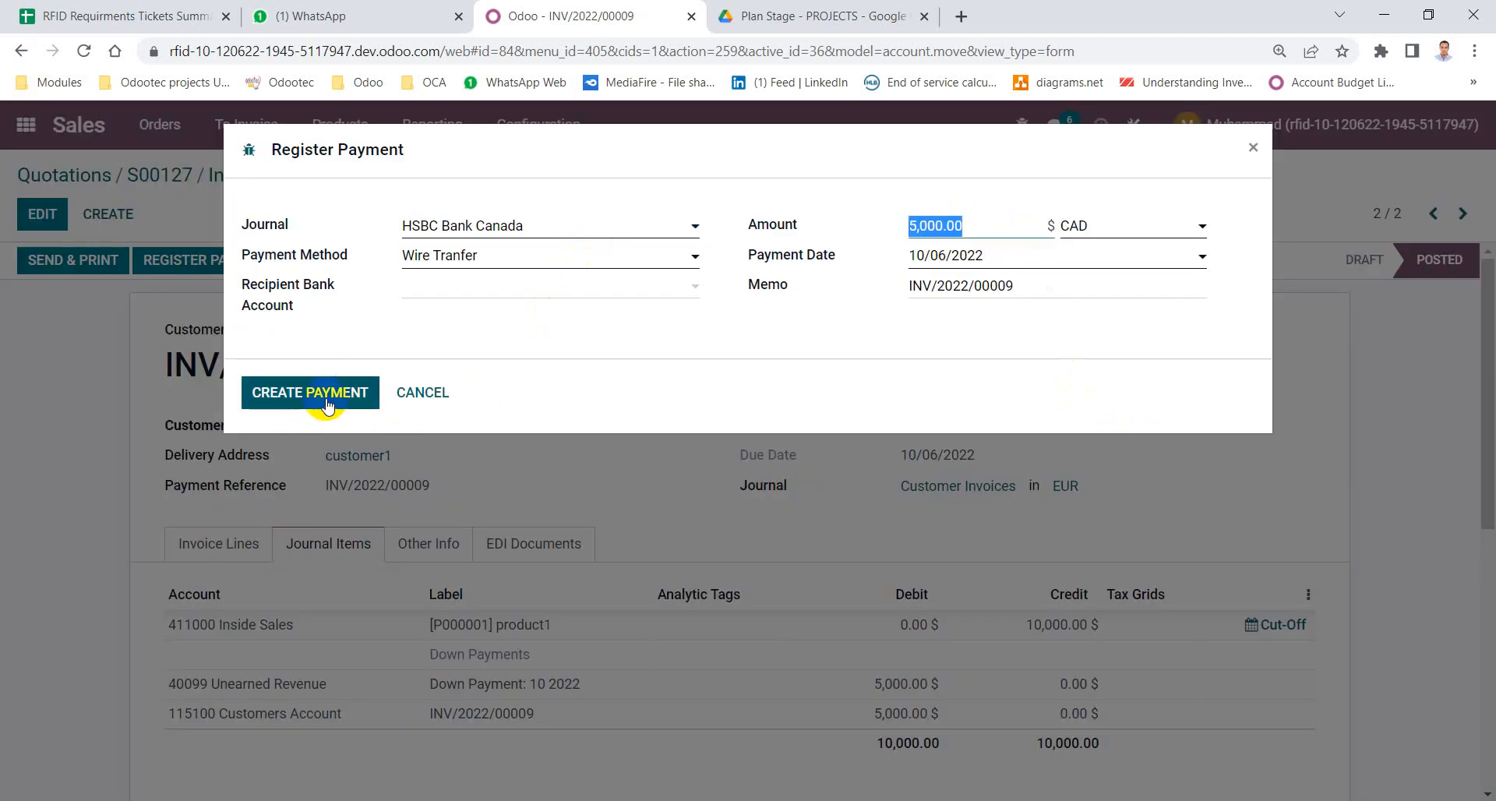
click(309, 392)
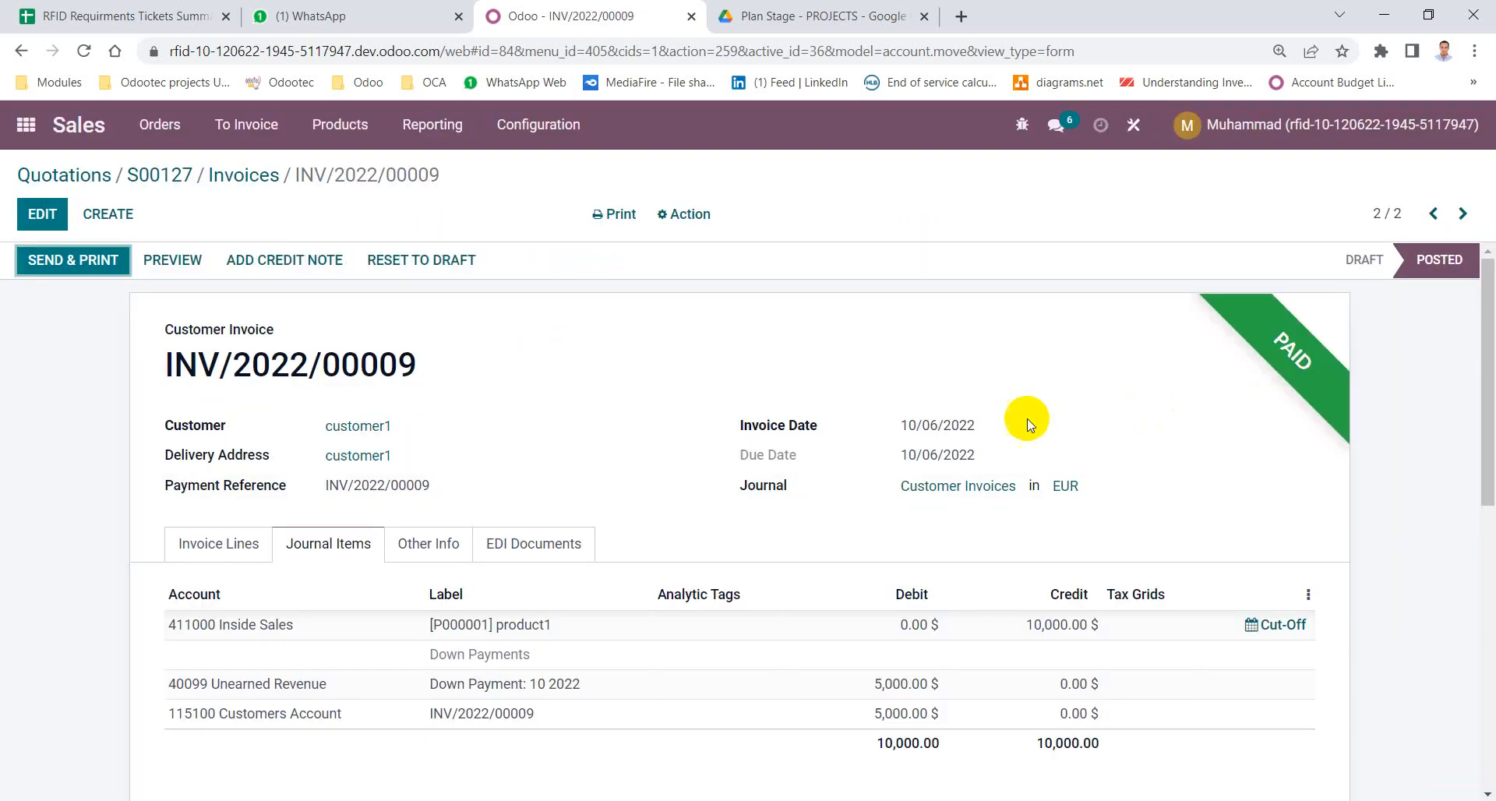
mouse_move(888, 484)
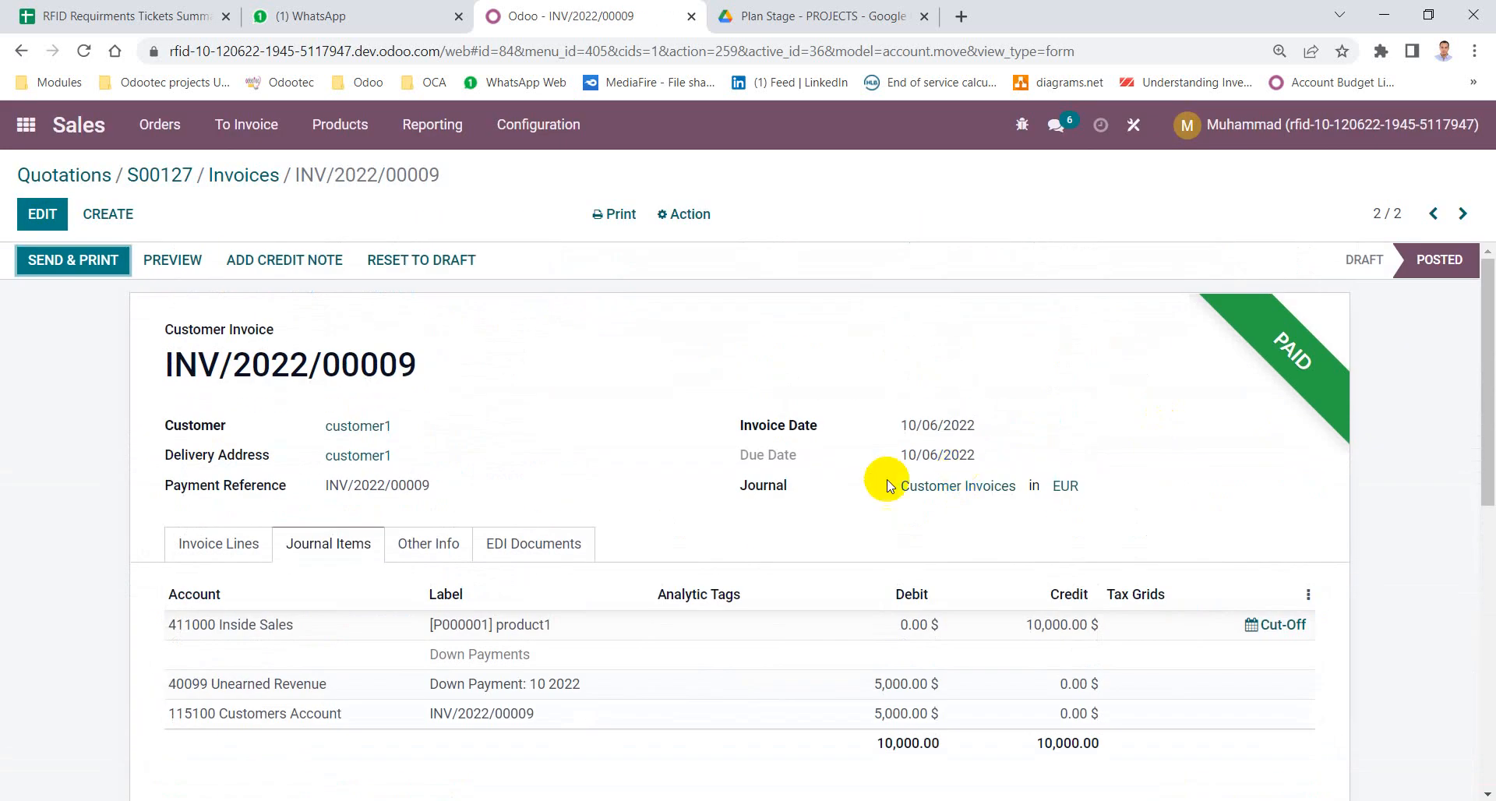